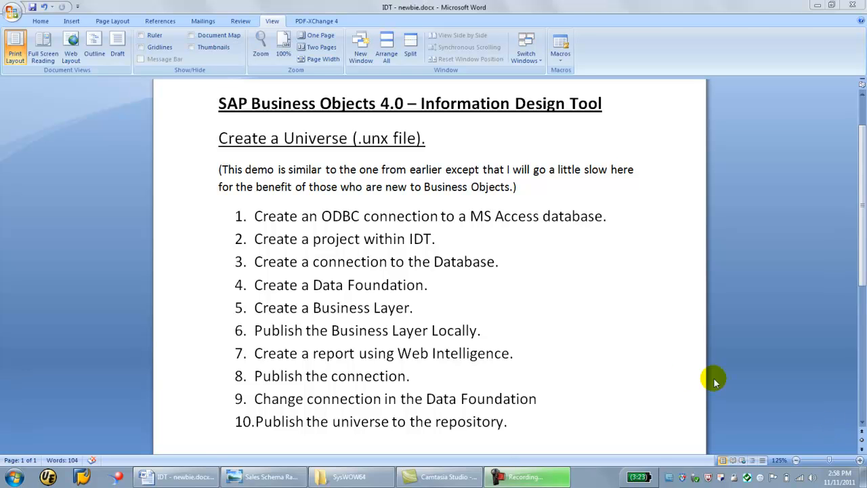
{"action": "mouse_move", "coordinate": [680, 377]}
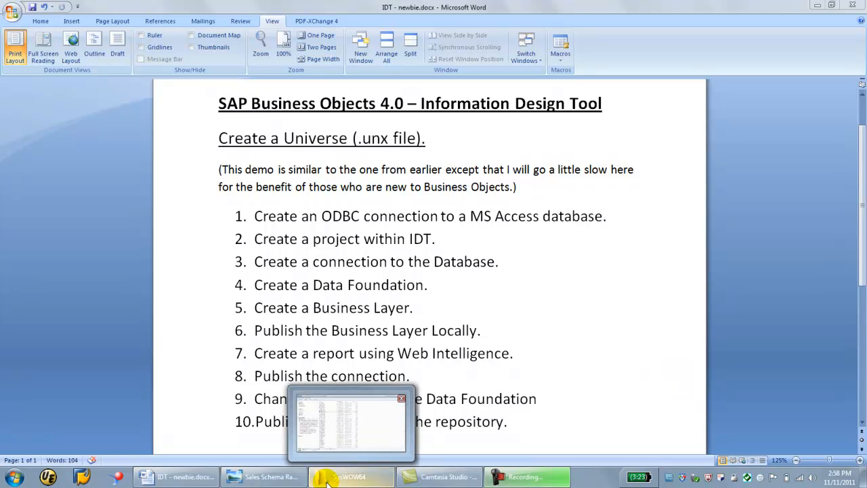
Launch the 32-bit ODBC administrator from SysWOW64 and begin adding a System DSN with the Microsoft Access driver
{"action": "left_click", "coordinate": [350, 477]}
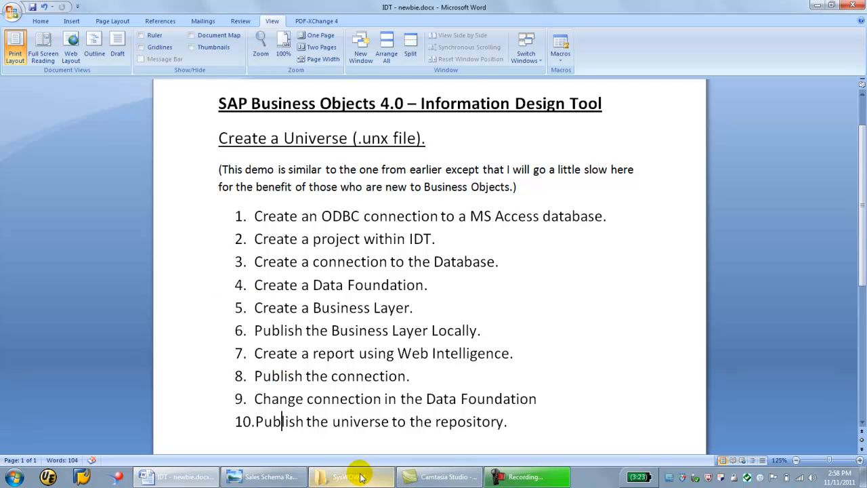
{"action": "left_click", "coordinate": [350, 477]}
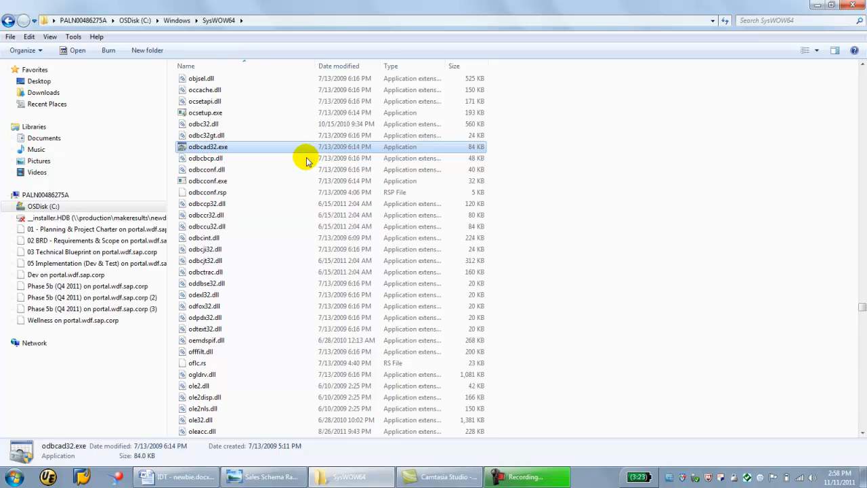
{"action": "double_click", "coordinate": [209, 146]}
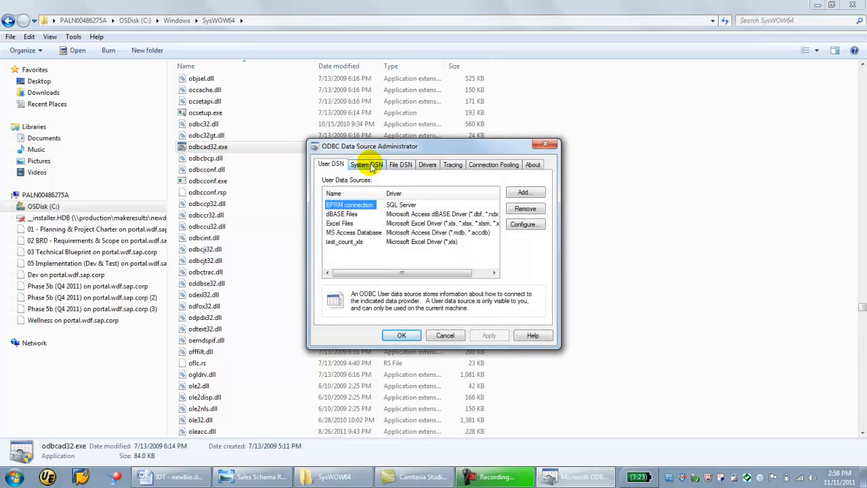
{"action": "left_click", "coordinate": [366, 164]}
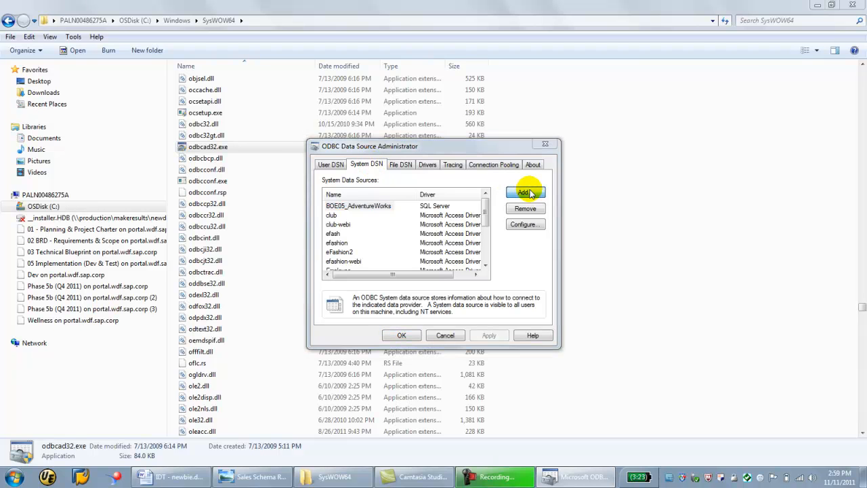
{"action": "left_click", "coordinate": [525, 193]}
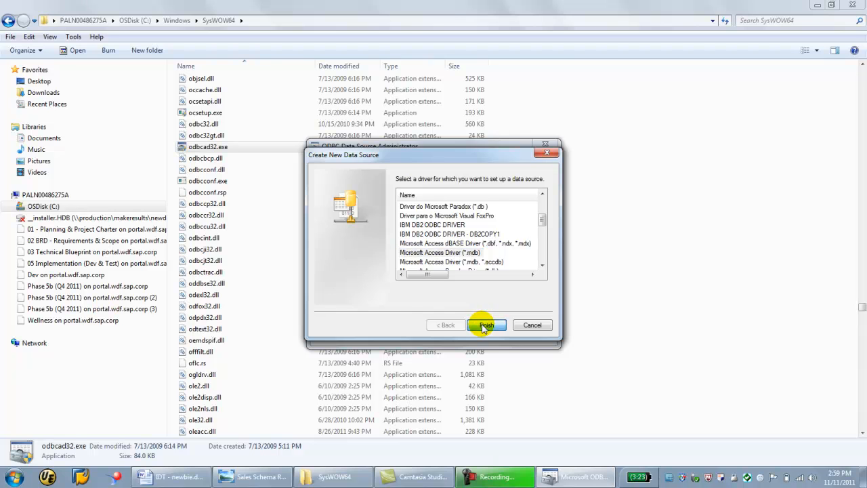
{"action": "left_click", "coordinate": [485, 325]}
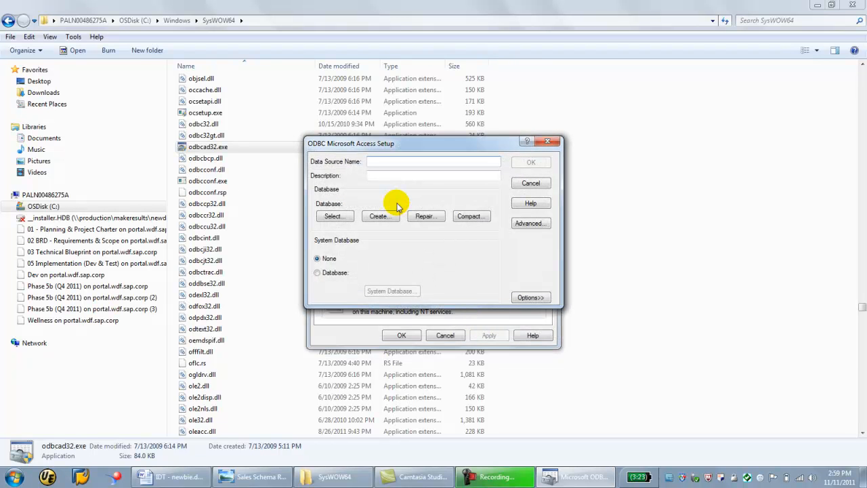
Name the data source MySalesDemo, point it to C:\bobjdata\SalesData.mdb and save it
{"action": "type", "text": "Sales"}
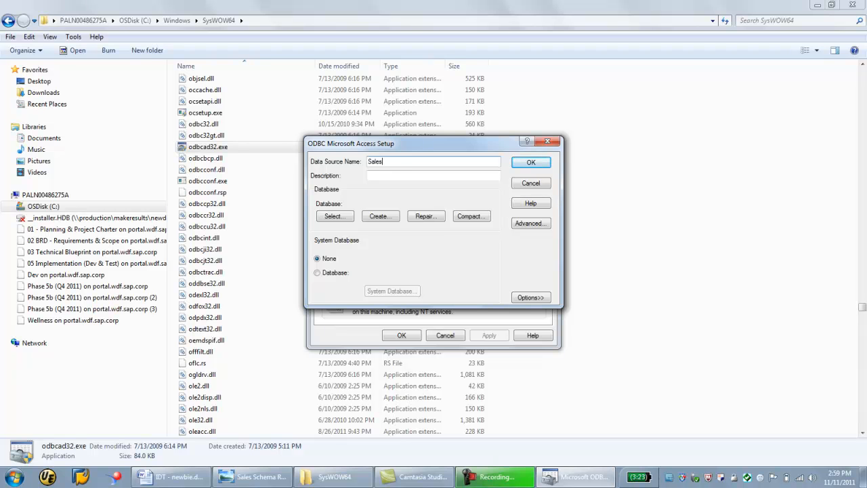
{"action": "type", "text": "MySalesDemo"}
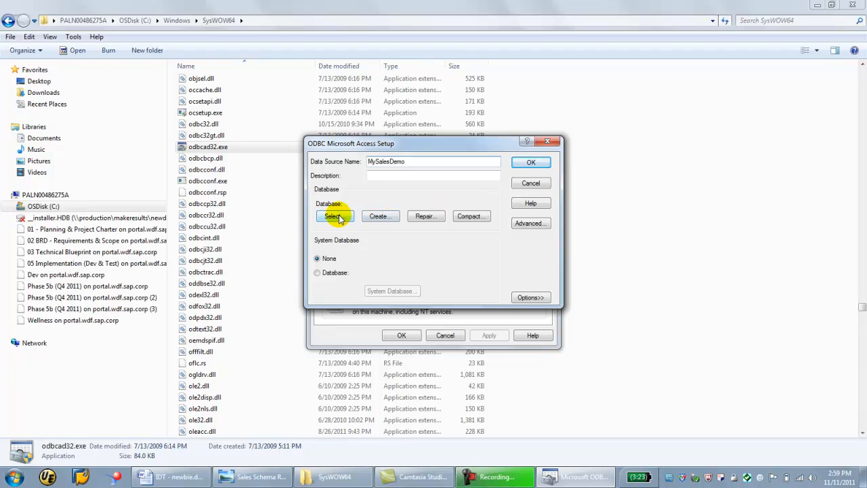
{"action": "left_click", "coordinate": [334, 215]}
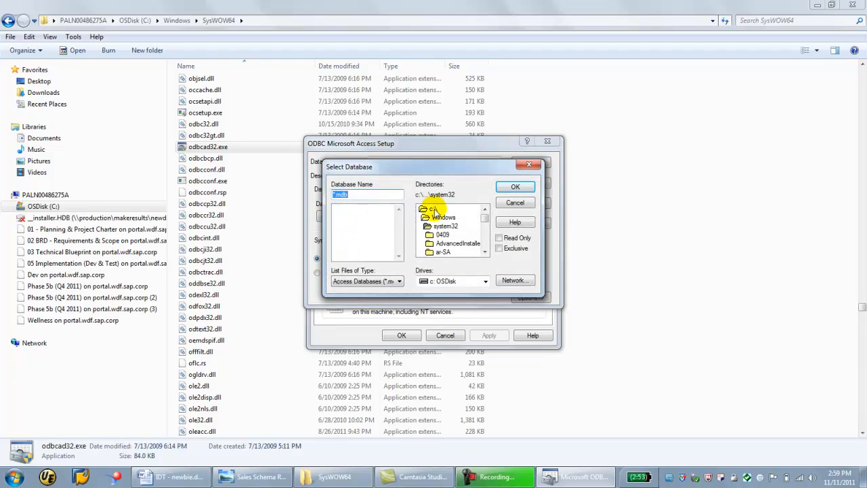
{"action": "double_click", "coordinate": [445, 217]}
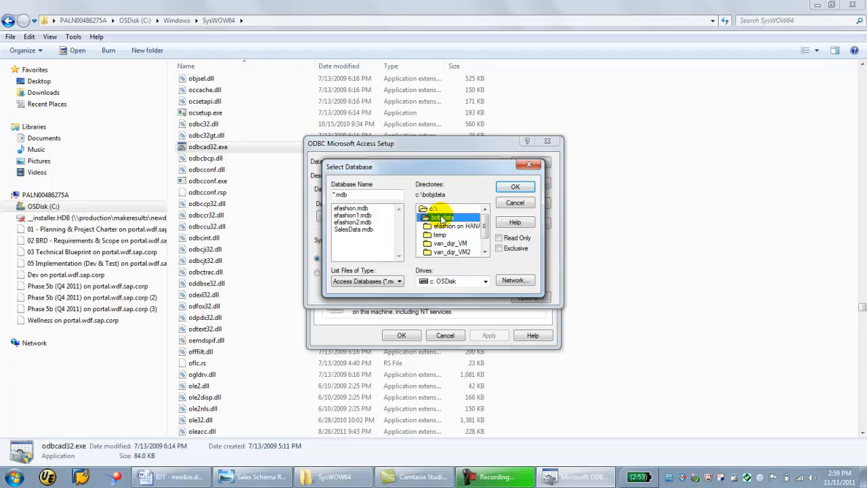
{"action": "left_click", "coordinate": [353, 229]}
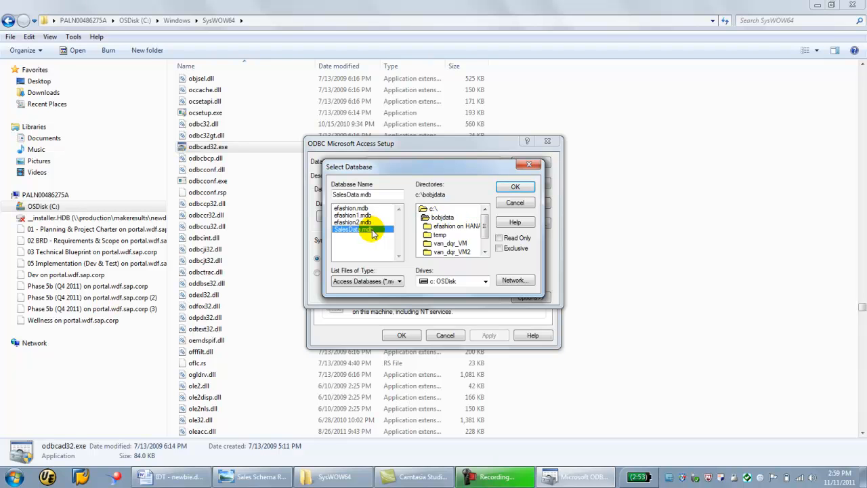
{"action": "left_click", "coordinate": [514, 187]}
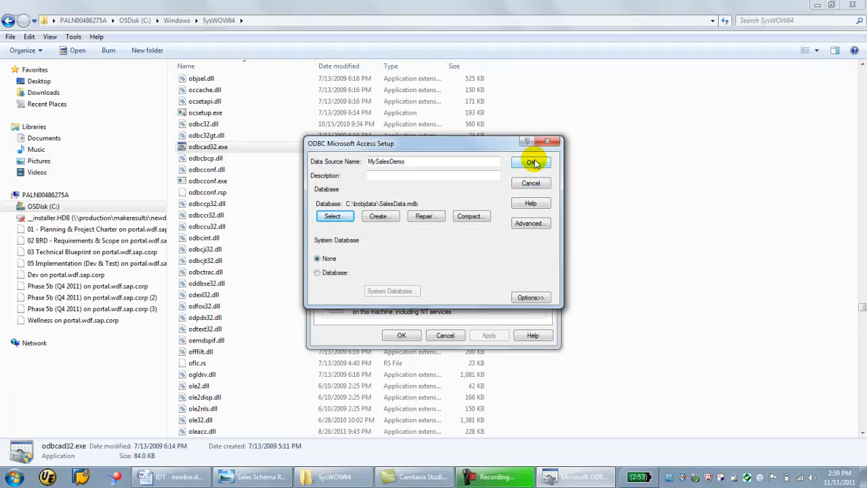
{"action": "left_click", "coordinate": [531, 162]}
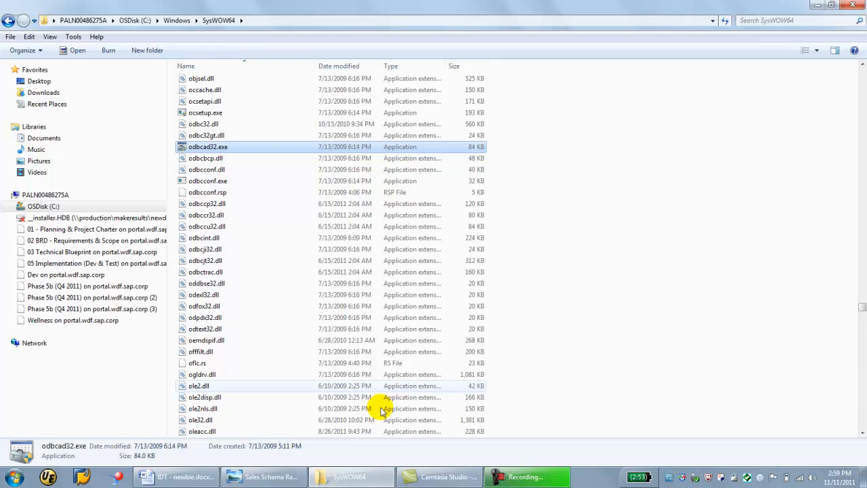
{"action": "mouse_move", "coordinate": [264, 477]}
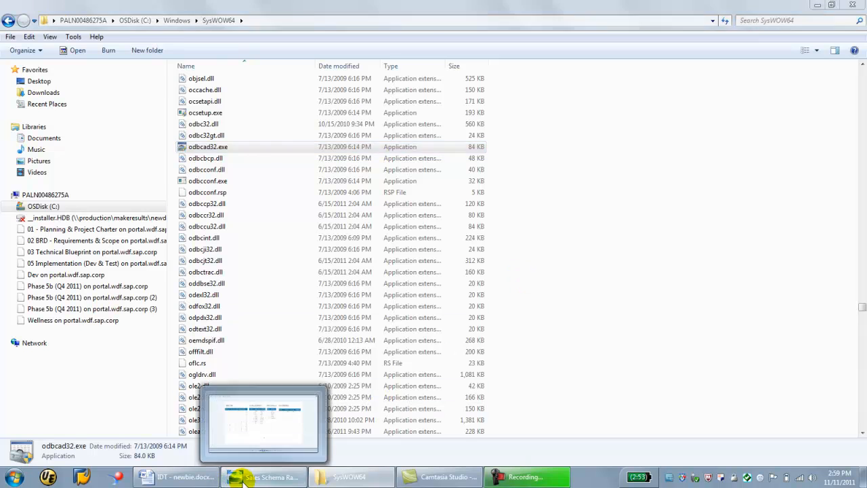
Show the Sales Schema Raw Data image, then browse Start > All Programs > SAP BusinessObjects
{"action": "left_click", "coordinate": [262, 477]}
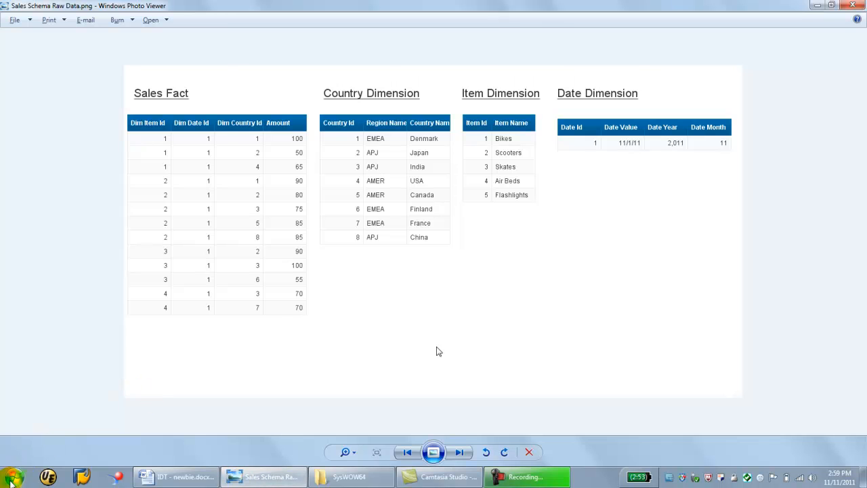
{"action": "left_click", "coordinate": [12, 477]}
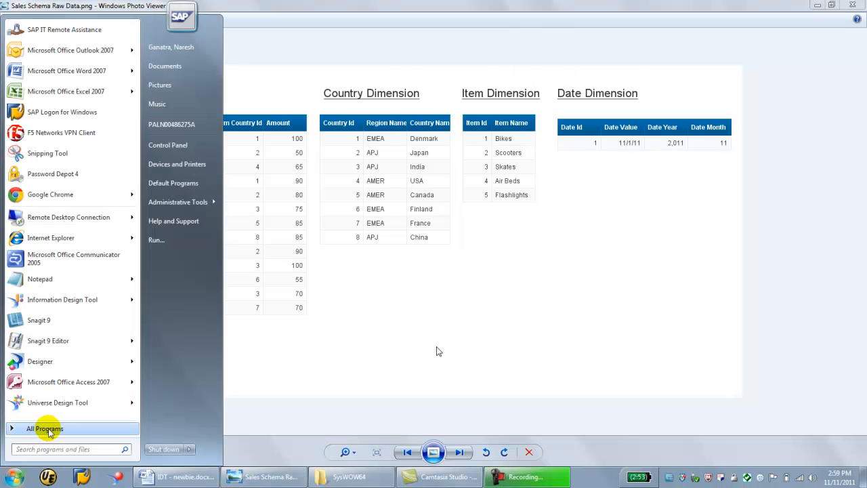
{"action": "left_click", "coordinate": [44, 428]}
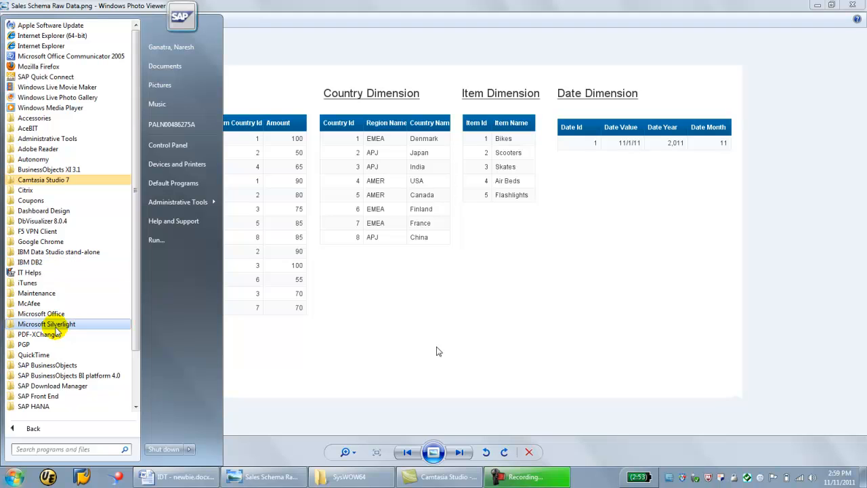
{"action": "mouse_move", "coordinate": [84, 355]}
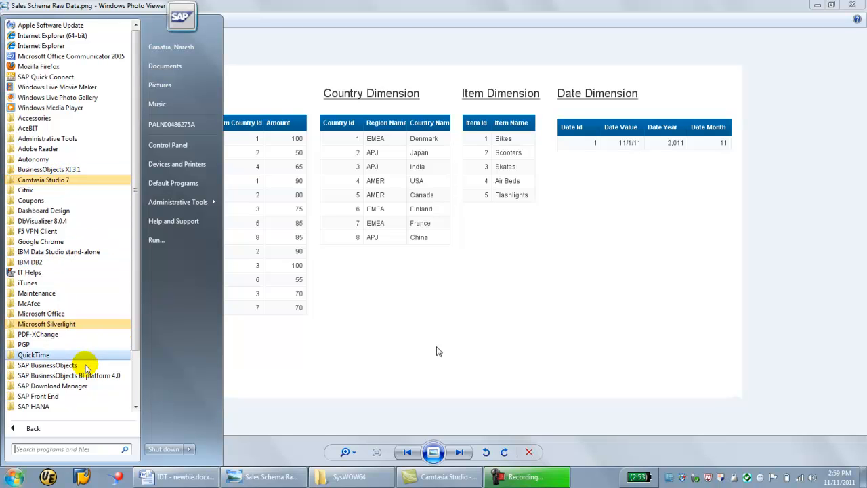
{"action": "left_click", "coordinate": [69, 304]}
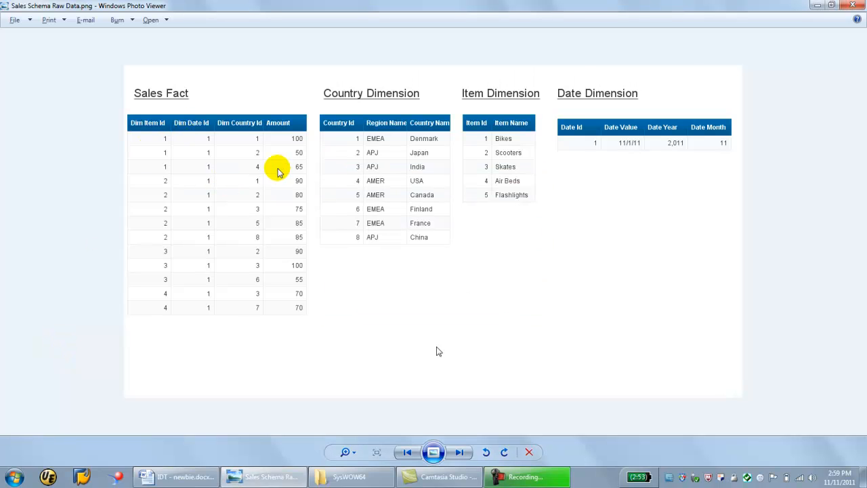
{"action": "mouse_move", "coordinate": [115, 170]}
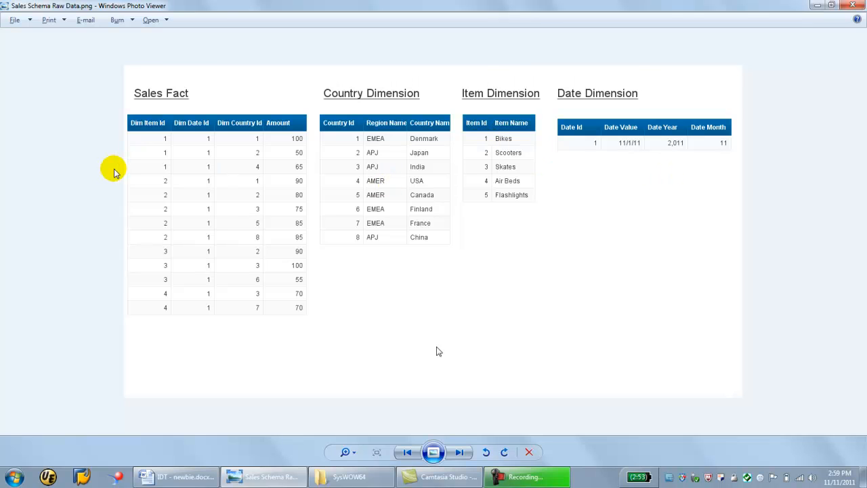
{"action": "mouse_move", "coordinate": [167, 147]}
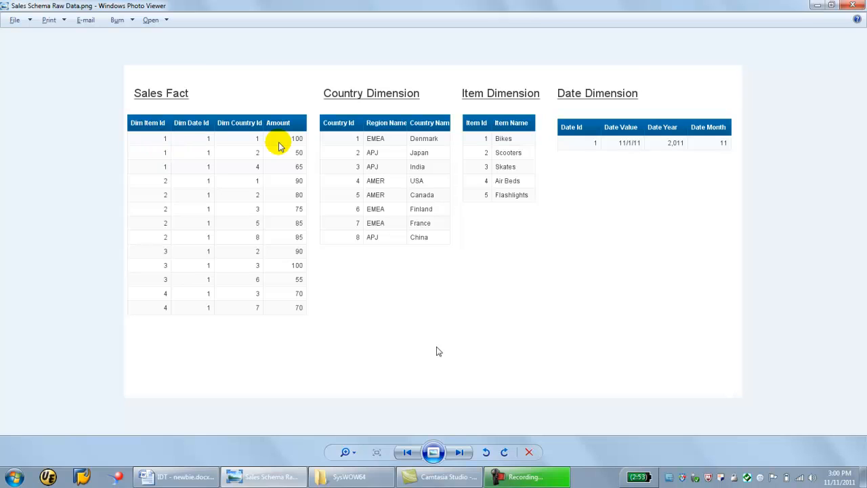
{"action": "mouse_move", "coordinate": [351, 143]}
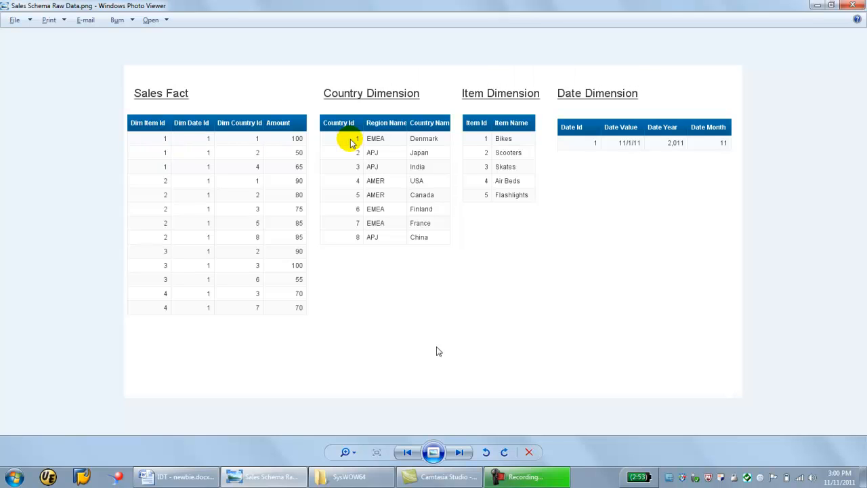
{"action": "mouse_move", "coordinate": [508, 142]}
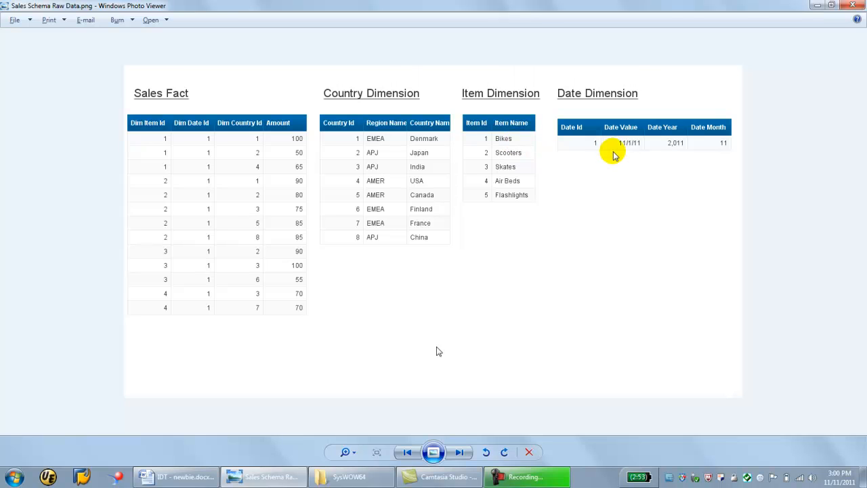
{"action": "mouse_move", "coordinate": [300, 139]}
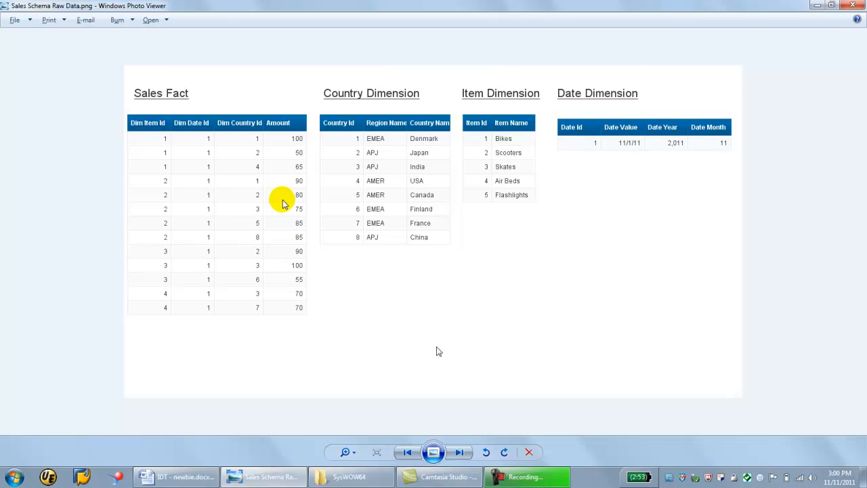
{"action": "mouse_move", "coordinate": [333, 347]}
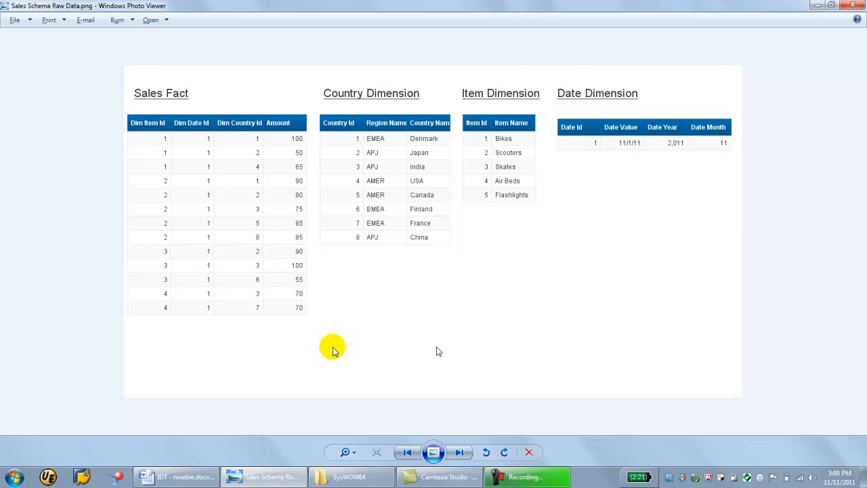
{"action": "mouse_move", "coordinate": [725, 155]}
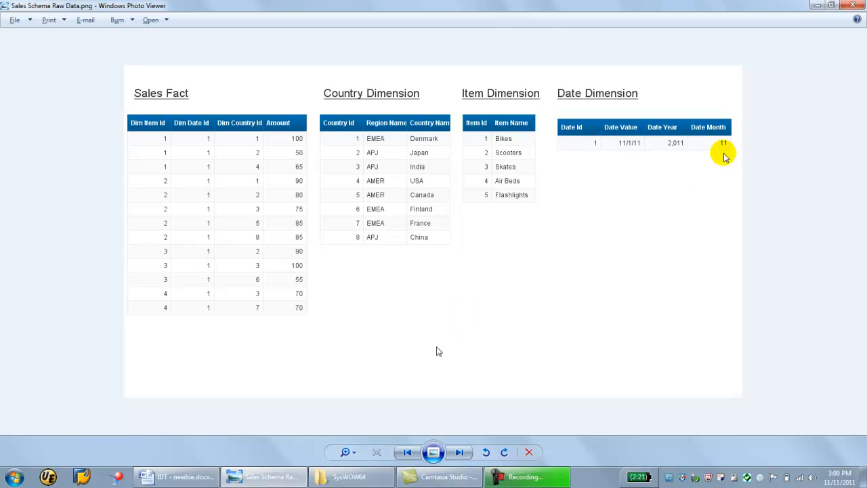
{"action": "mouse_move", "coordinate": [350, 477]}
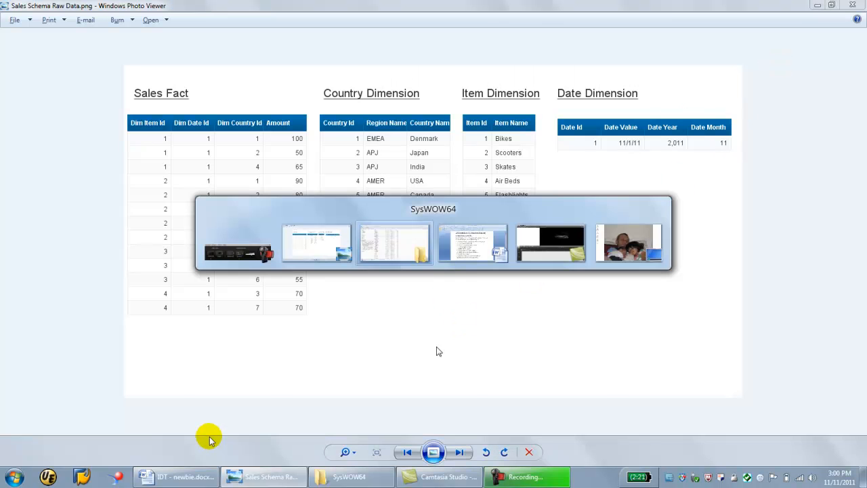
{"action": "mouse_move", "coordinate": [182, 420]}
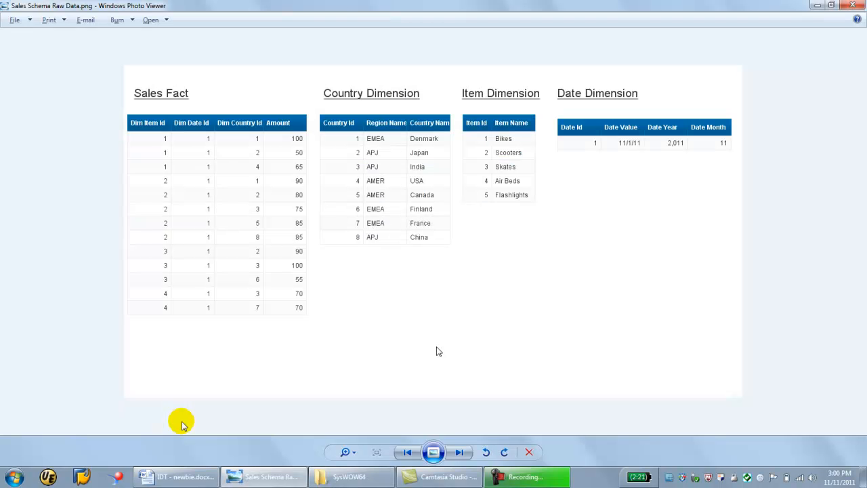
{"action": "mouse_move", "coordinate": [418, 437]}
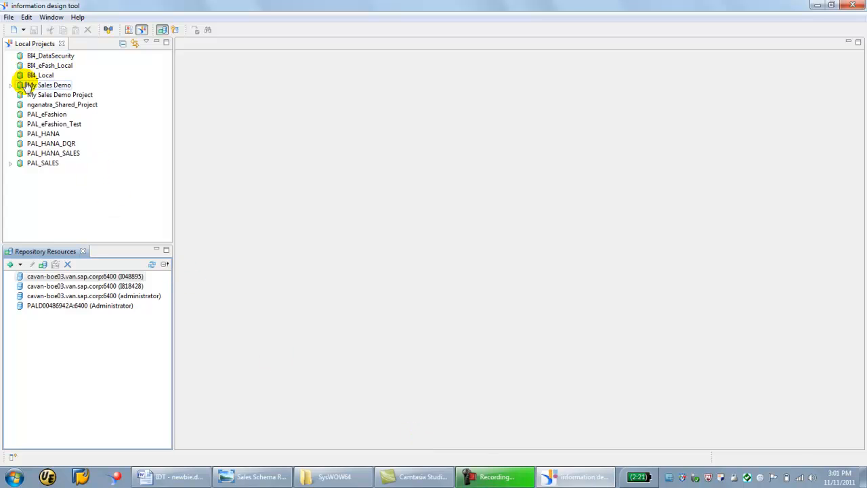
Create a new local project named My Sales Universe via File > New > Project
{"action": "left_click", "coordinate": [8, 16]}
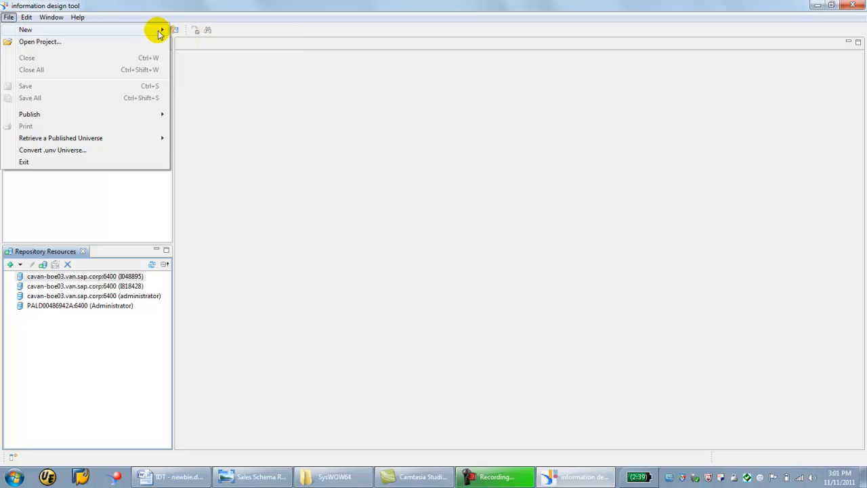
{"action": "left_click", "coordinate": [24, 29]}
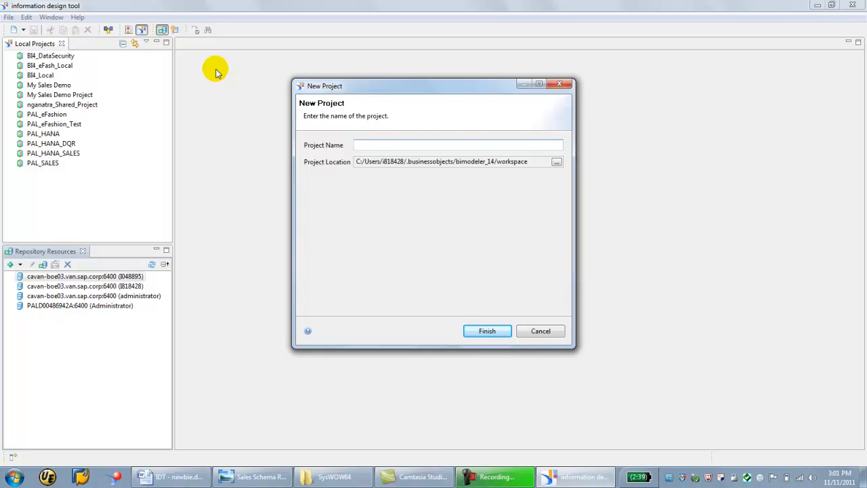
{"action": "type", "text": "MySa"}
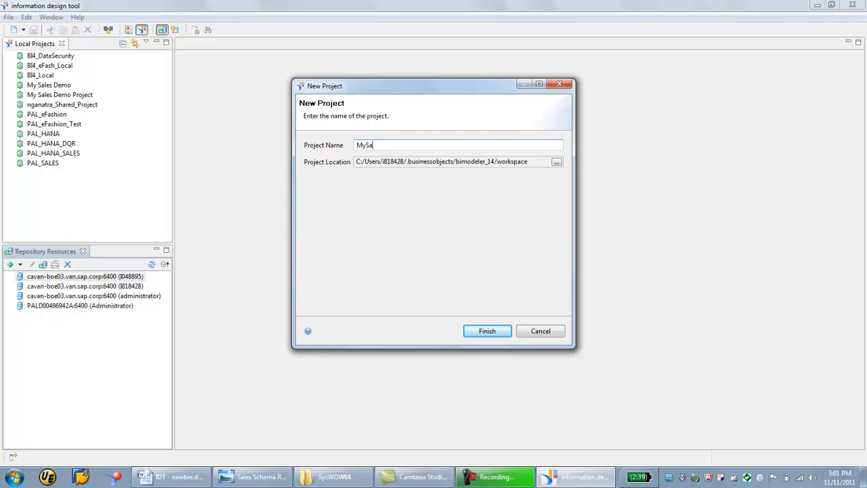
{"action": "type", "text": "les Univer"}
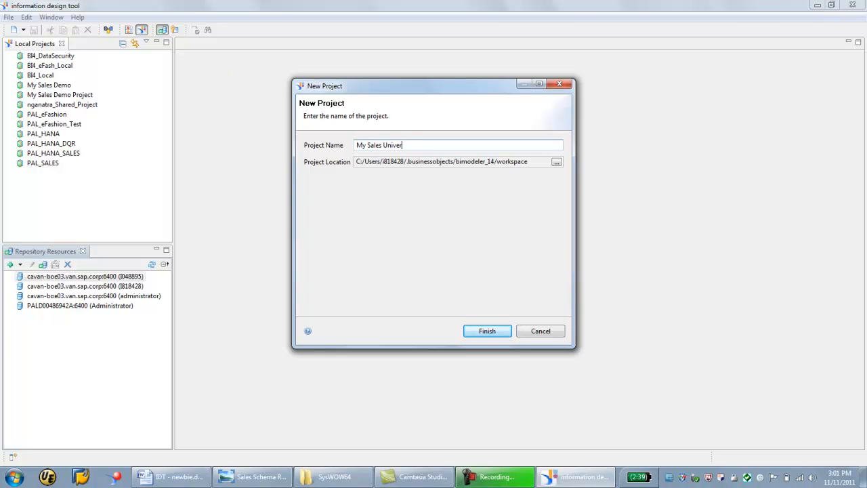
{"action": "type", "text": "se"}
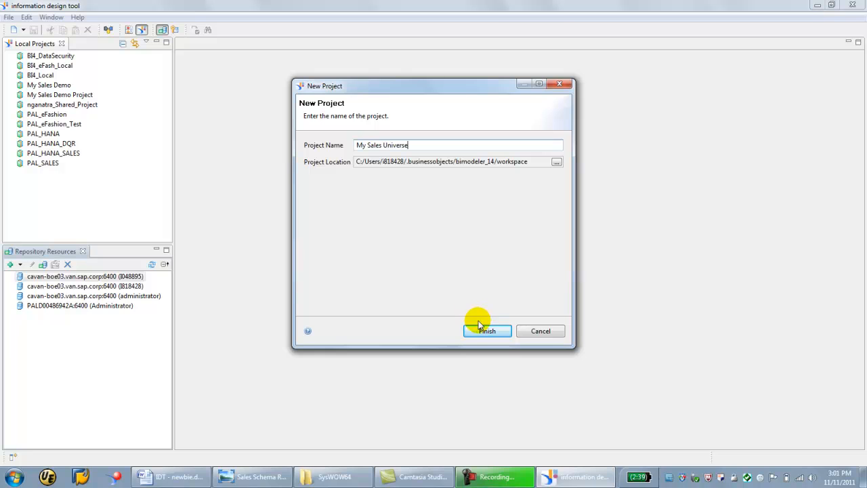
{"action": "left_click", "coordinate": [486, 331]}
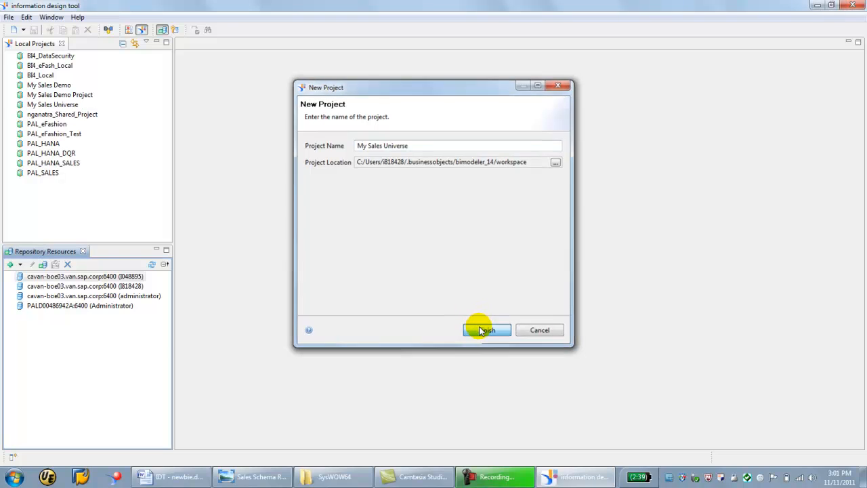
{"action": "left_click", "coordinate": [487, 331]}
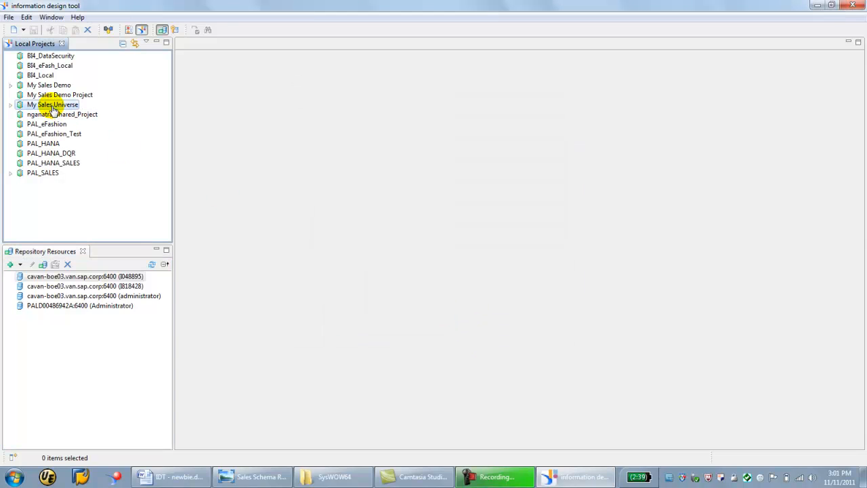
Start a new relational connection in the project named My Sales Universe Connection
{"action": "left_click", "coordinate": [53, 105]}
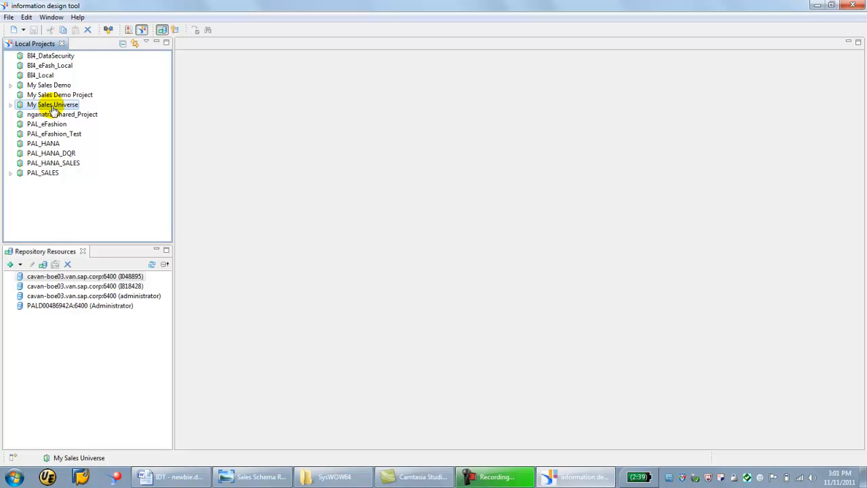
{"action": "right_click", "coordinate": [51, 104]}
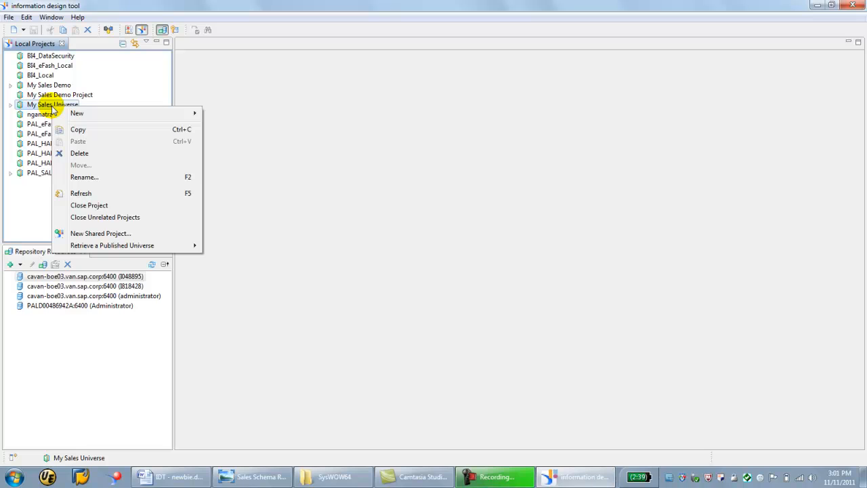
{"action": "left_click", "coordinate": [77, 114]}
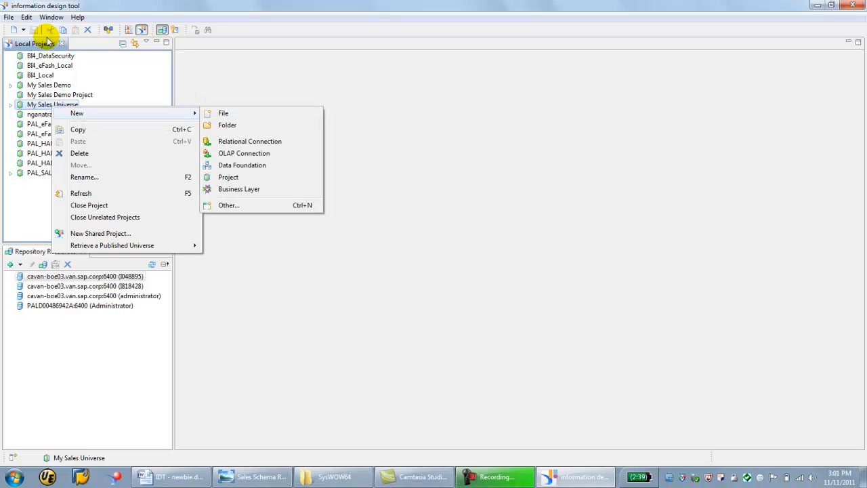
{"action": "left_click", "coordinate": [8, 16]}
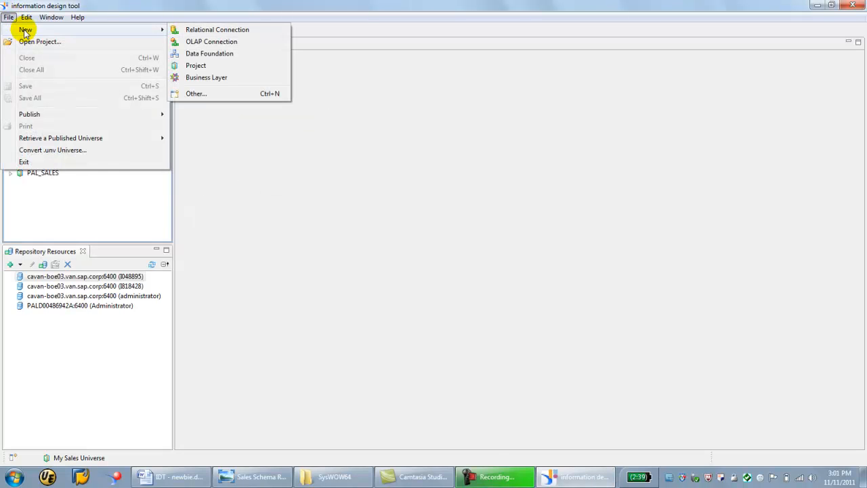
{"action": "mouse_move", "coordinate": [217, 30]}
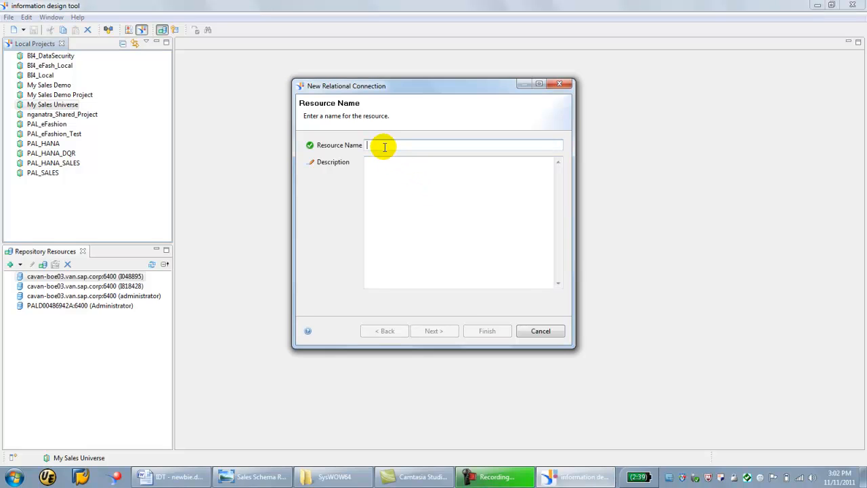
{"action": "type", "text": "My Sales U"}
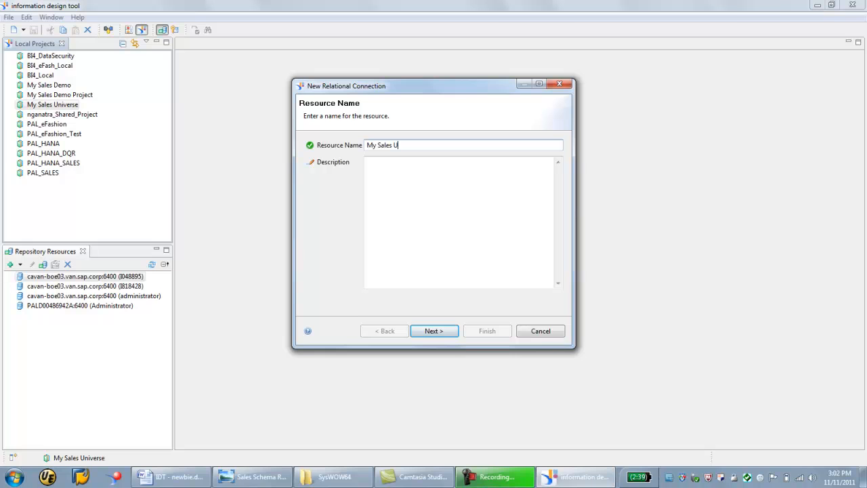
{"action": "type", "text": "niverse"}
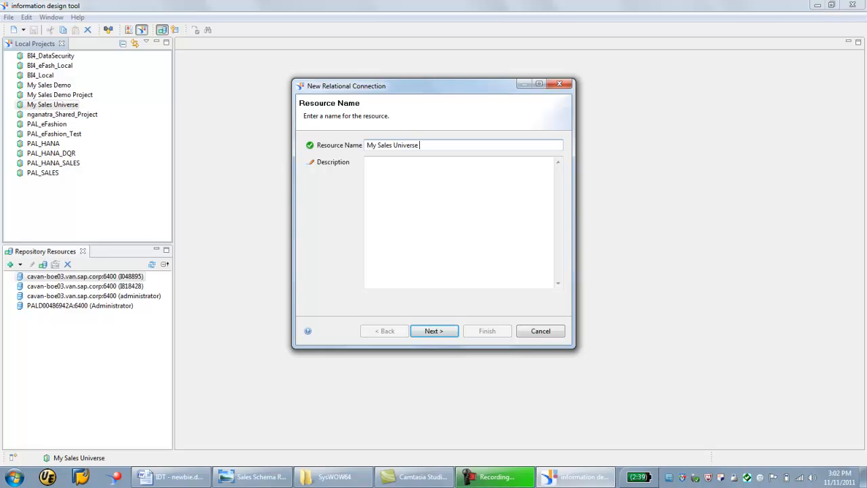
{"action": "type", "text": "Connection"}
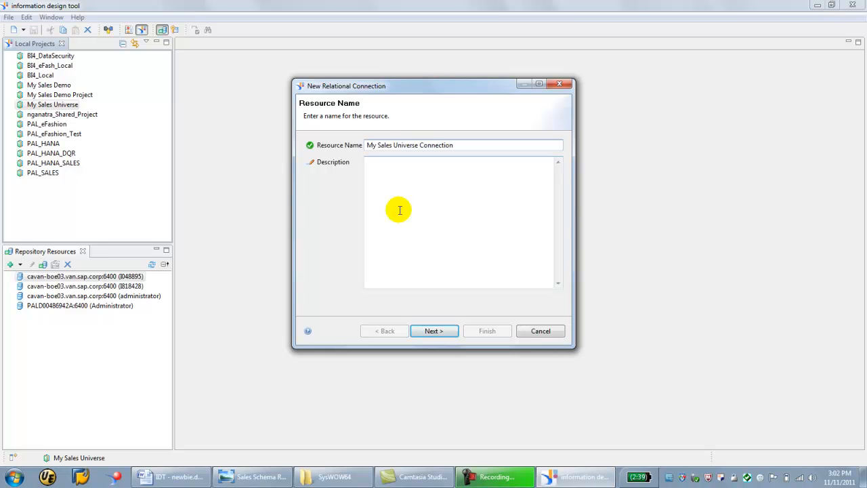
{"action": "left_click", "coordinate": [434, 330]}
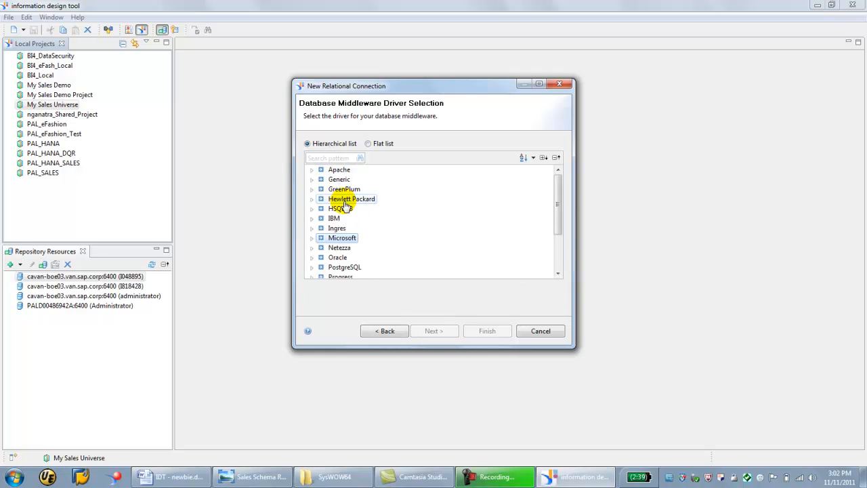
Choose Microsoft > MS Access 2003 > ODBC Drivers with source MySalesDemo, test successfully and finish
{"action": "left_click", "coordinate": [312, 198]}
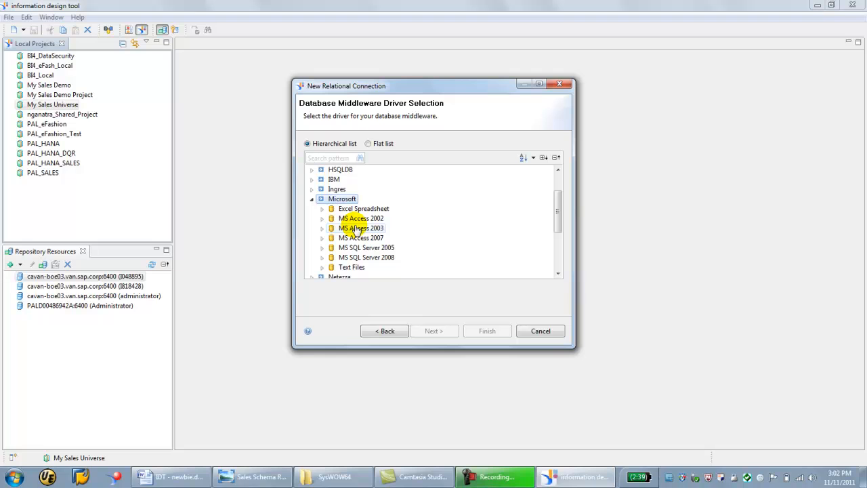
{"action": "left_click", "coordinate": [323, 227]}
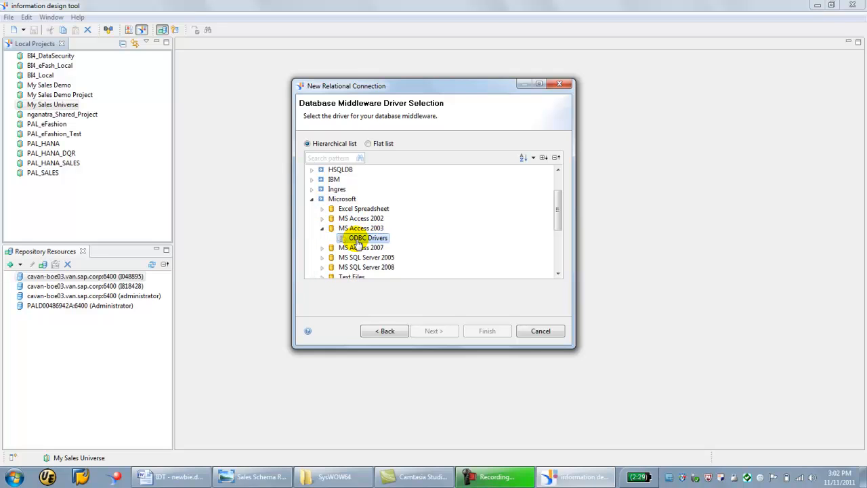
{"action": "left_click", "coordinate": [433, 330]}
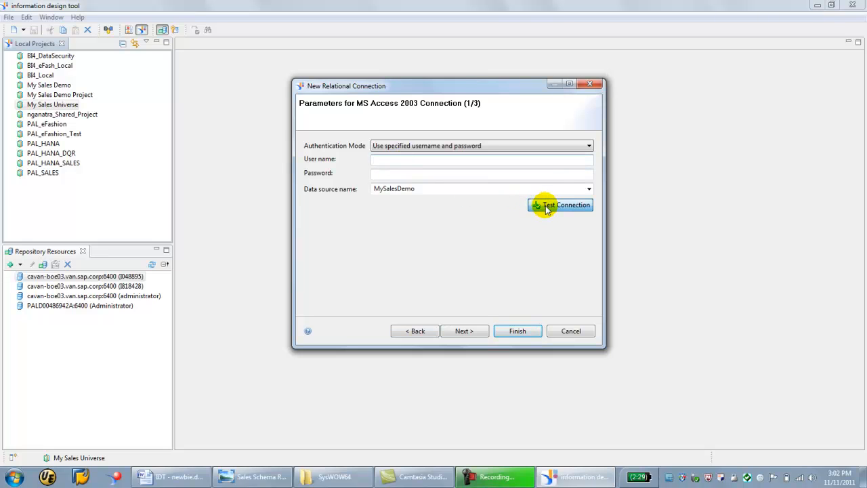
{"action": "left_click", "coordinate": [561, 204]}
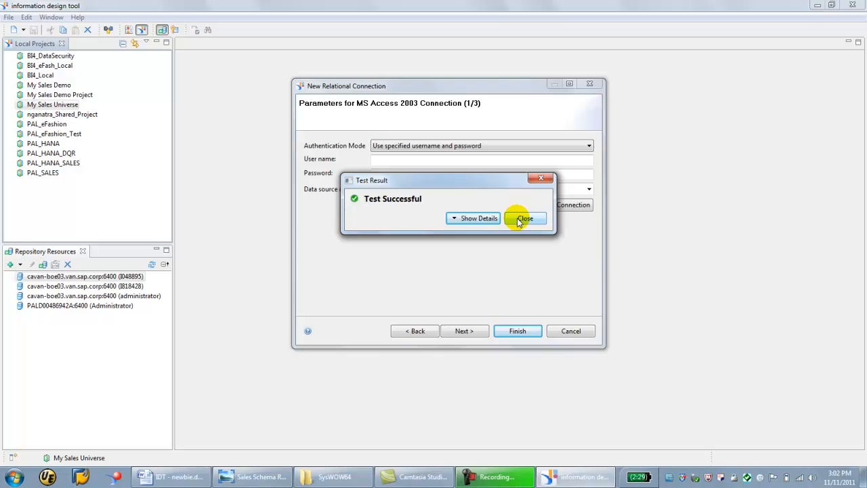
{"action": "left_click", "coordinate": [525, 218]}
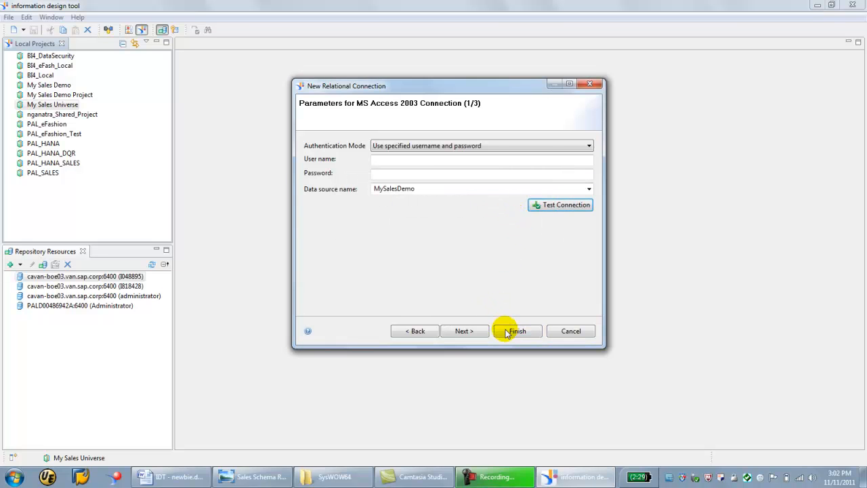
{"action": "left_click", "coordinate": [516, 330]}
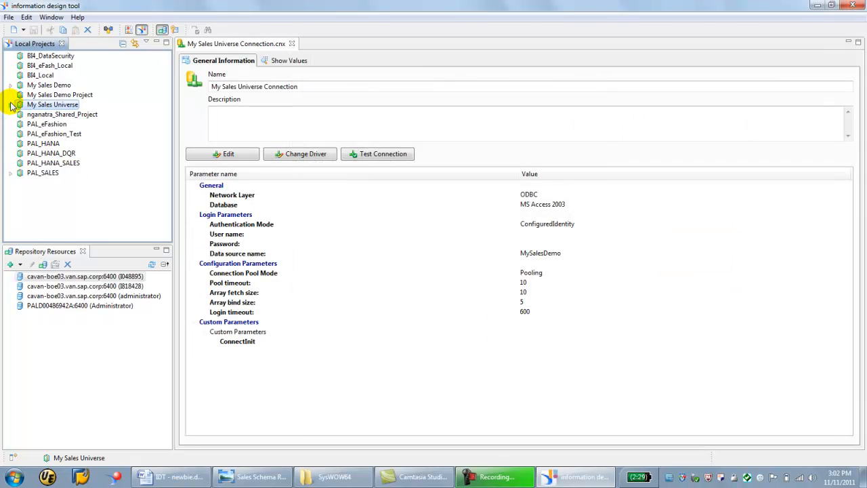
Expand the My Sales Universe project to show its connection file and bring up the project's actions
{"action": "left_click", "coordinate": [10, 104]}
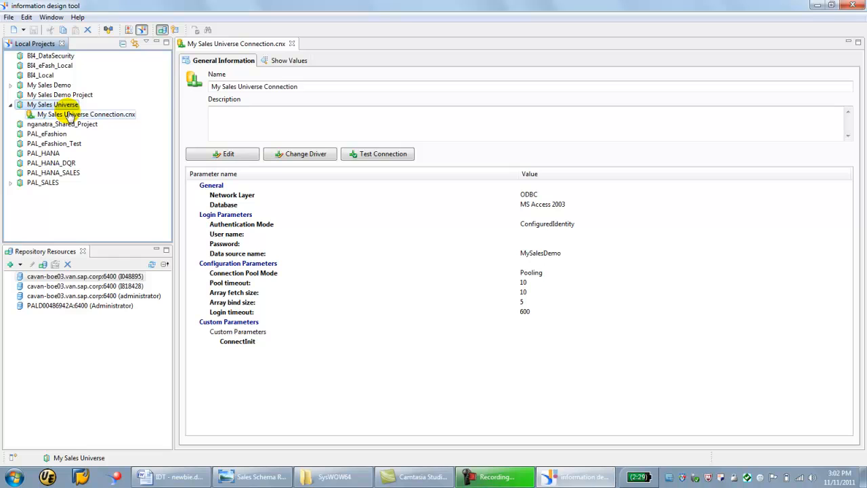
{"action": "left_click", "coordinate": [52, 104]}
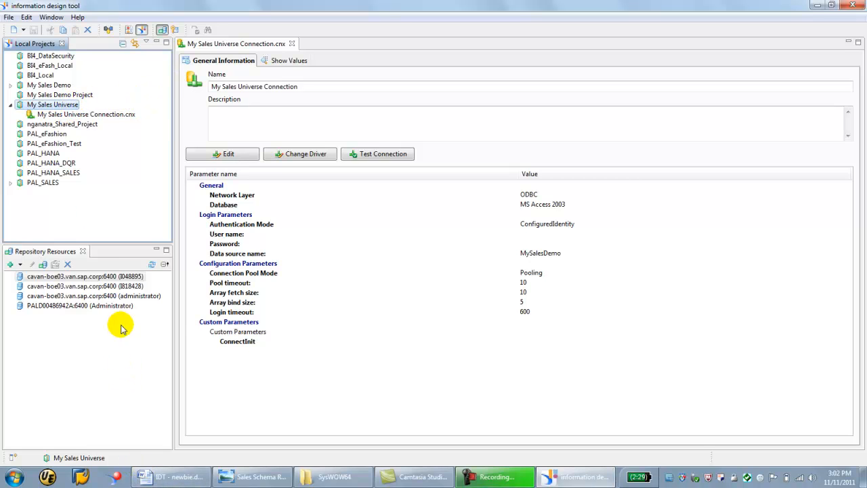
{"action": "left_click", "coordinate": [87, 114]}
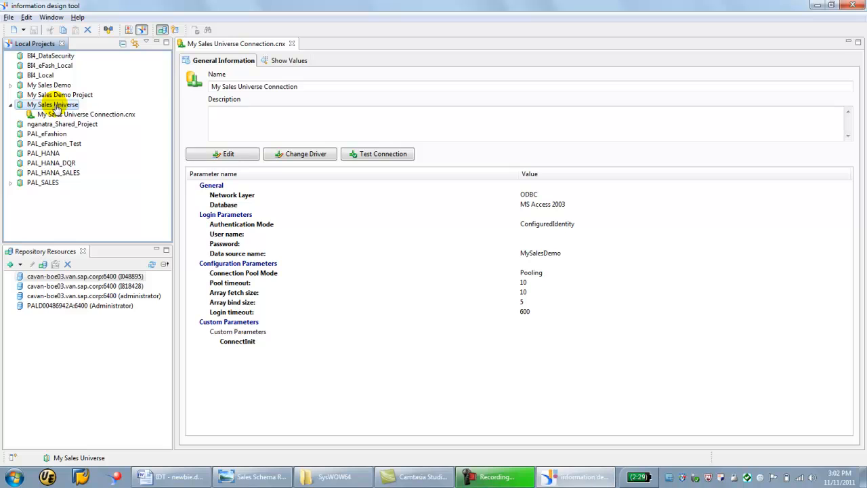
{"action": "right_click", "coordinate": [51, 104]}
{"action": "type", "text": "My Sales"}
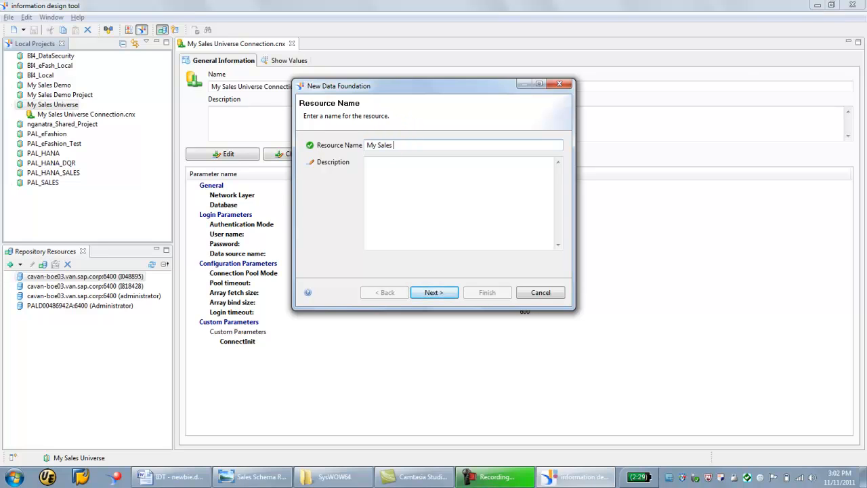
Create a single-source data foundation named My Sales Universe Data Foundation on My Sales Universe Connection.cnx
{"action": "type", "text": "Universe"}
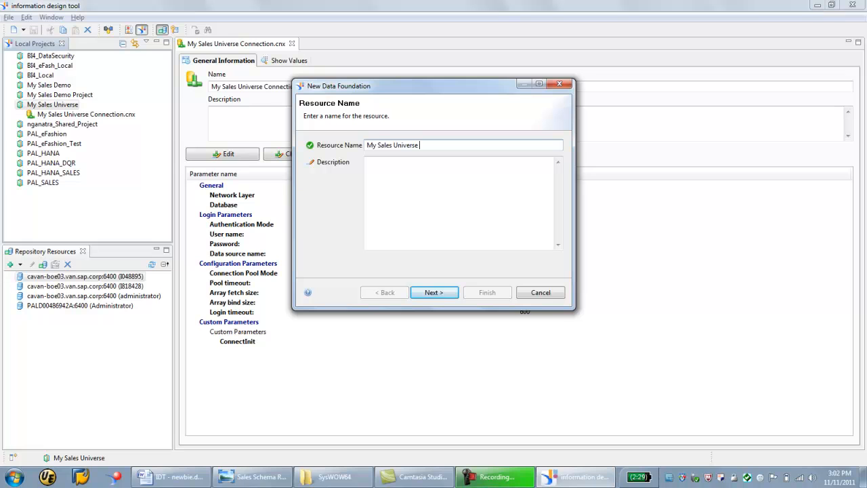
{"action": "type", "text": "Data Foundation"}
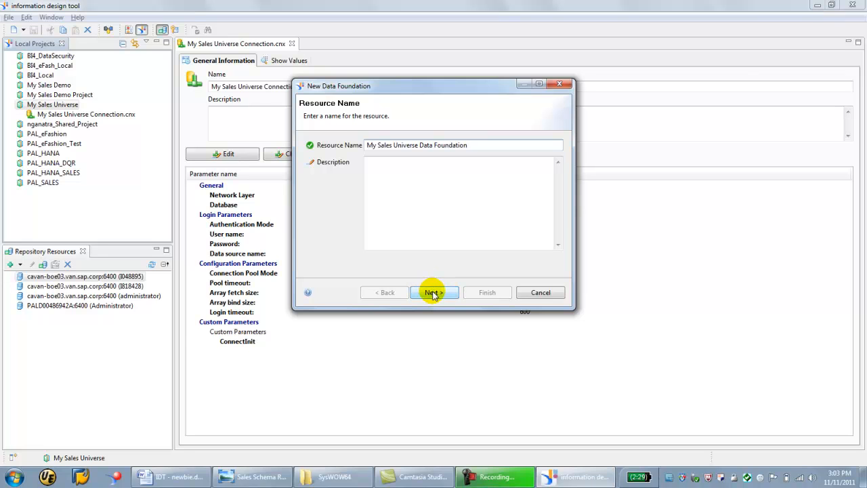
{"action": "left_click", "coordinate": [432, 293]}
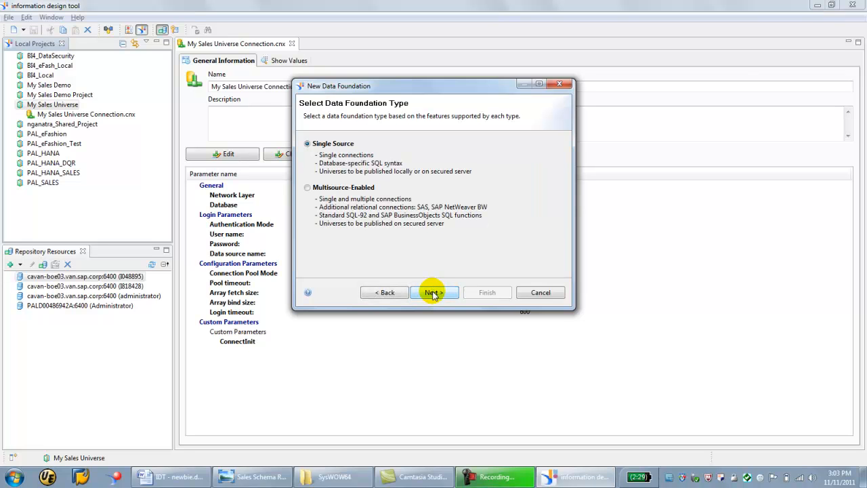
{"action": "left_click", "coordinate": [432, 293]}
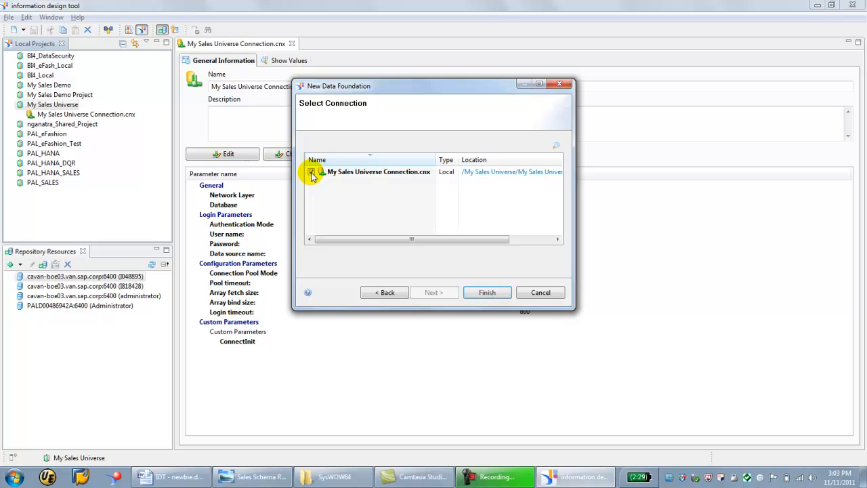
{"action": "left_click", "coordinate": [311, 171]}
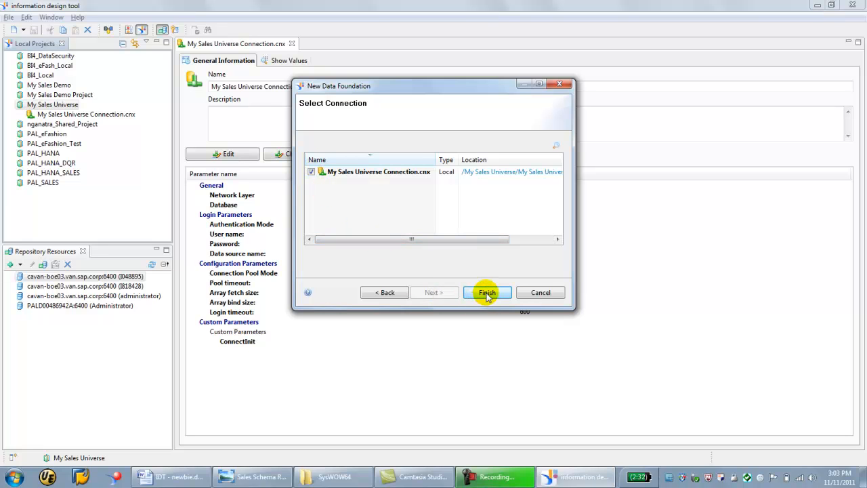
{"action": "left_click", "coordinate": [487, 292]}
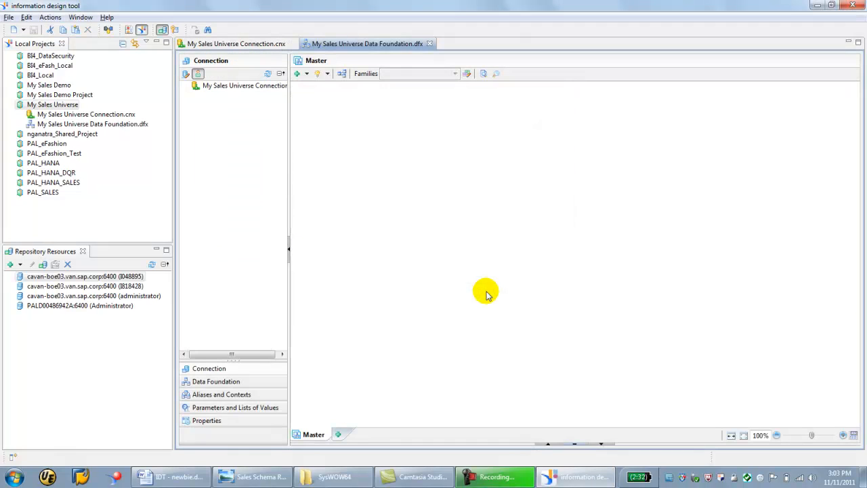
Select Tables in the empty data foundation, glance at the raw schema image, and return to the foundation
{"action": "left_click", "coordinate": [92, 125]}
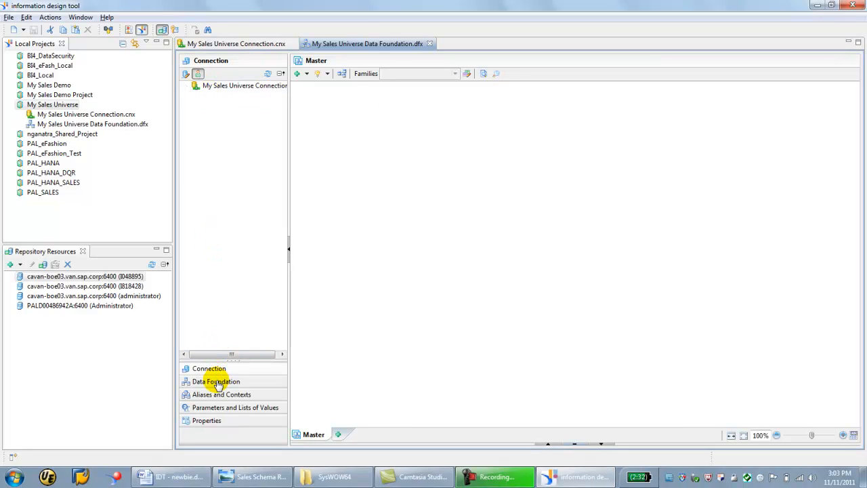
{"action": "left_click", "coordinate": [217, 381]}
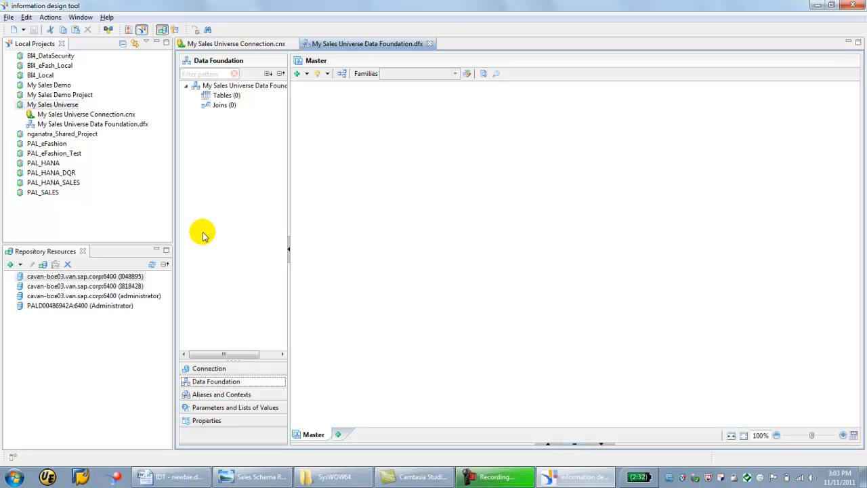
{"action": "left_click", "coordinate": [225, 95]}
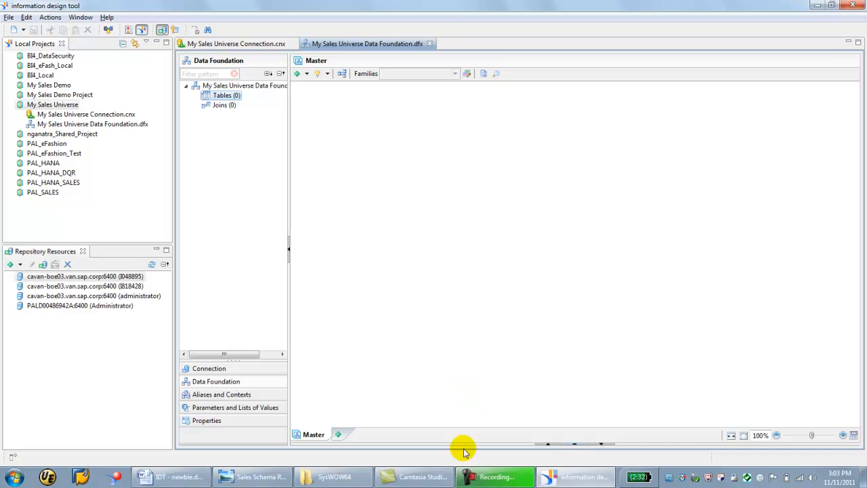
{"action": "left_click", "coordinate": [252, 477]}
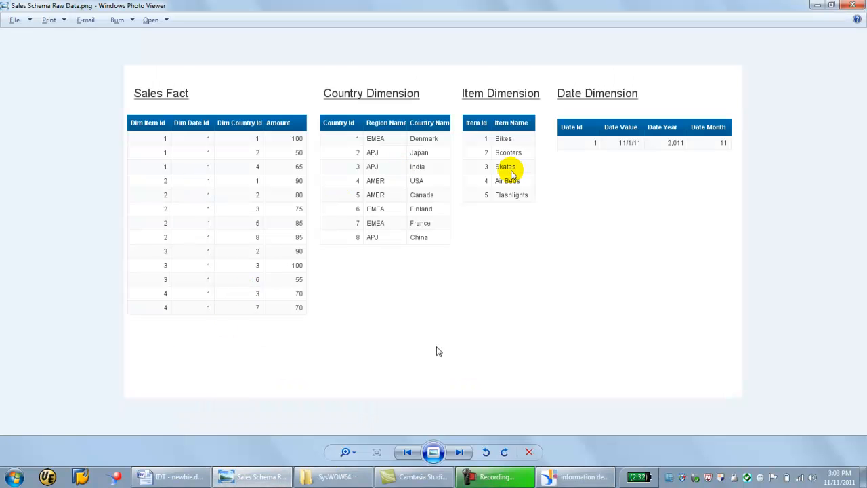
{"action": "left_click", "coordinate": [575, 477]}
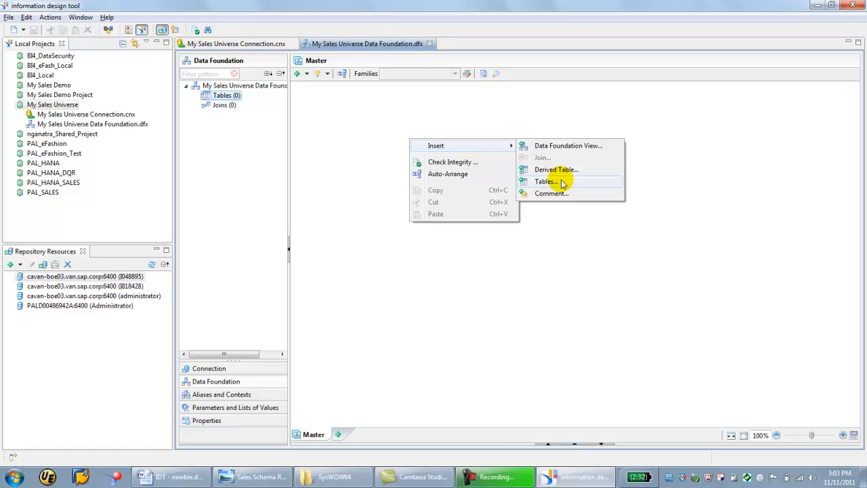
Insert COUNTRY_DIM, DATE_DIM, ITEM_DIM and SALES_FACT from My Sales Universe Connection into the foundation
{"action": "left_click", "coordinate": [547, 181]}
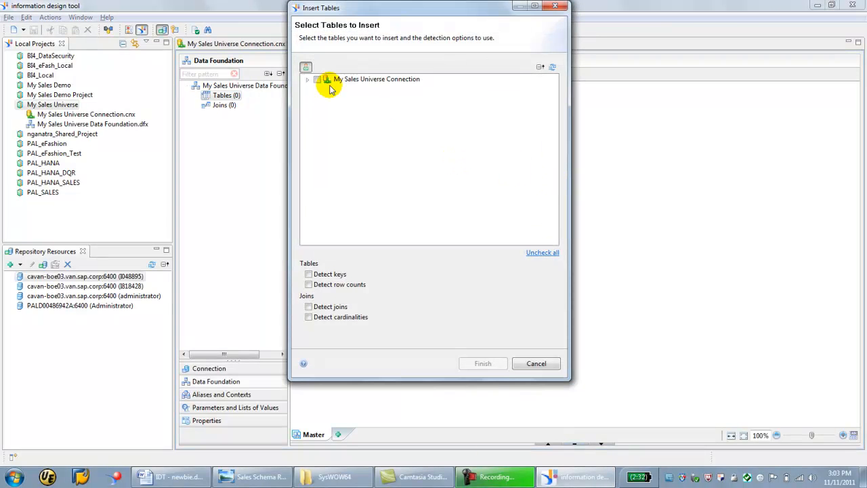
{"action": "left_click", "coordinate": [308, 79]}
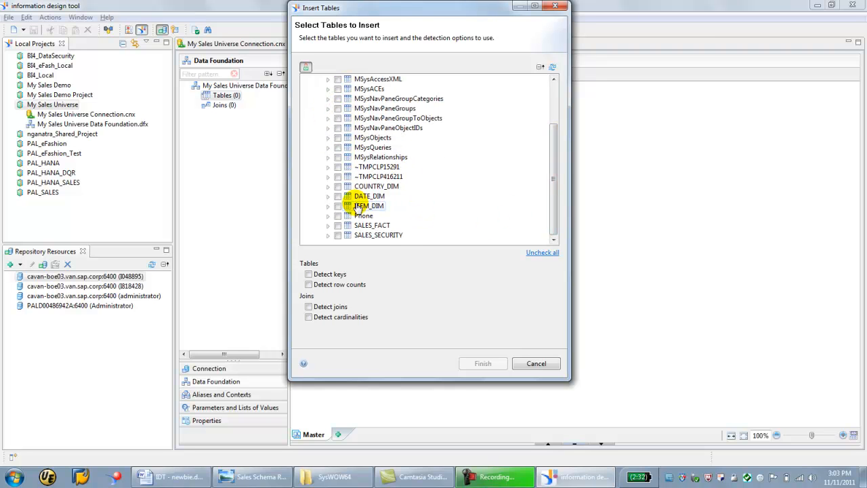
{"action": "left_click", "coordinate": [339, 225]}
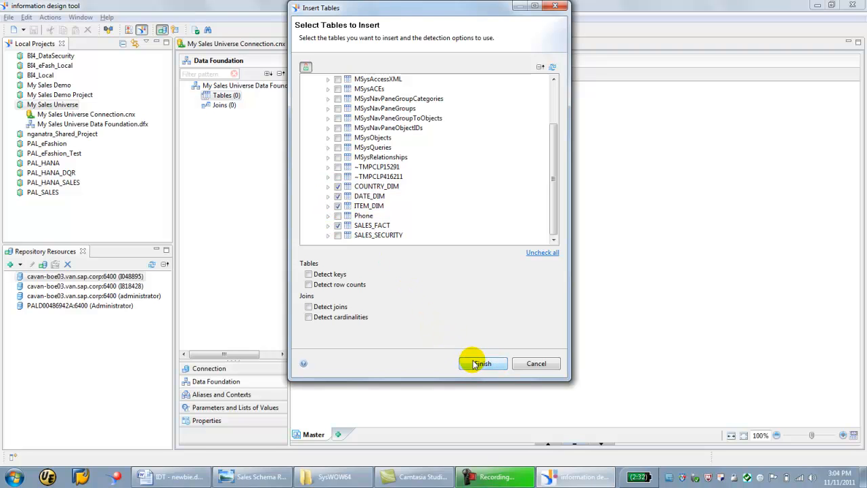
{"action": "left_click", "coordinate": [482, 363]}
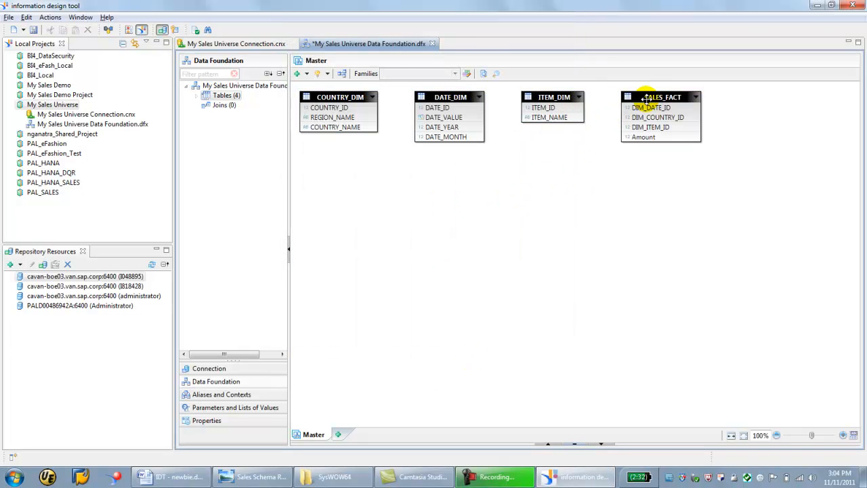
Centre SALES_FACT among the tables and join it to DATE_DIM and COUNTRY_DIM on their ID columns
{"action": "left_click_drag", "start_coordinate": [661, 96], "coordinate": [506, 198]}
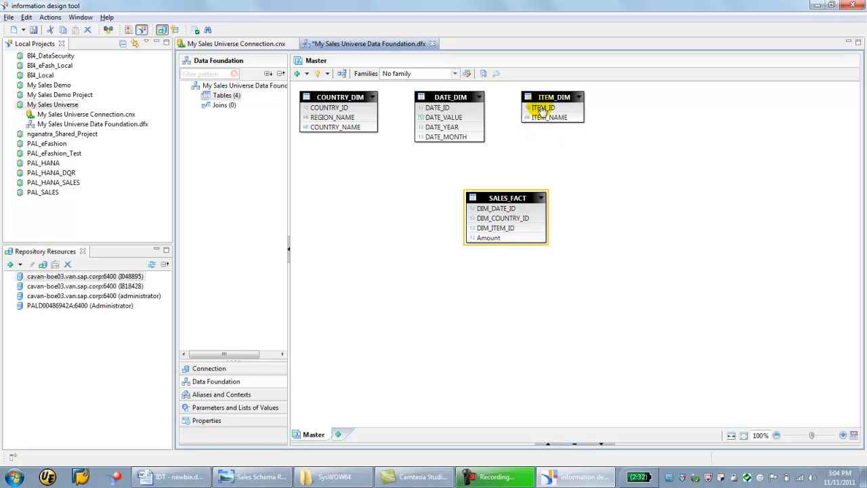
{"action": "left_click_drag", "start_coordinate": [553, 105], "coordinate": [661, 176]}
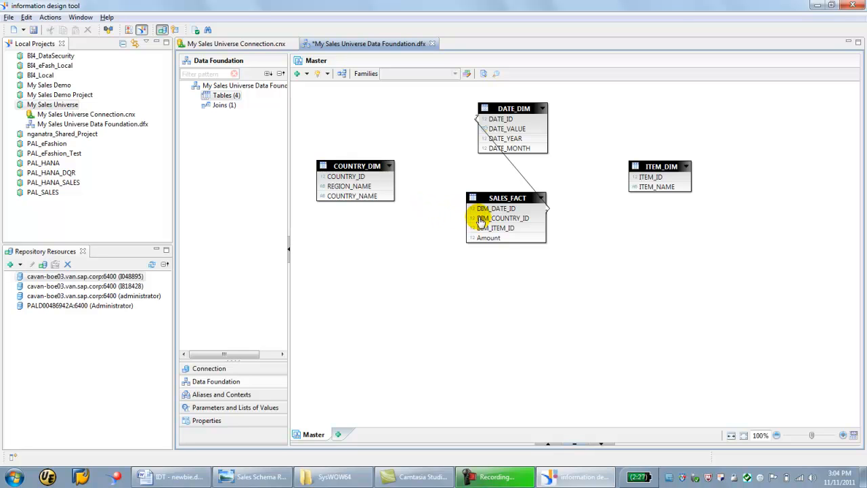
{"action": "left_click", "coordinate": [506, 217]}
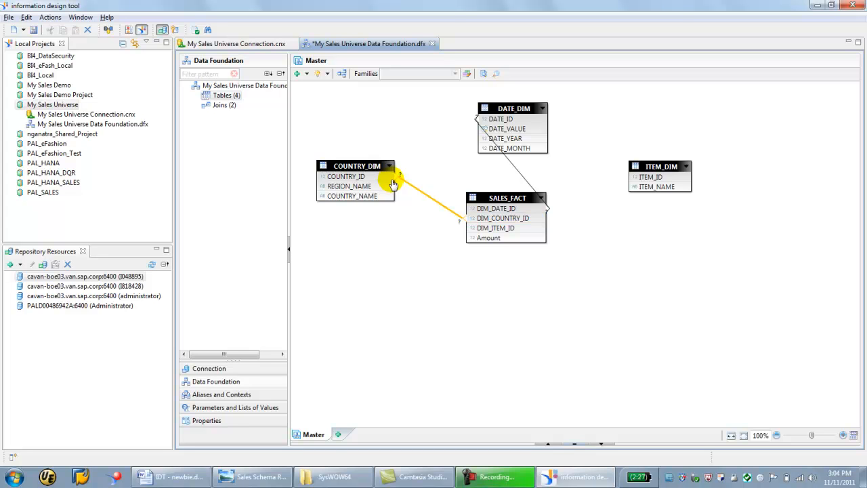
{"action": "mouse_move", "coordinate": [436, 215]}
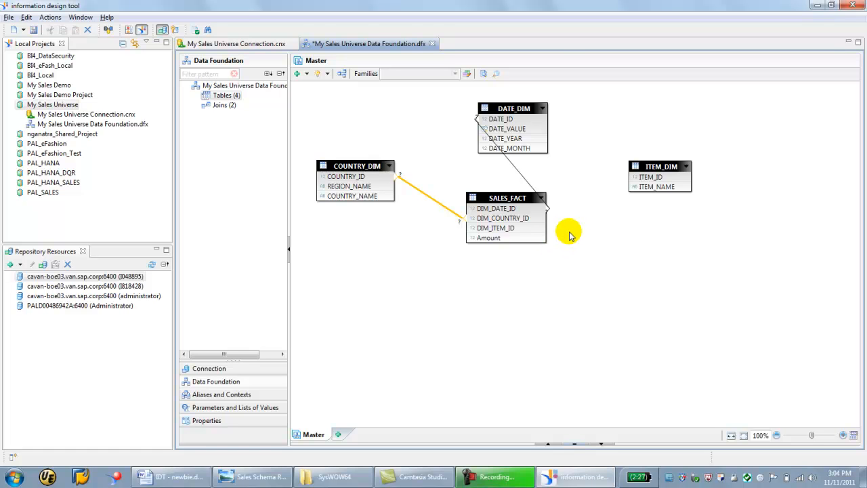
{"action": "right_click", "coordinate": [569, 233]}
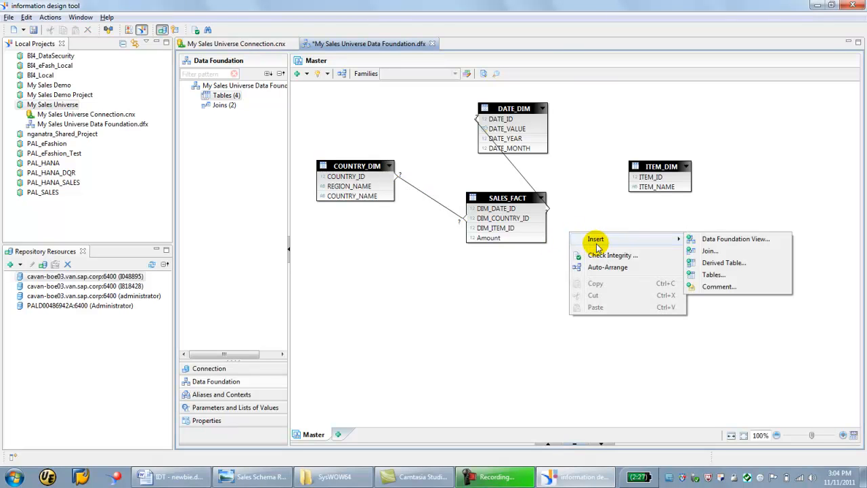
Join SALES_FACT.DIM_ITEM_ID to ITEM_DIM.ITEM_ID with detected many-to-one cardinality
{"action": "left_click", "coordinate": [710, 250]}
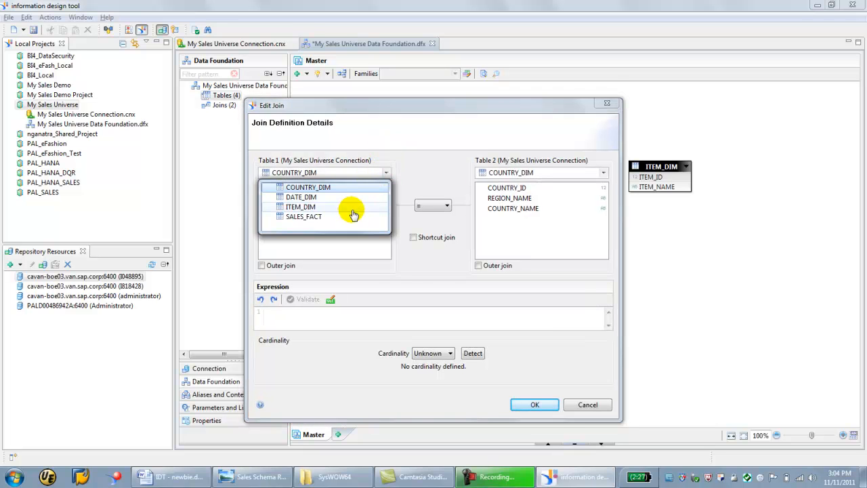
{"action": "left_click", "coordinate": [301, 206]}
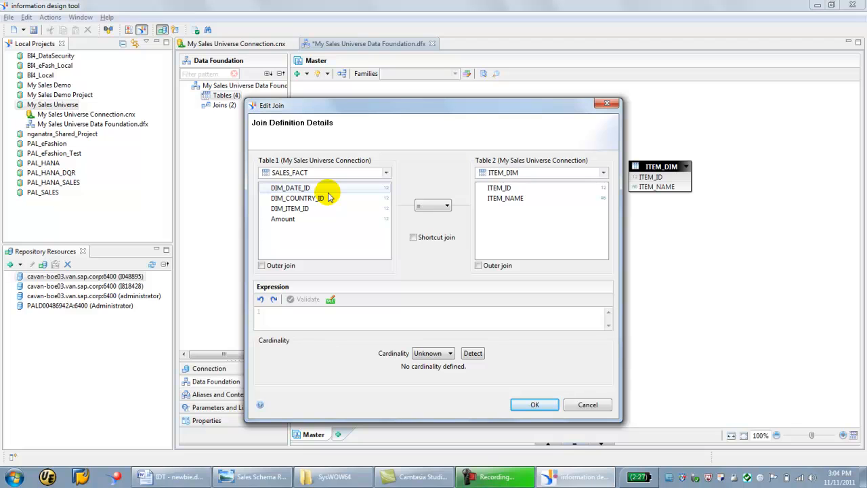
{"action": "left_click", "coordinate": [290, 208]}
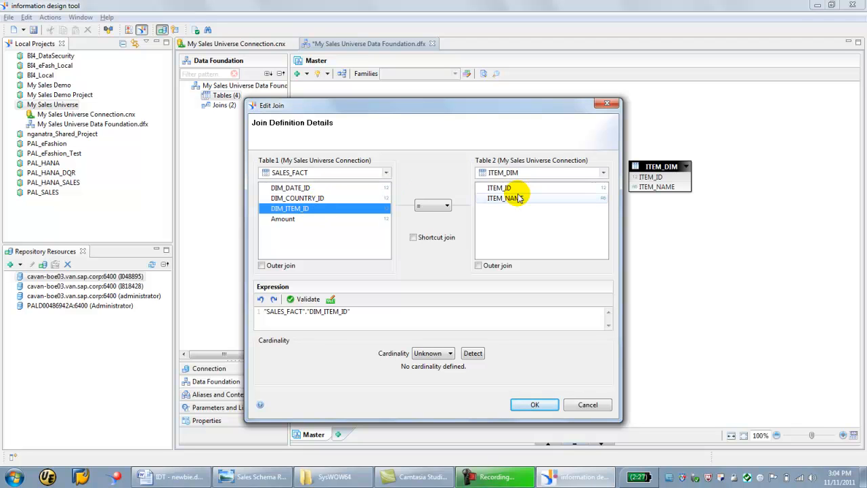
{"action": "left_click", "coordinate": [499, 187]}
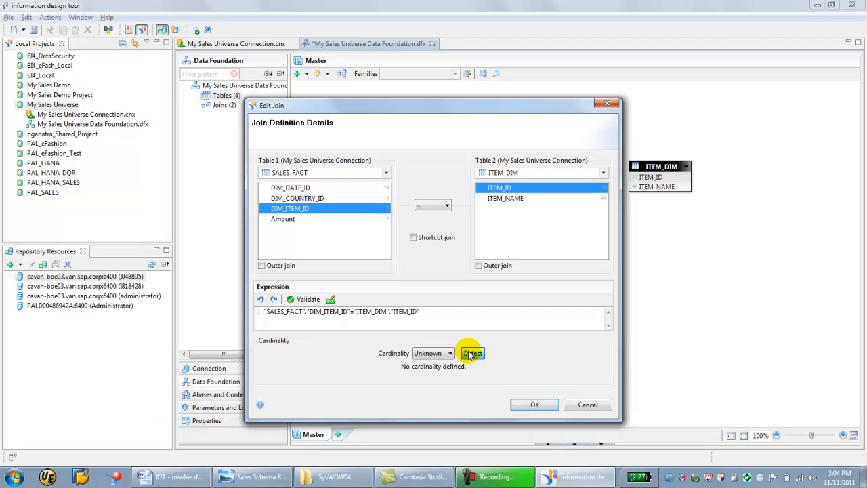
{"action": "left_click", "coordinate": [472, 352]}
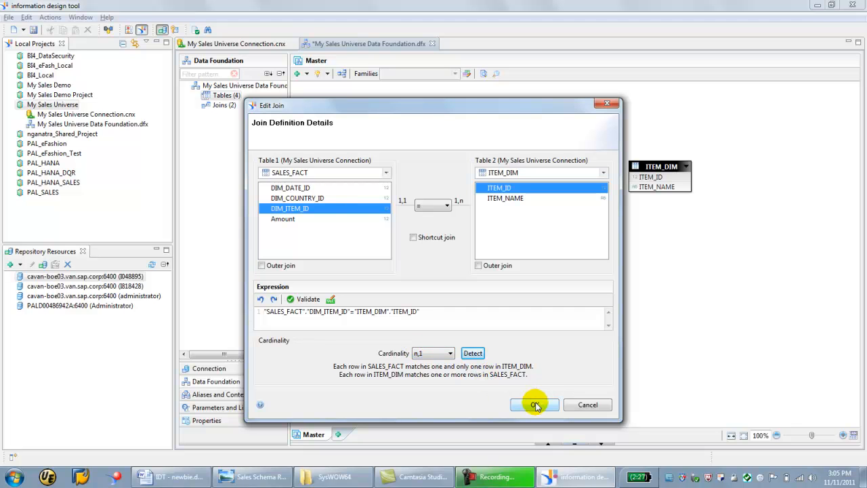
{"action": "left_click", "coordinate": [534, 404]}
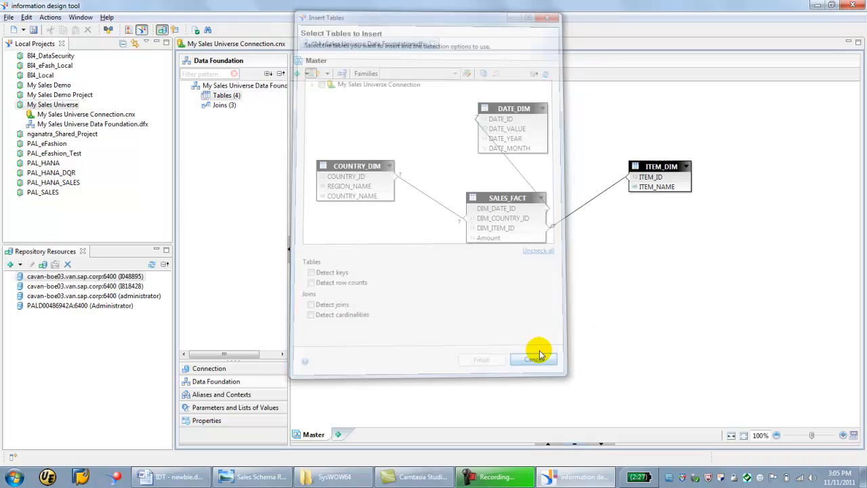
Arrange ITEM_DIM and DATE_DIM to the right of SALES_FACT and save the data foundation
{"action": "left_click", "coordinate": [534, 359]}
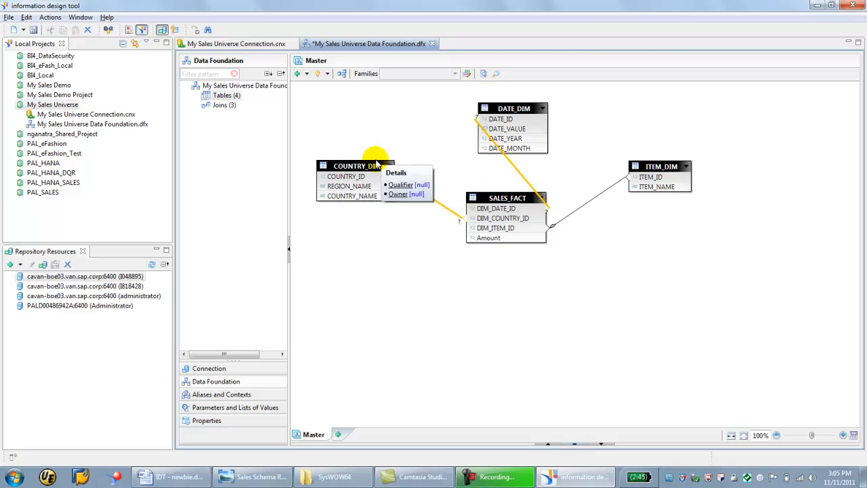
{"action": "left_click", "coordinate": [49, 17]}
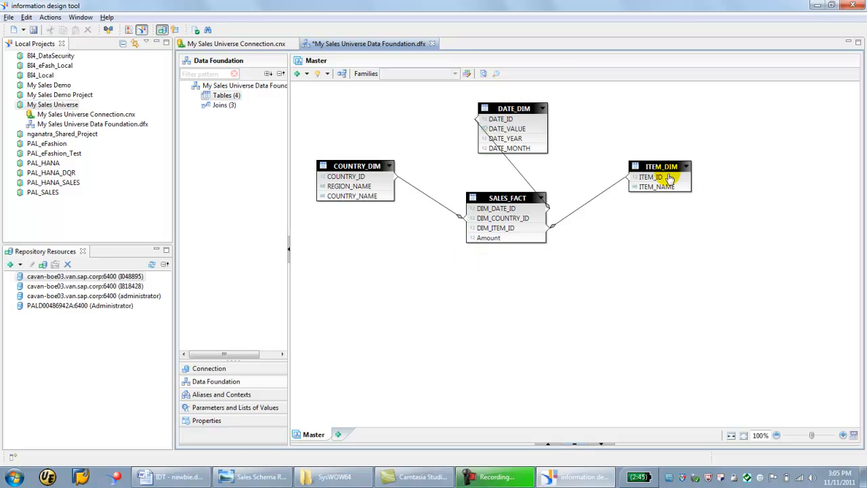
{"action": "left_click_drag", "start_coordinate": [661, 176], "coordinate": [670, 256]}
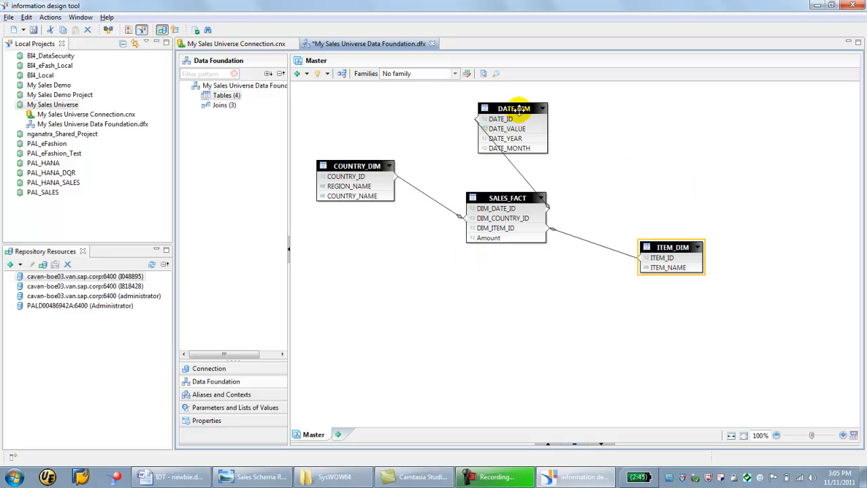
{"action": "left_click_drag", "start_coordinate": [512, 108], "coordinate": [640, 138]}
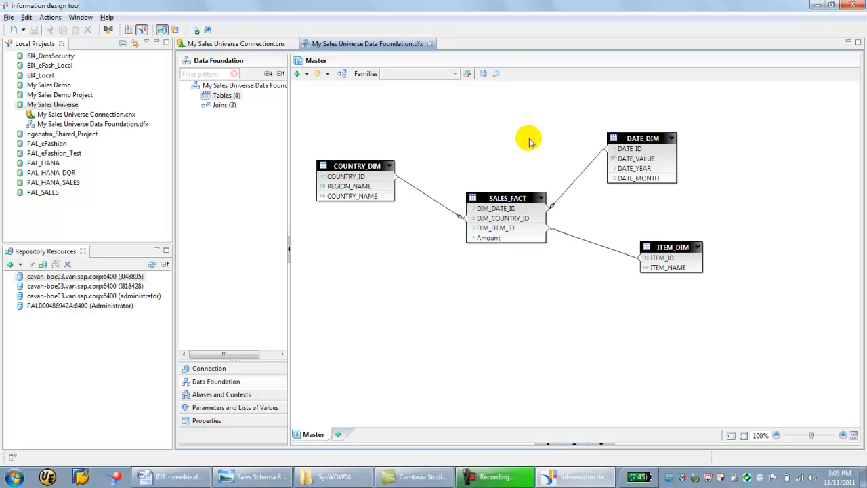
{"action": "mouse_move", "coordinate": [33, 34]}
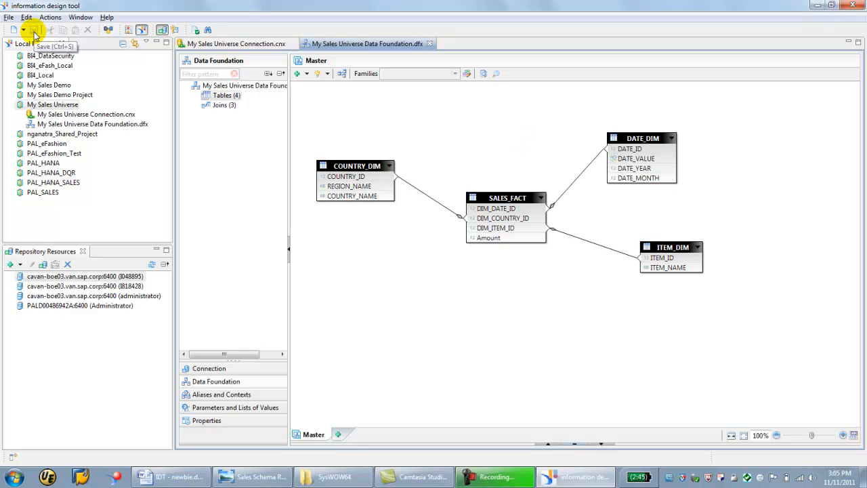
{"action": "mouse_move", "coordinate": [316, 65]}
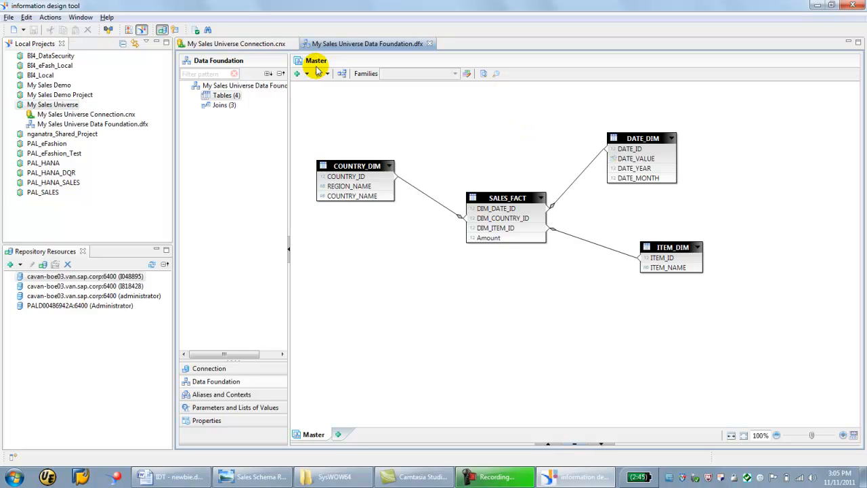
Switch to the sales schema raw data image in Windows Photo Viewer
{"action": "left_click", "coordinate": [251, 476]}
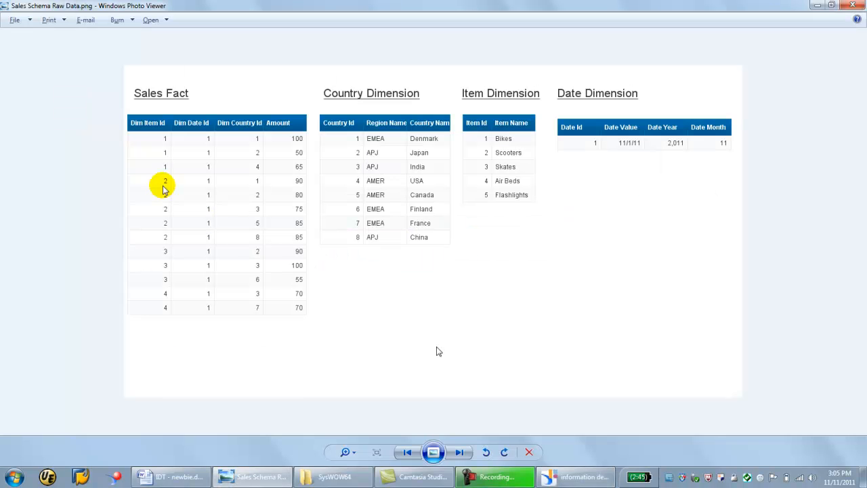
{"action": "left_click", "coordinate": [170, 477]}
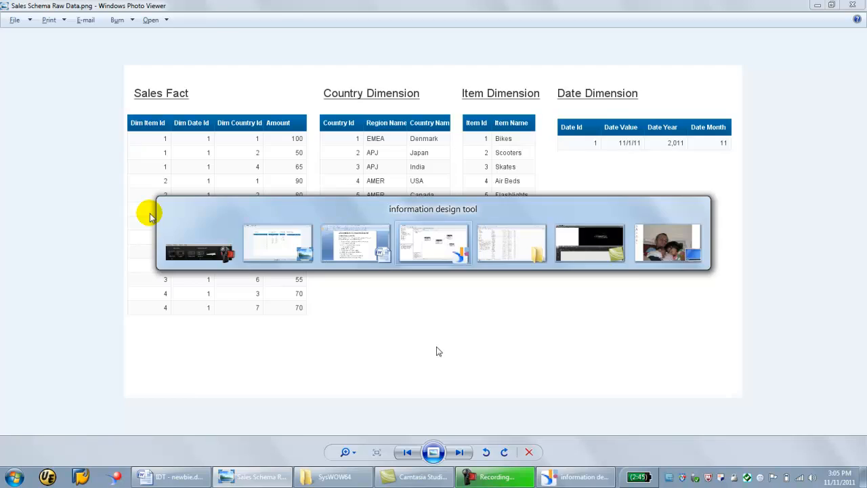
Start a new relational business layer named My Sales Universe in the project
{"action": "right_click", "coordinate": [43, 103]}
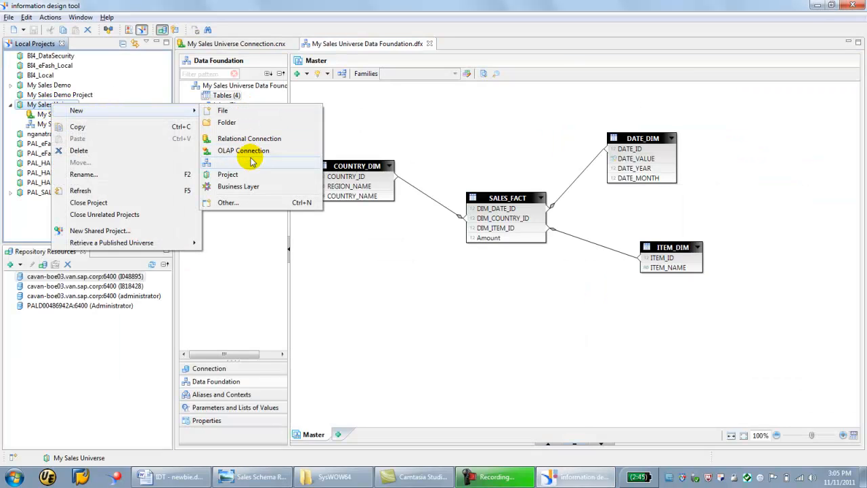
{"action": "left_click", "coordinate": [238, 187]}
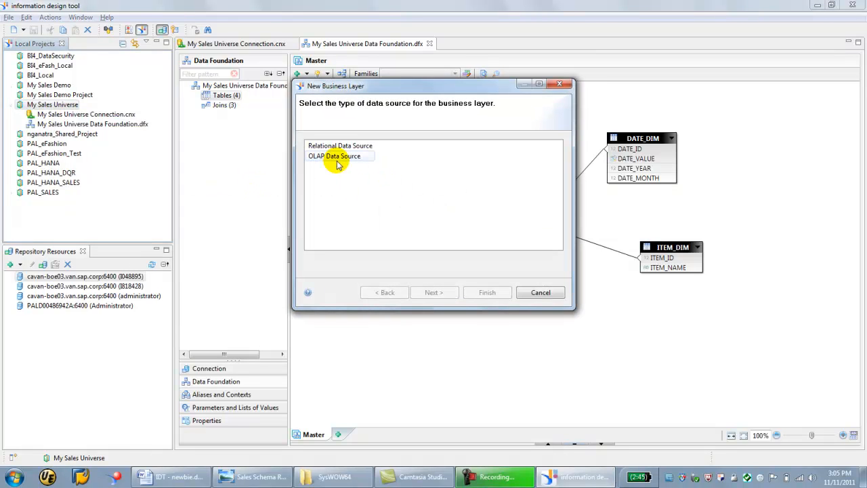
{"action": "left_click", "coordinate": [339, 145]}
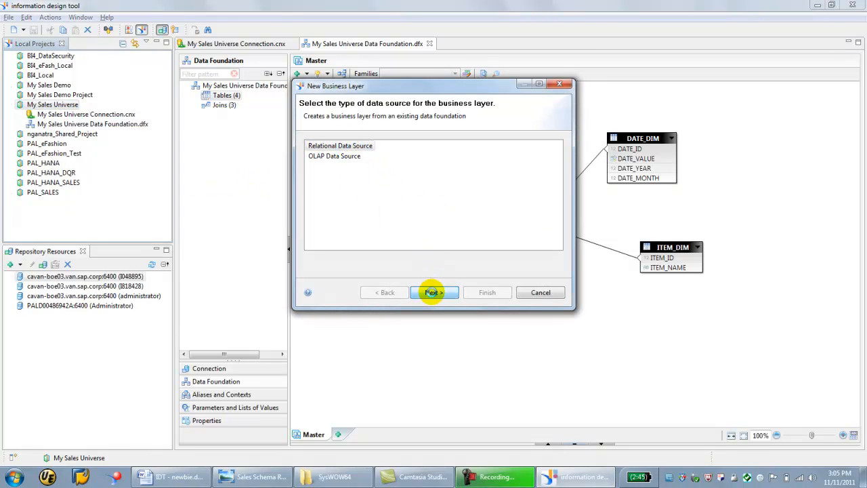
{"action": "left_click", "coordinate": [432, 292]}
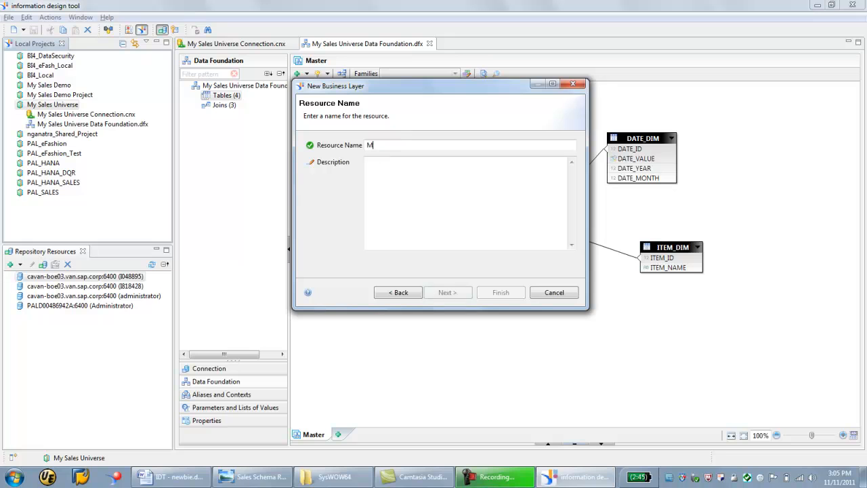
{"action": "type", "text": "y Sales Universe"}
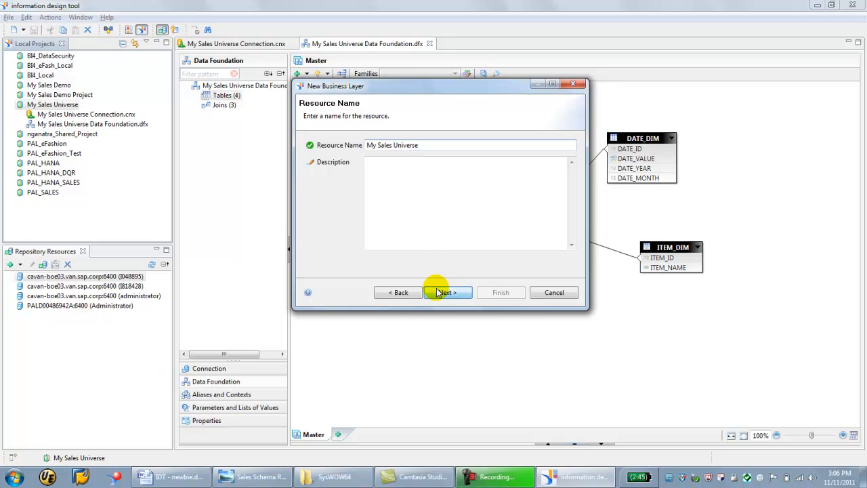
Base the layer on My Sales Universe Data Foundation.dfx and finish the wizard
{"action": "left_click", "coordinate": [447, 292]}
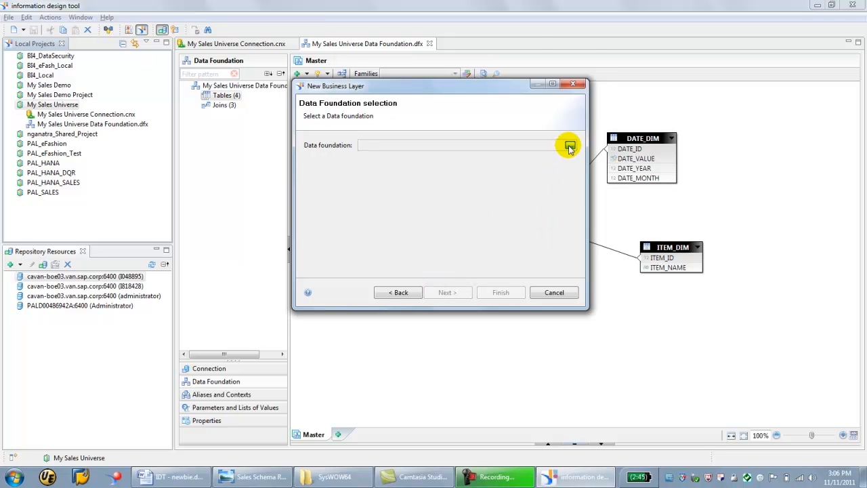
{"action": "left_click", "coordinate": [569, 145]}
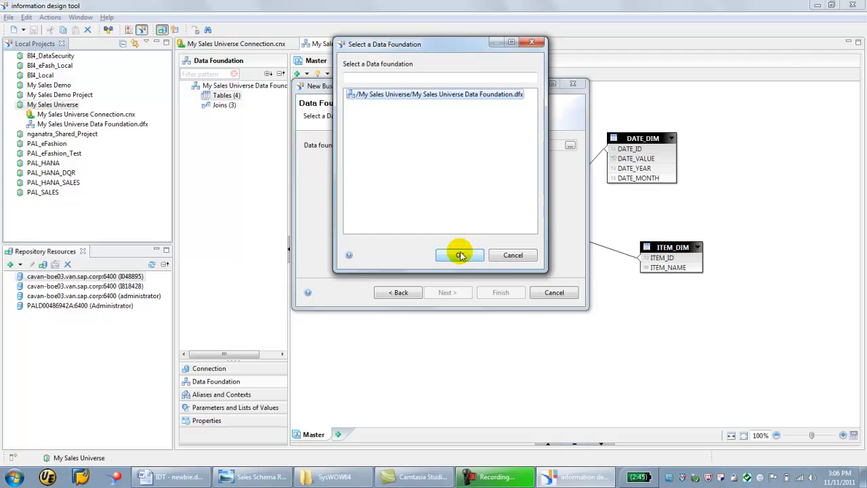
{"action": "left_click", "coordinate": [461, 254]}
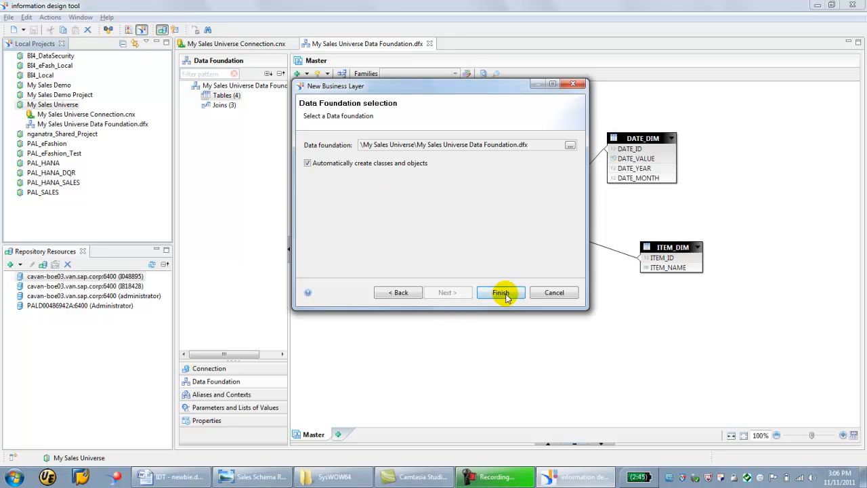
{"action": "left_click", "coordinate": [502, 293]}
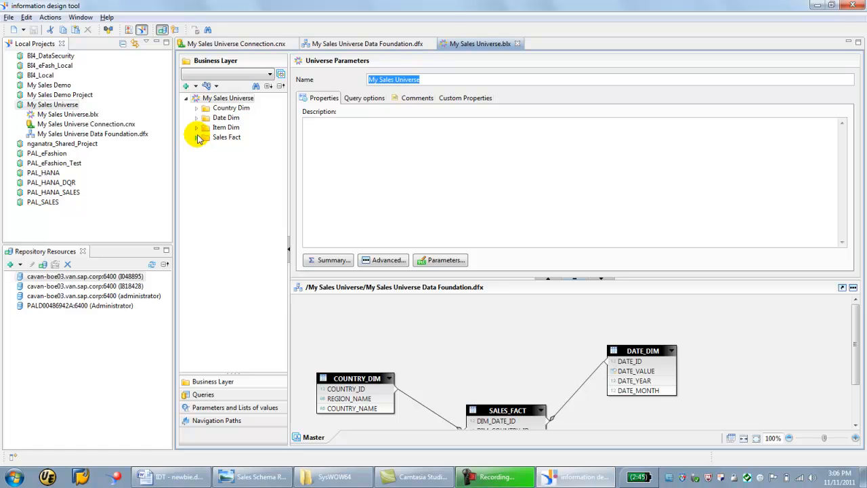
Delete the Sales Fact folder from the business layer
{"action": "left_click", "coordinate": [195, 127]}
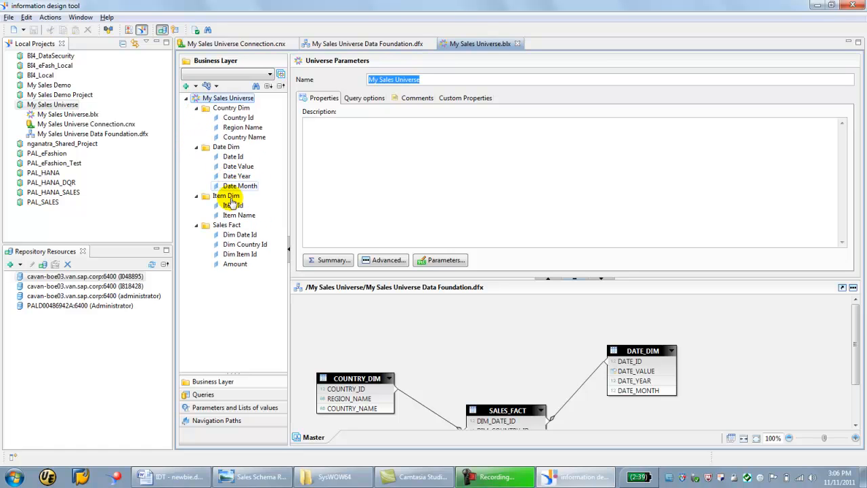
{"action": "left_click", "coordinate": [226, 225]}
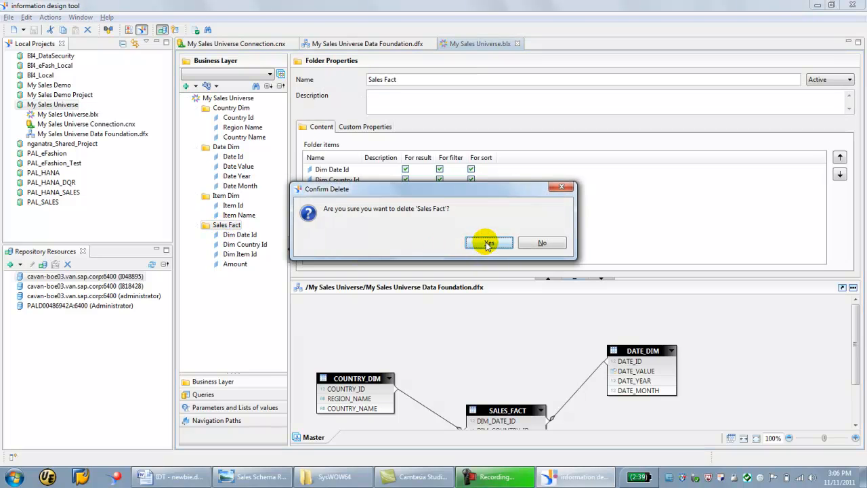
{"action": "left_click", "coordinate": [488, 242]}
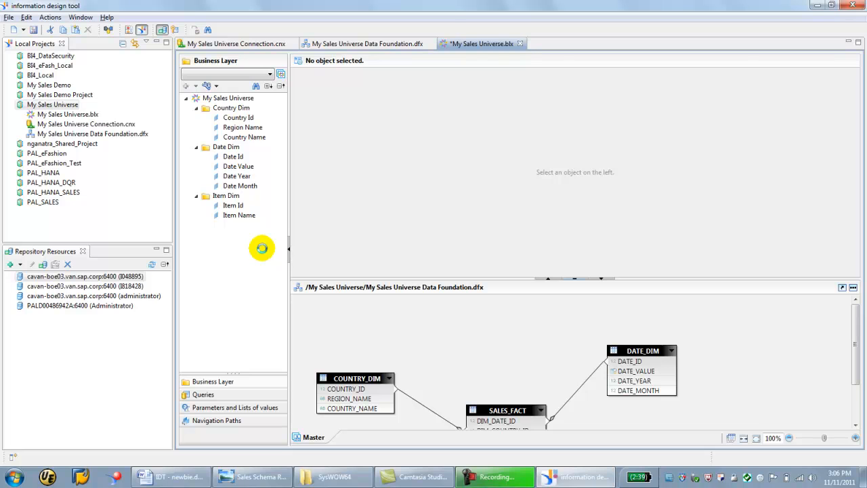
Inspect the Country Id and Country Name dimensions in the Country Dim folder
{"action": "left_click", "coordinate": [241, 128]}
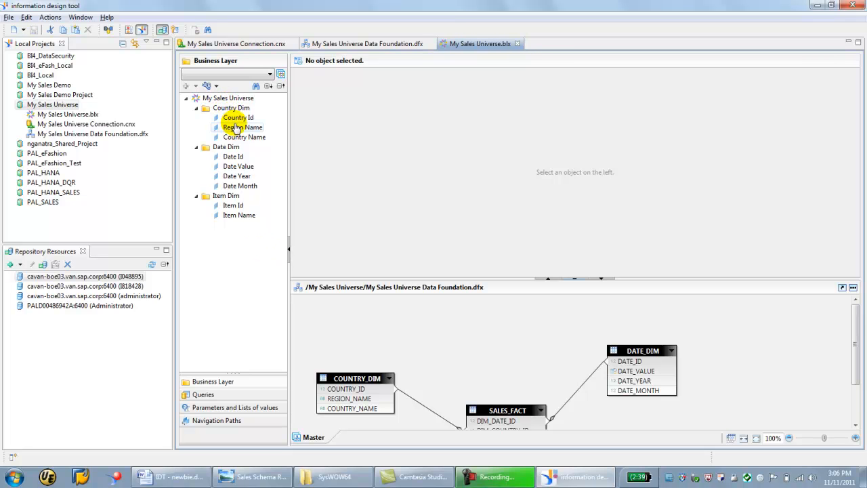
{"action": "left_click", "coordinate": [238, 116]}
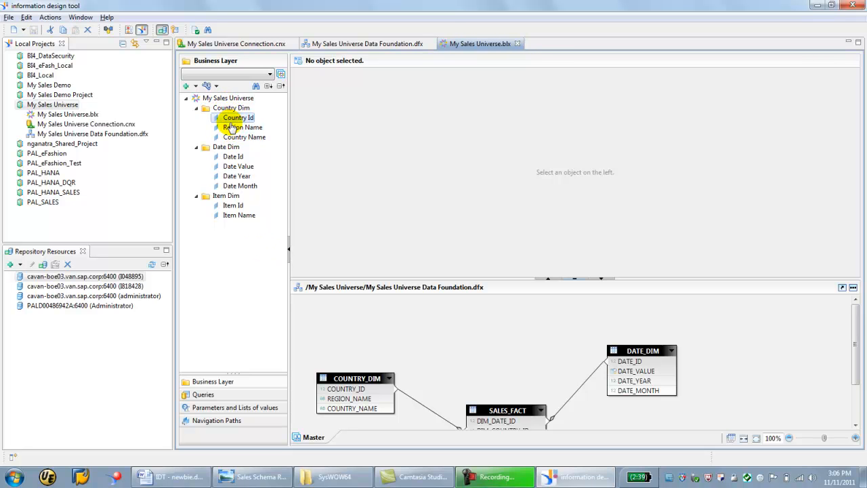
{"action": "left_click", "coordinate": [244, 137]}
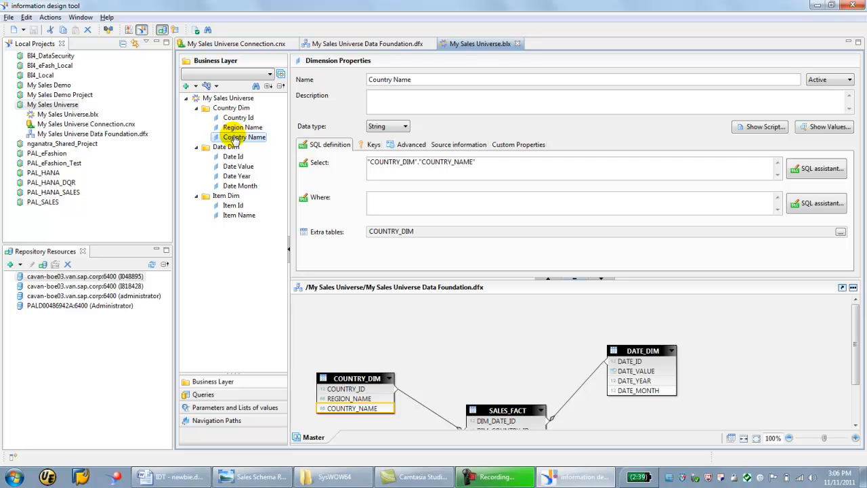
{"action": "left_click", "coordinate": [244, 137]}
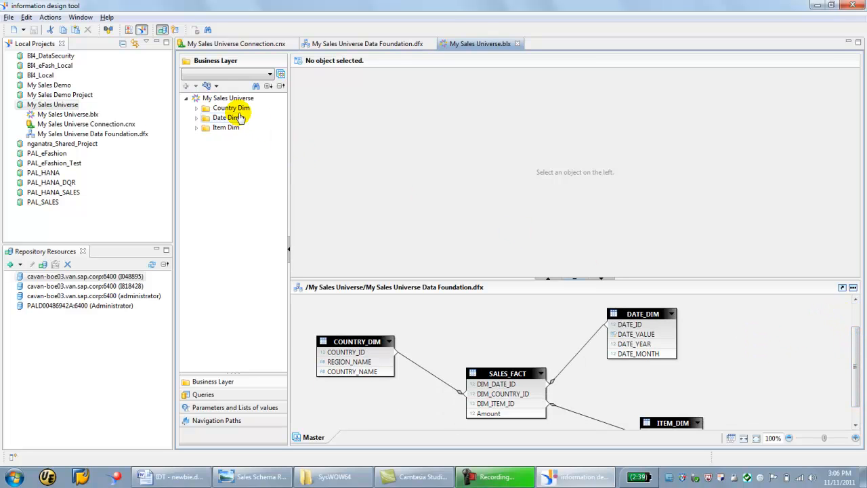
Add a new folder named Measures under the My Sales Universe root
{"action": "right_click", "coordinate": [216, 98]}
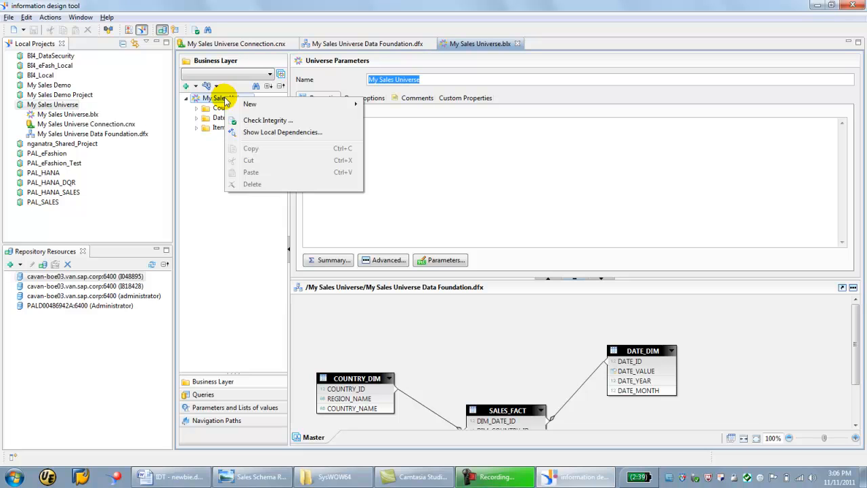
{"action": "mouse_move", "coordinate": [249, 103]}
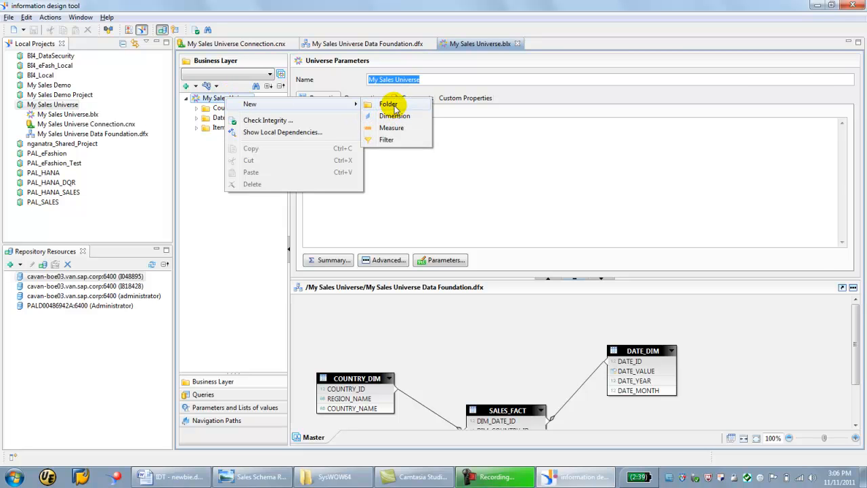
{"action": "left_click", "coordinate": [388, 103]}
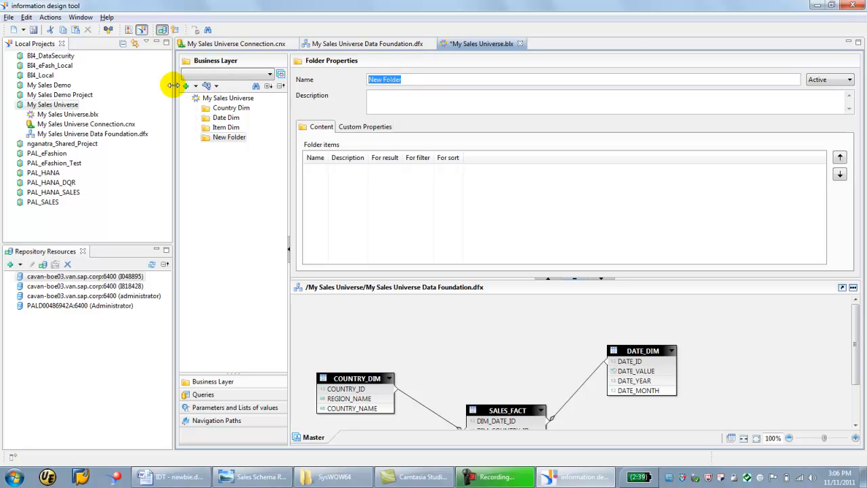
{"action": "type", "text": "Measures"}
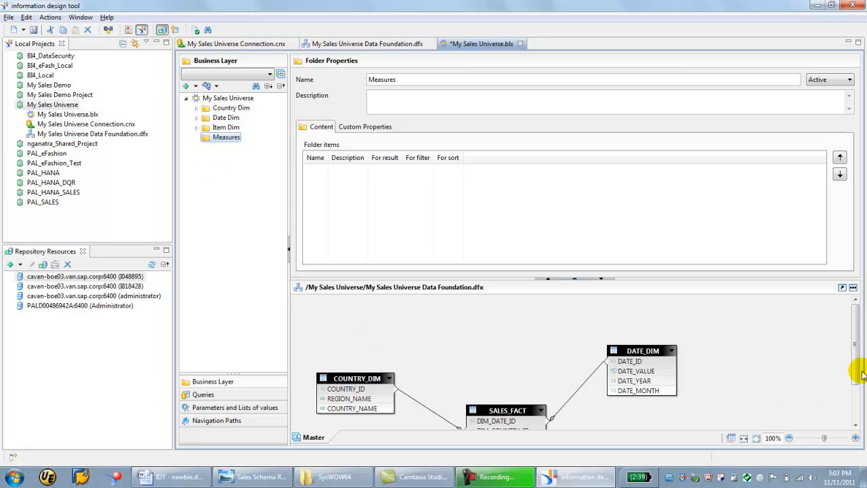
Place the Amount column from SALES_FACT into the Measures folder
{"action": "scroll", "scroll_direction": "down", "scroll_amount": 3}
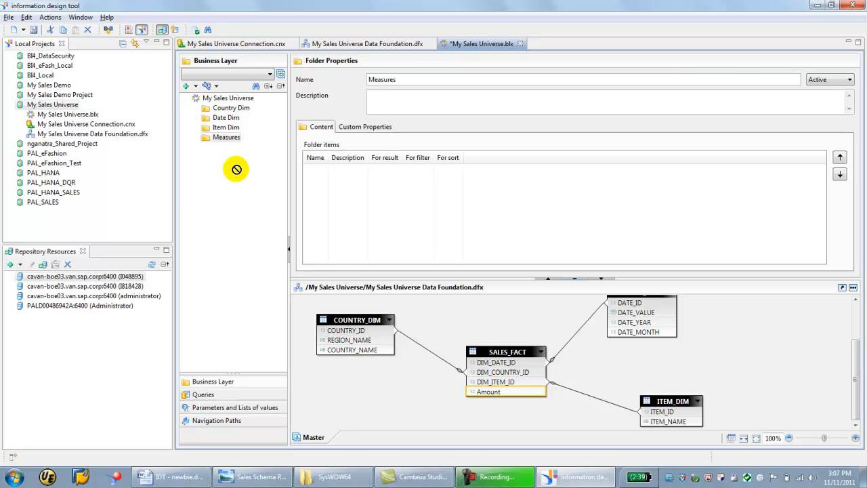
{"action": "left_click", "coordinate": [197, 137]}
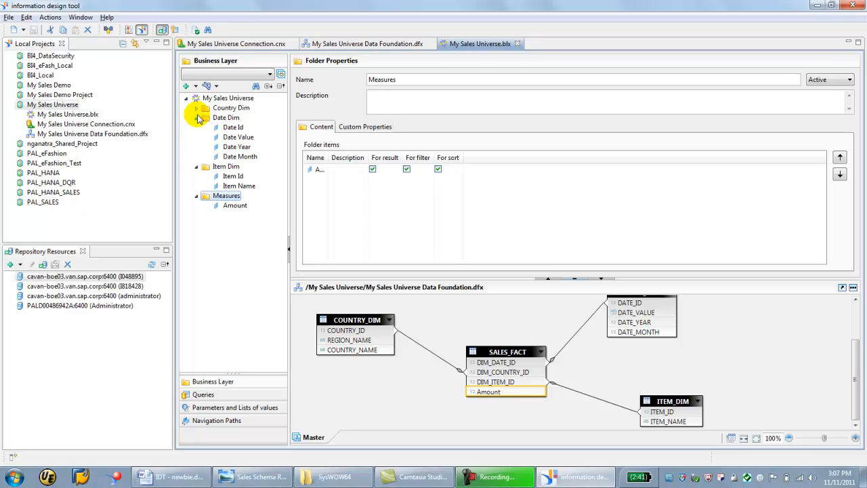
{"action": "left_click", "coordinate": [206, 108]}
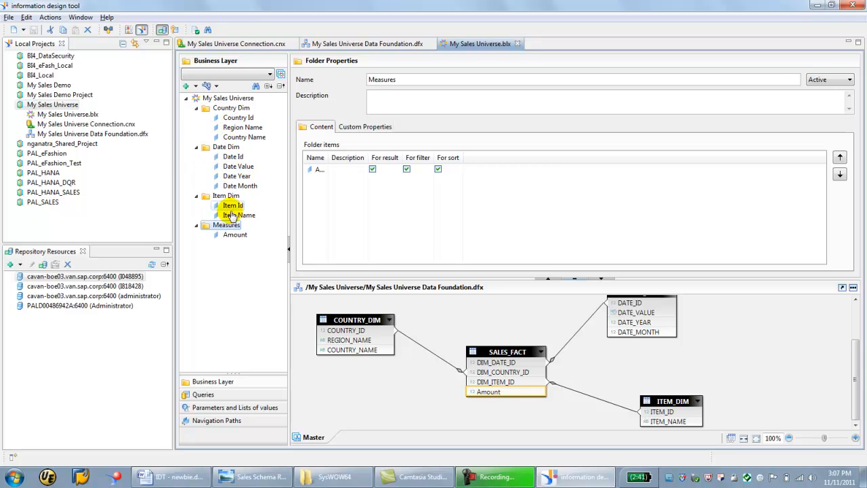
{"action": "left_click", "coordinate": [236, 235]}
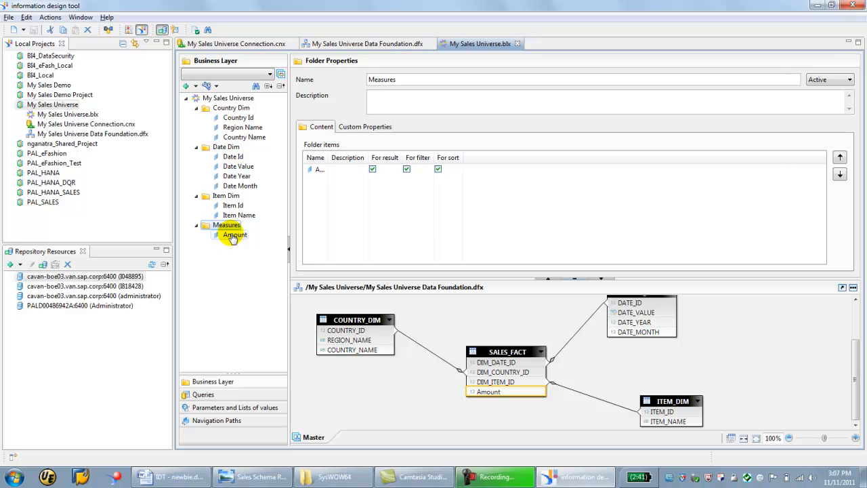
{"action": "right_click", "coordinate": [236, 234]}
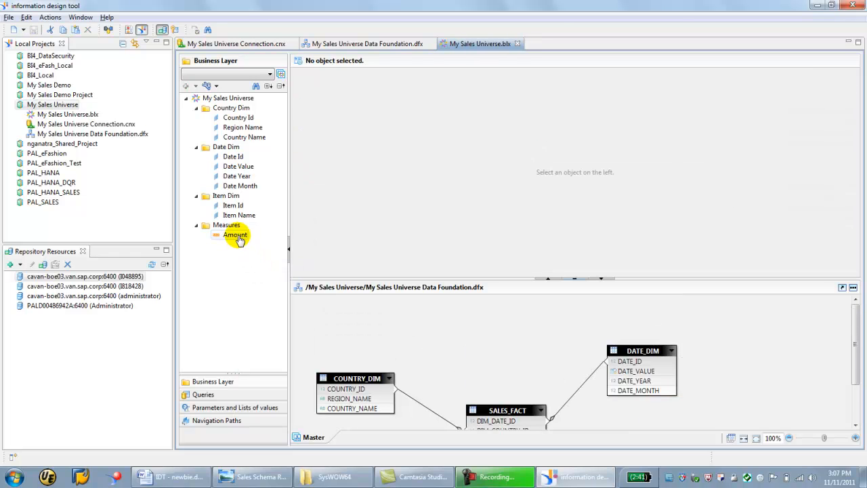
Set the Amount measure's aggregation function to Sum
{"action": "left_click", "coordinate": [235, 234]}
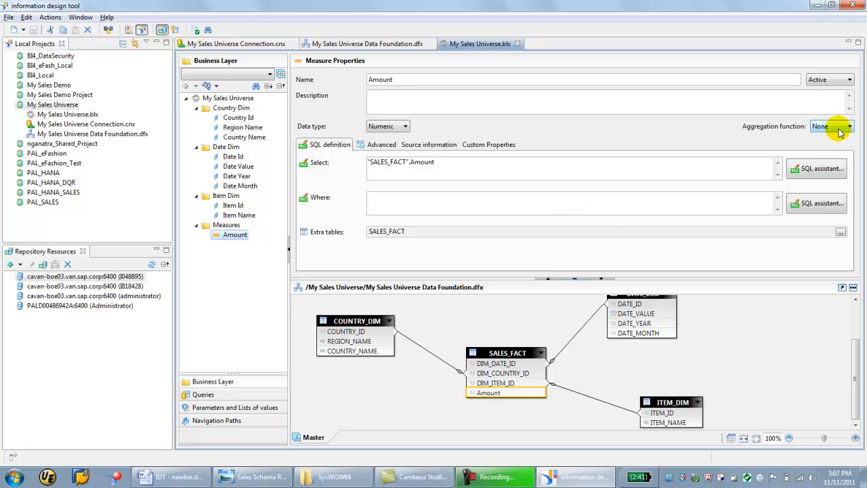
{"action": "left_click", "coordinate": [849, 127]}
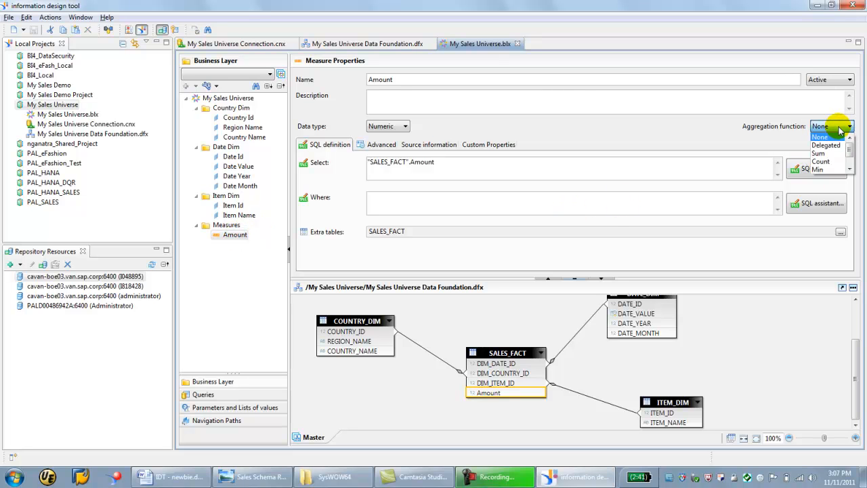
{"action": "mouse_move", "coordinate": [821, 155]}
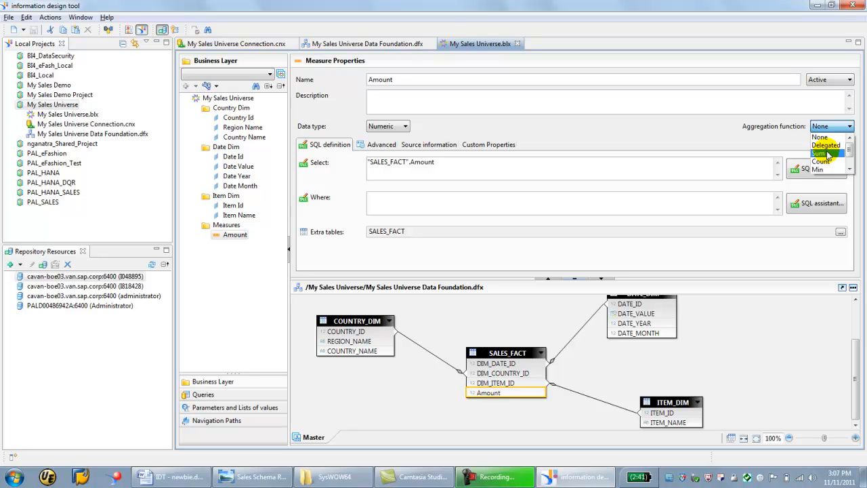
{"action": "left_click", "coordinate": [819, 153]}
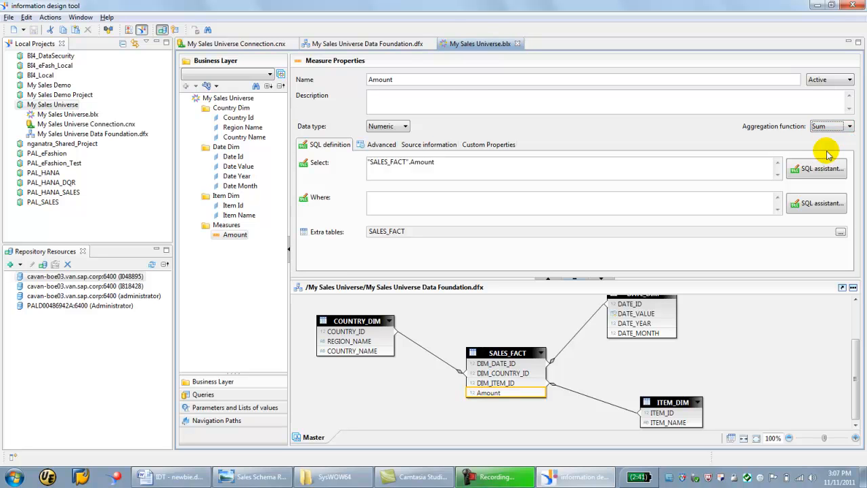
{"action": "mouse_move", "coordinate": [283, 222]}
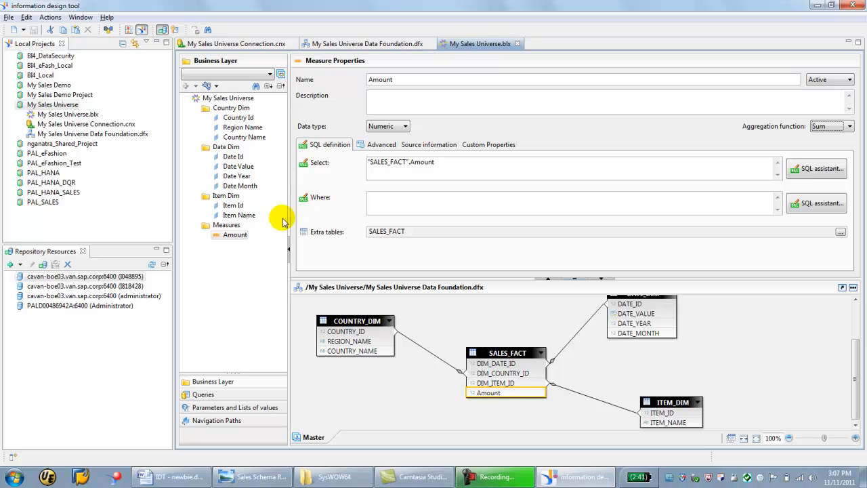
{"action": "left_click", "coordinate": [236, 234]}
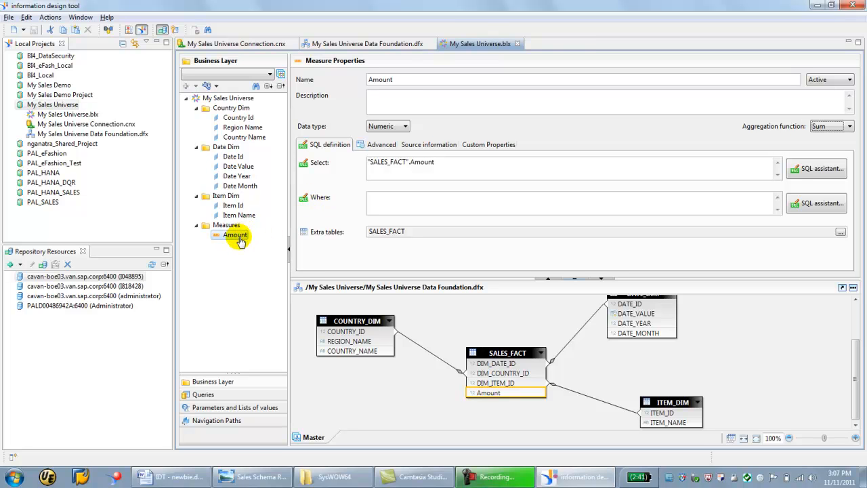
{"action": "mouse_move", "coordinate": [236, 250]}
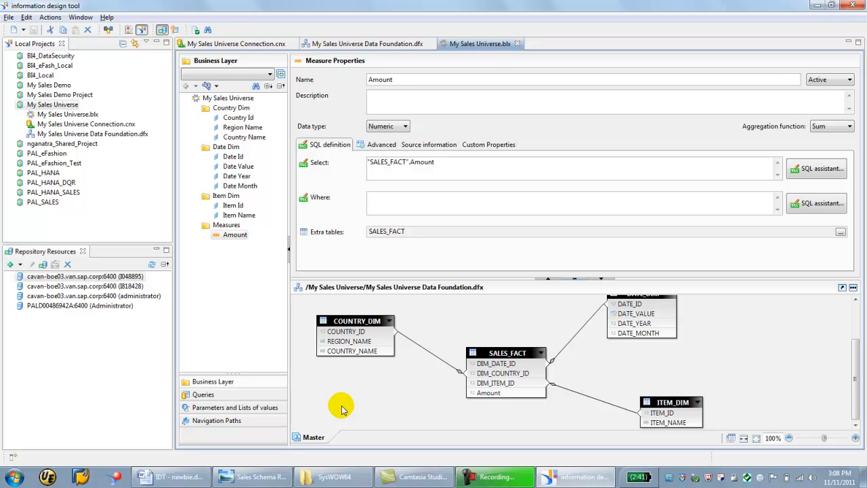
{"action": "left_click", "coordinate": [236, 235]}
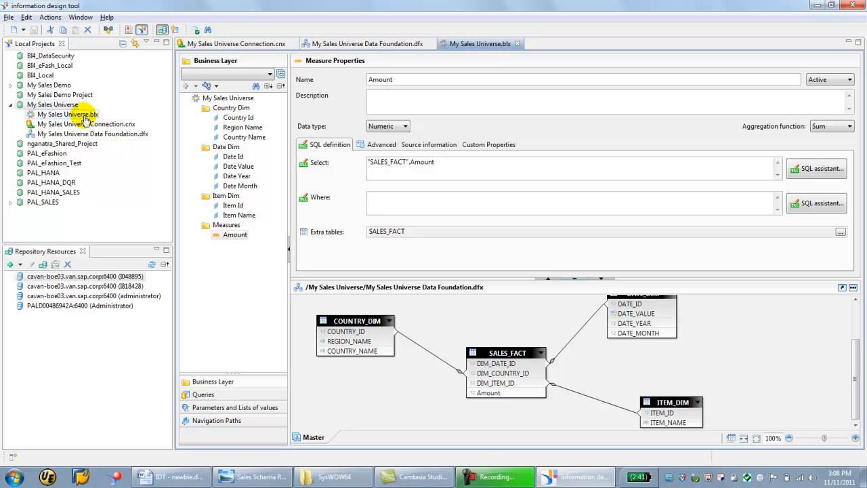
Start publishing My Sales Universe to a local folder and run all integrity checks
{"action": "left_click", "coordinate": [66, 114]}
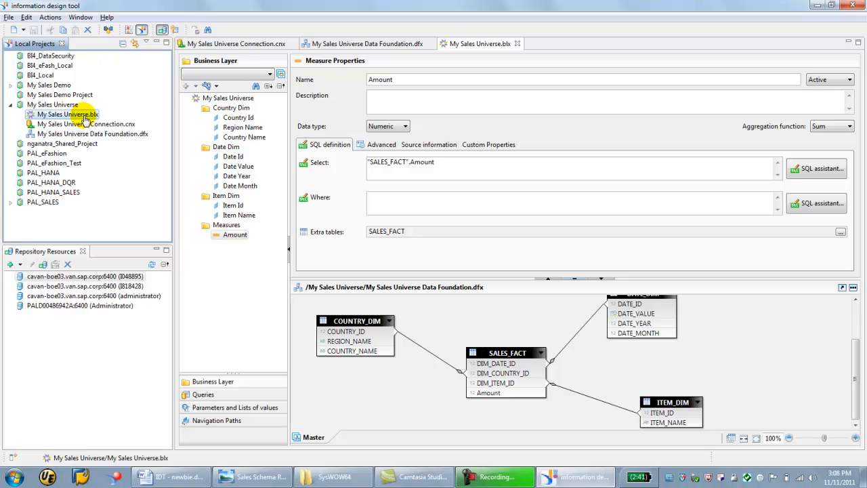
{"action": "right_click", "coordinate": [65, 114]}
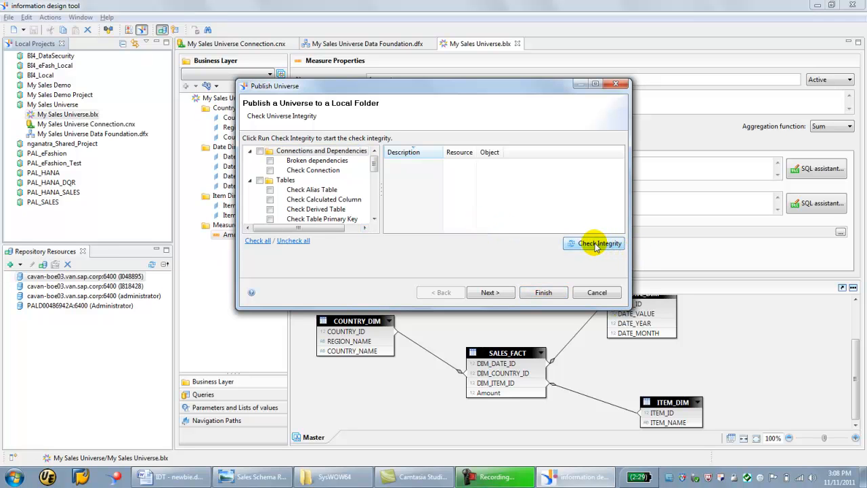
{"action": "left_click", "coordinate": [258, 241]}
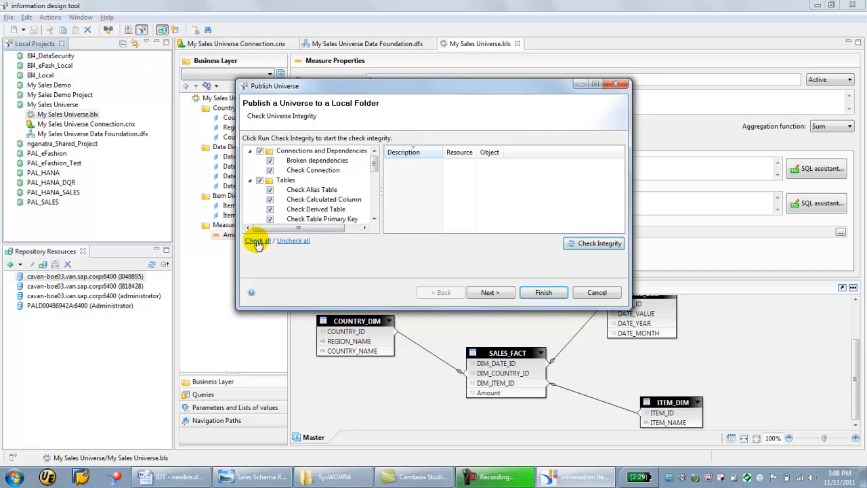
{"action": "left_click", "coordinate": [593, 243]}
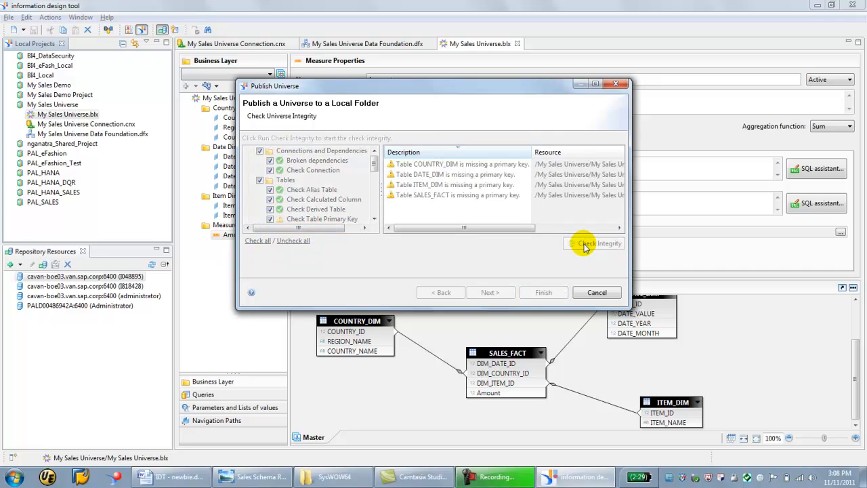
{"action": "left_click", "coordinate": [594, 243]}
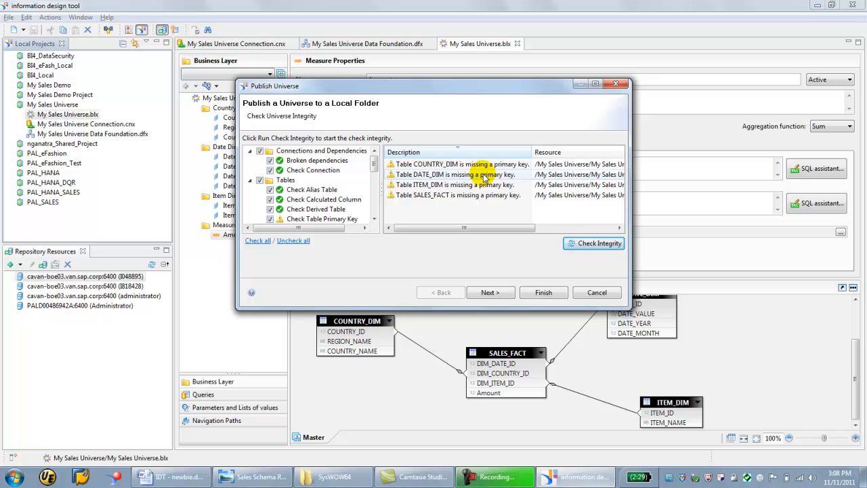
{"action": "mouse_move", "coordinate": [521, 268]}
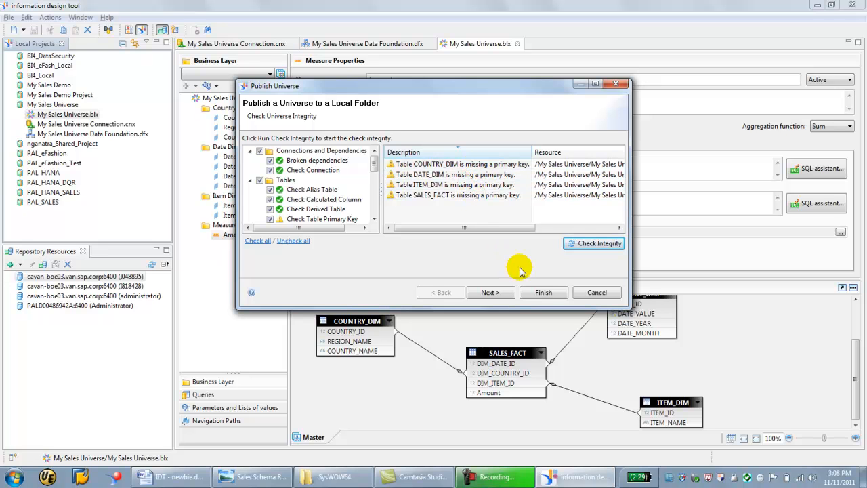
{"action": "mouse_move", "coordinate": [543, 293]}
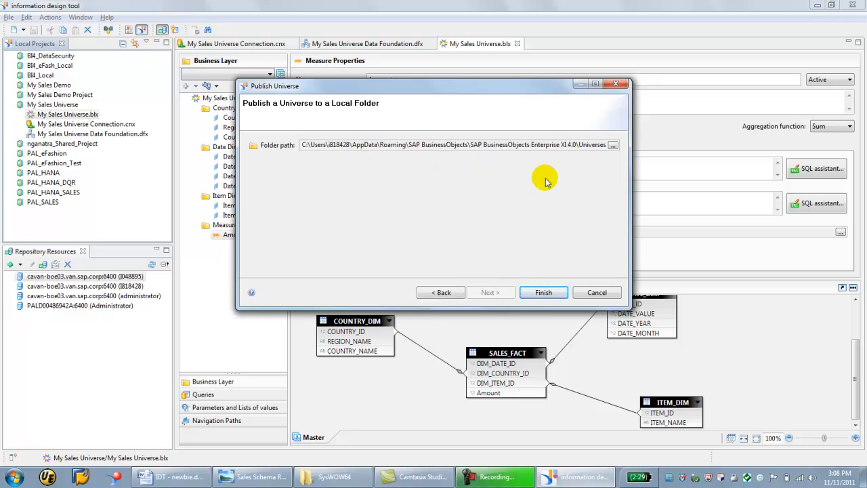
{"action": "mouse_move", "coordinate": [543, 293]}
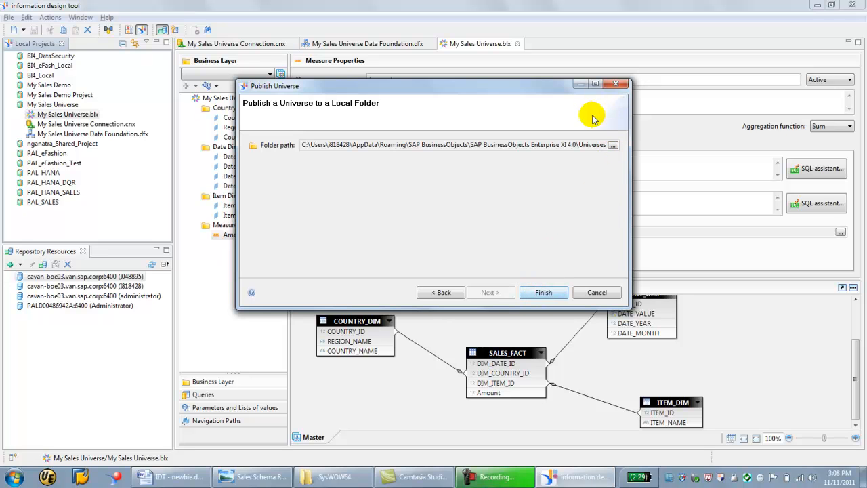
Publish the universe to the local Universes folder and dismiss the success message
{"action": "left_click", "coordinate": [612, 144]}
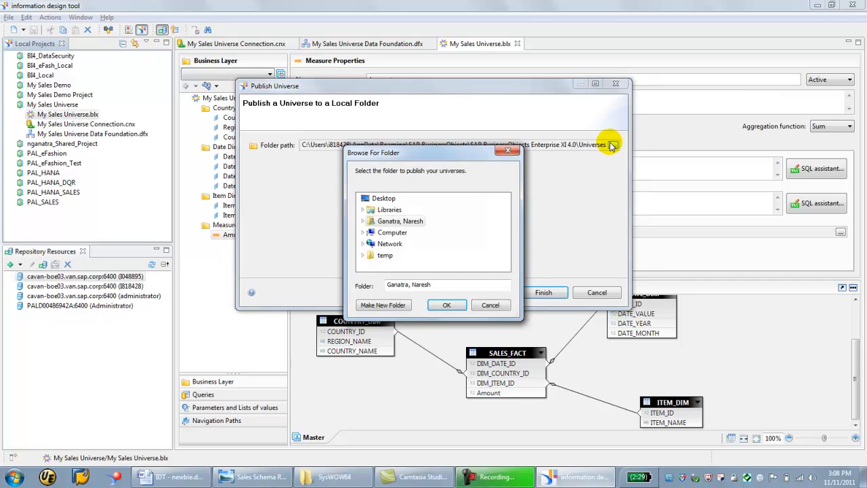
{"action": "left_click", "coordinate": [447, 304]}
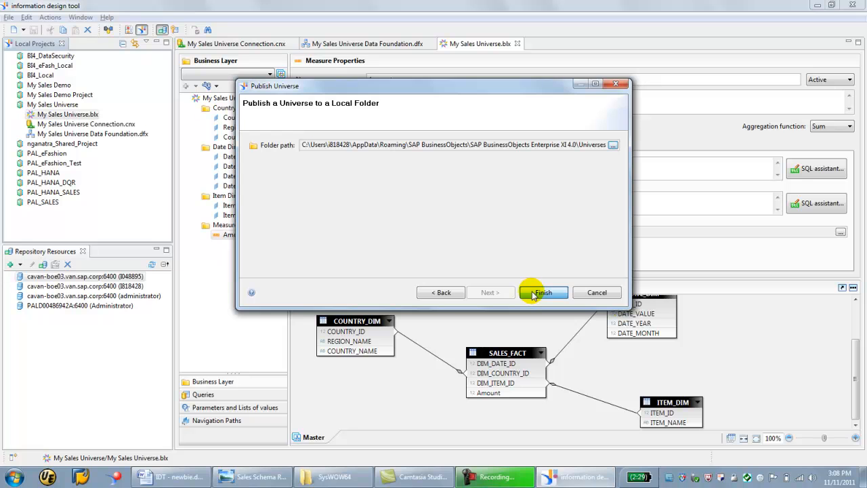
{"action": "left_click", "coordinate": [542, 292]}
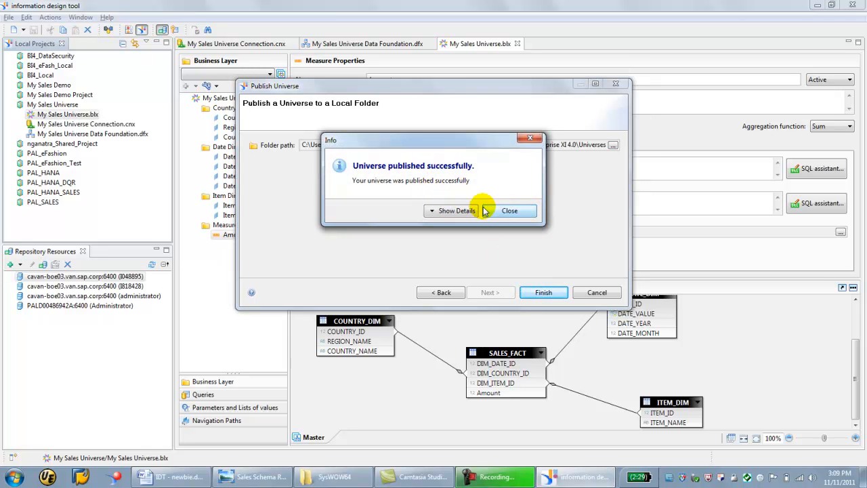
{"action": "left_click", "coordinate": [509, 210]}
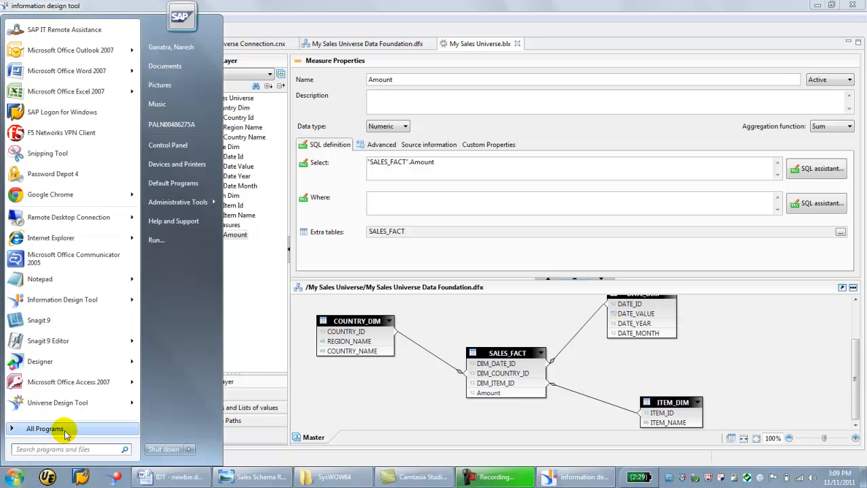
{"action": "left_click", "coordinate": [44, 428]}
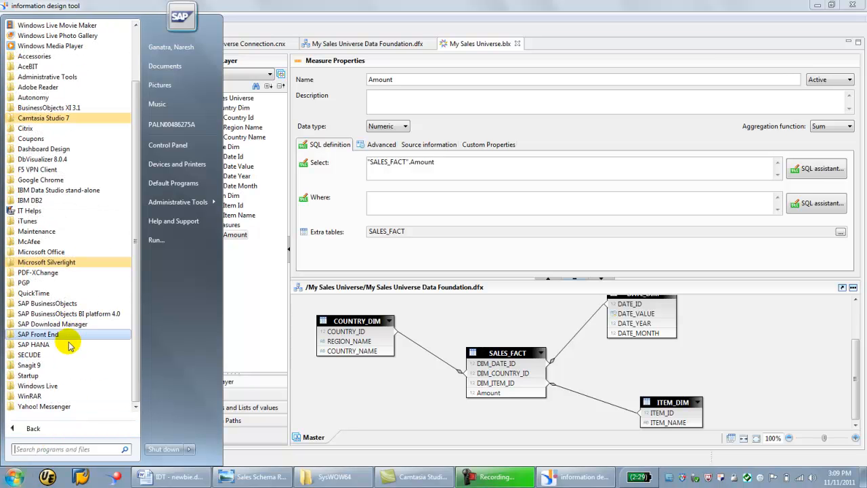
{"action": "left_click", "coordinate": [68, 313]}
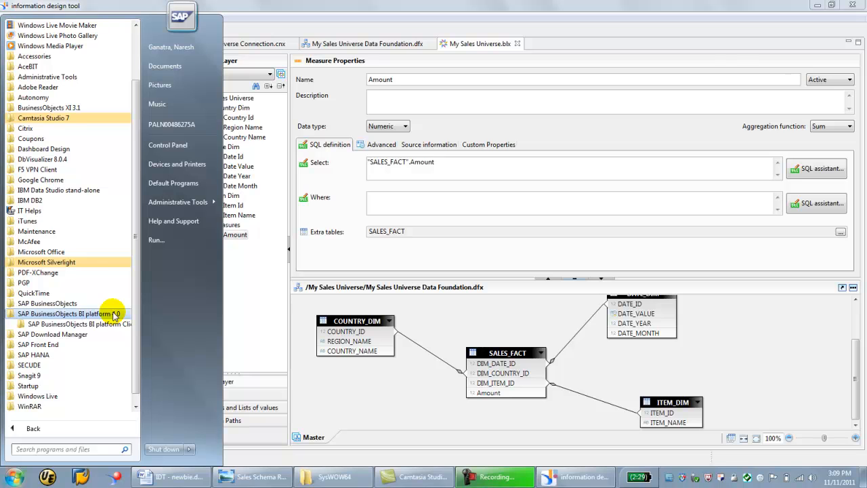
{"action": "left_click", "coordinate": [70, 304]}
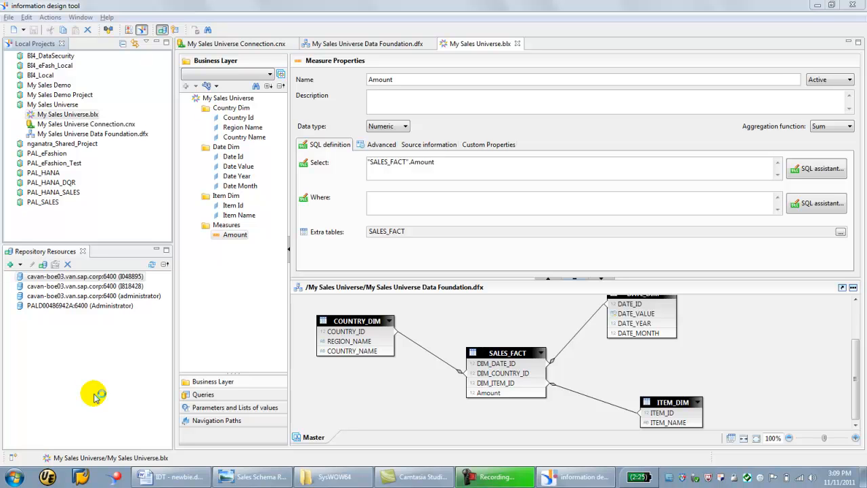
Browse from the C drive into the personal user profile folder
{"action": "left_click", "coordinate": [332, 476]}
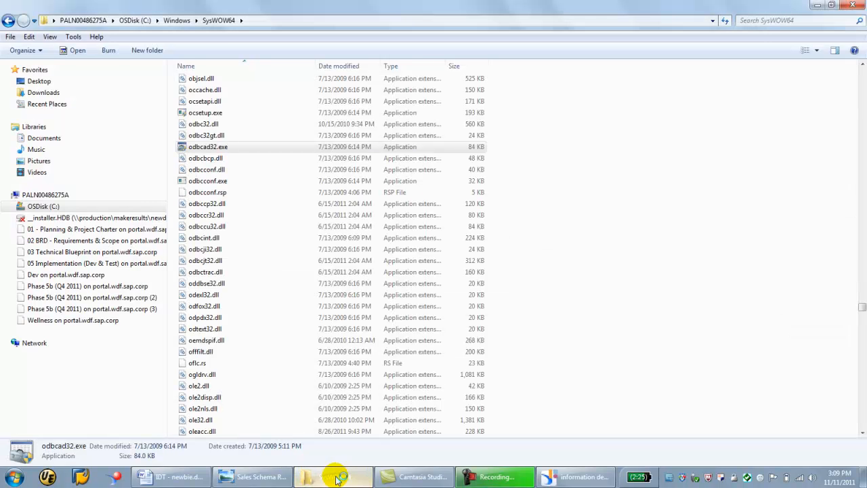
{"action": "left_click", "coordinate": [44, 206]}
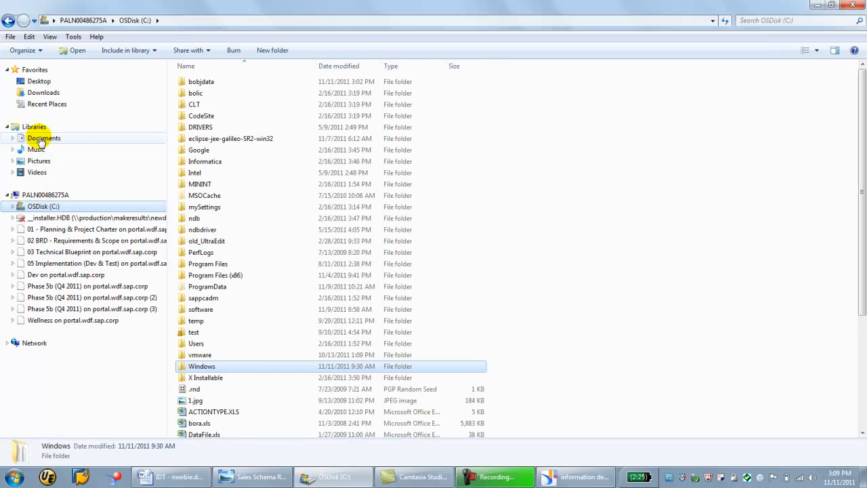
{"action": "left_click", "coordinate": [44, 138]}
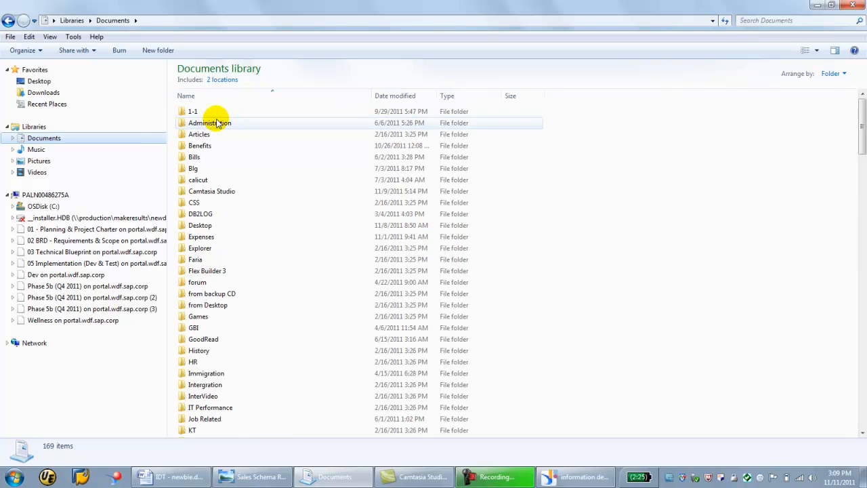
{"action": "left_click", "coordinate": [44, 206]}
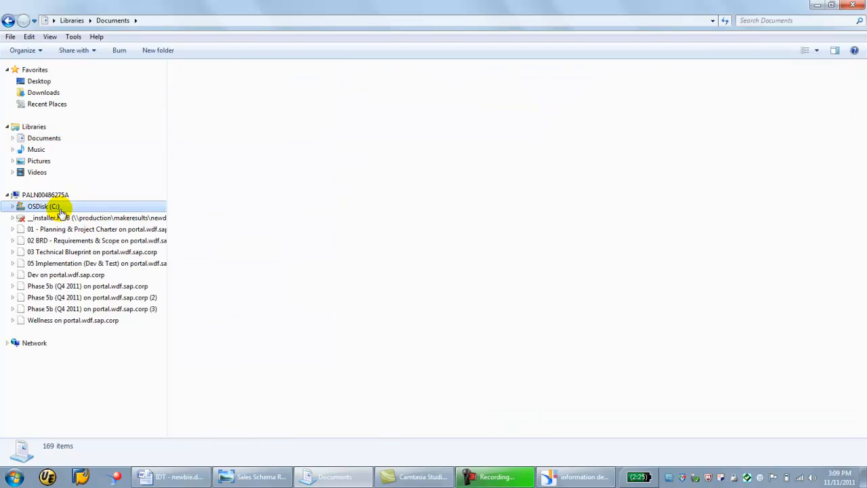
{"action": "double_click", "coordinate": [43, 206]}
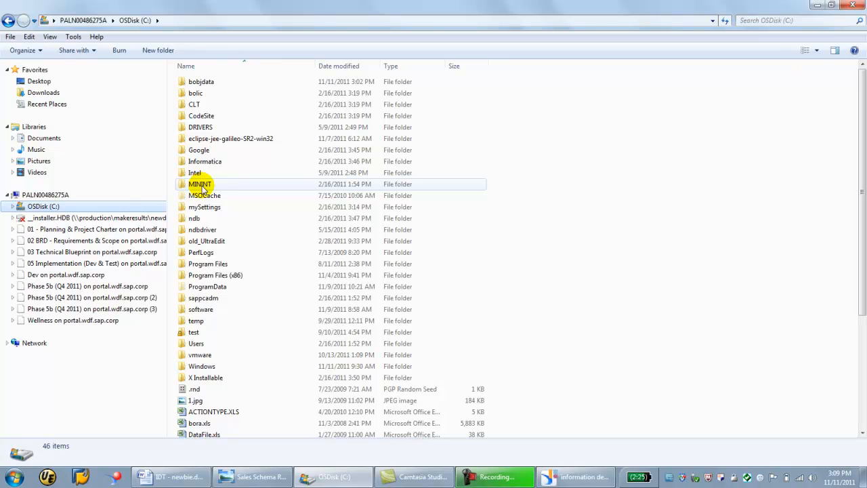
{"action": "left_click", "coordinate": [214, 412]}
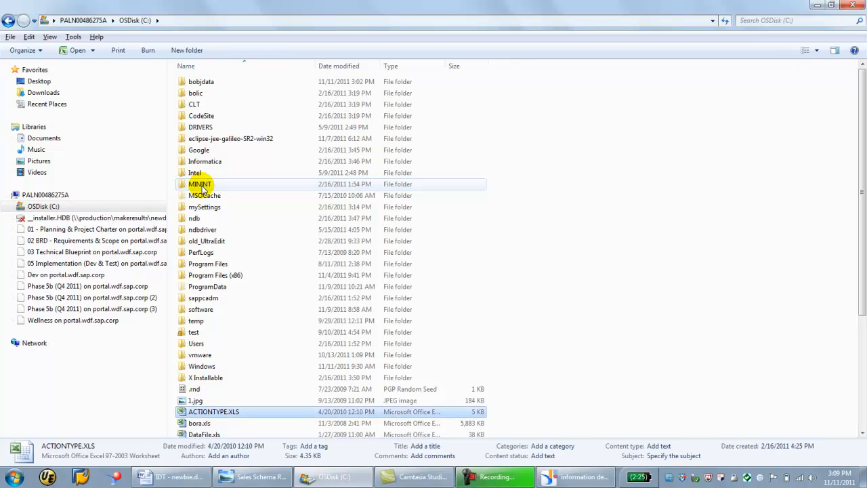
{"action": "left_click", "coordinate": [199, 149]}
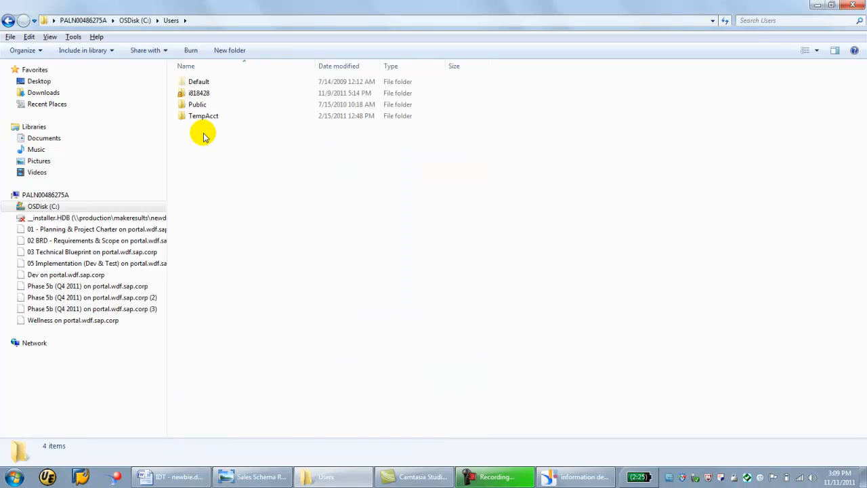
{"action": "double_click", "coordinate": [199, 92]}
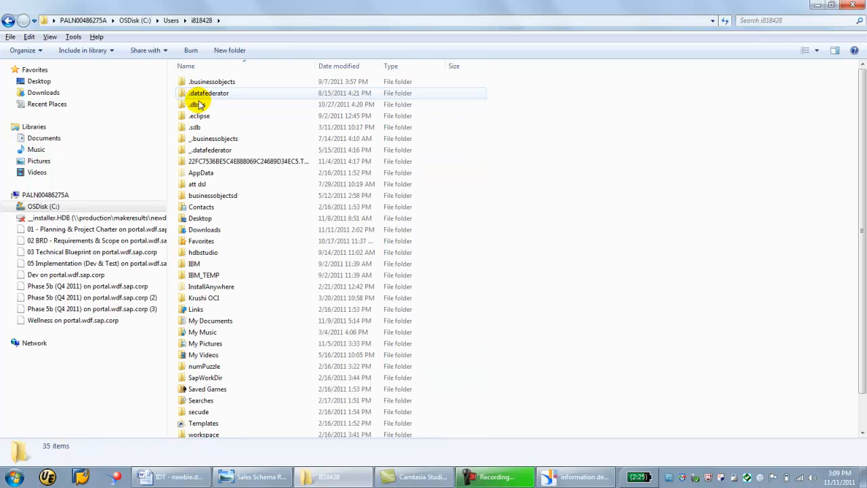
Go through AppData\Roaming\SAP BusinessObjects\SAP BusinessObjects Enterprise XI 4.0 into Universes
{"action": "left_click", "coordinate": [200, 172]}
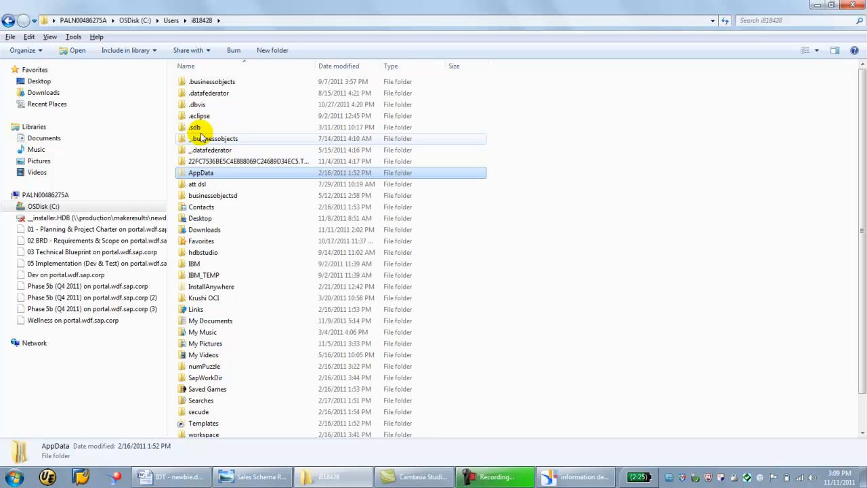
{"action": "double_click", "coordinate": [201, 173]}
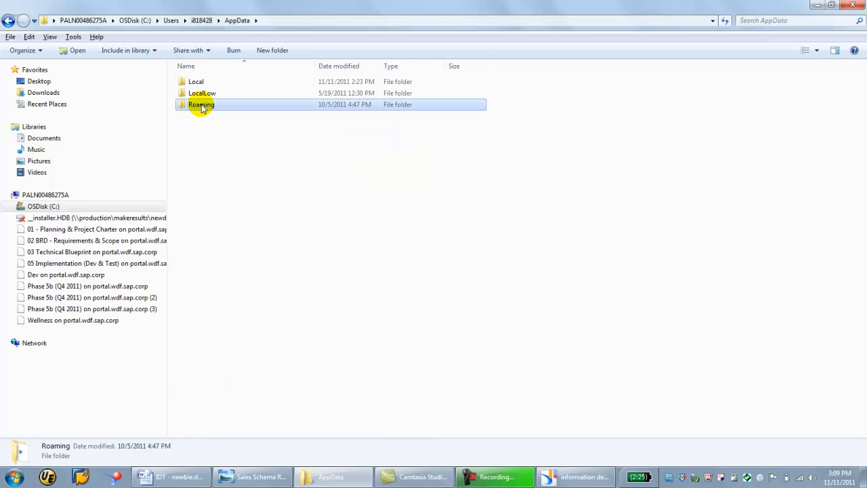
{"action": "double_click", "coordinate": [200, 104]}
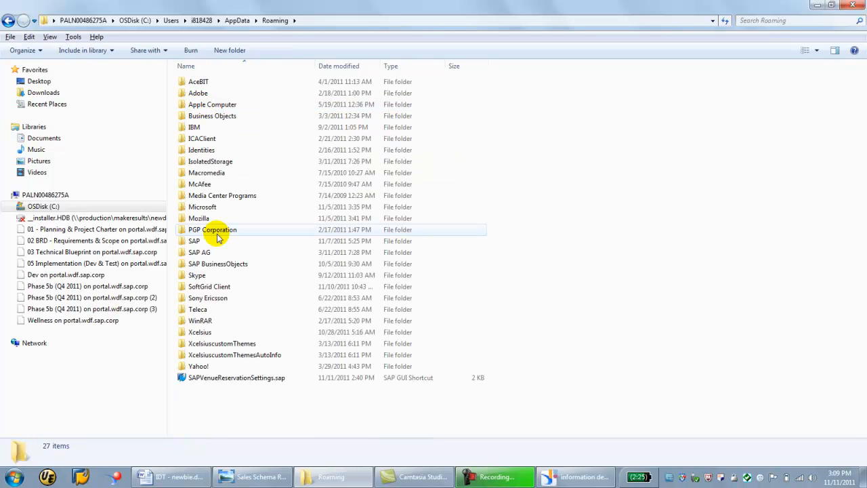
{"action": "double_click", "coordinate": [216, 263]}
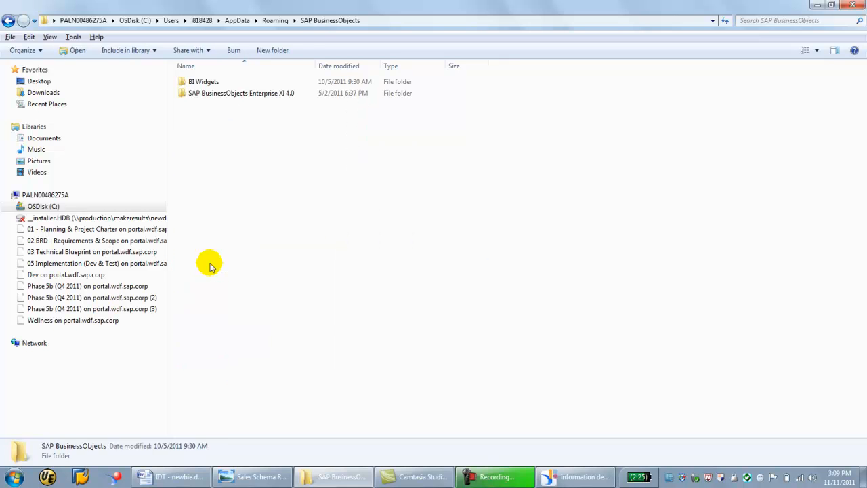
{"action": "double_click", "coordinate": [241, 92]}
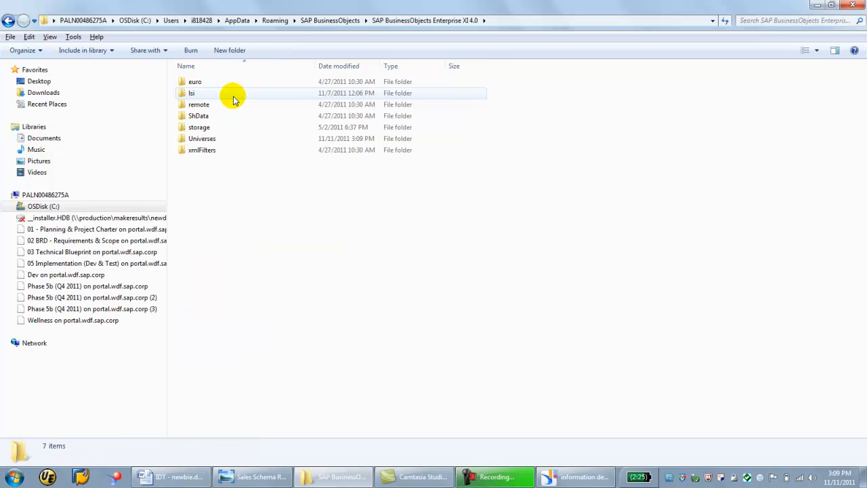
{"action": "double_click", "coordinate": [202, 138]}
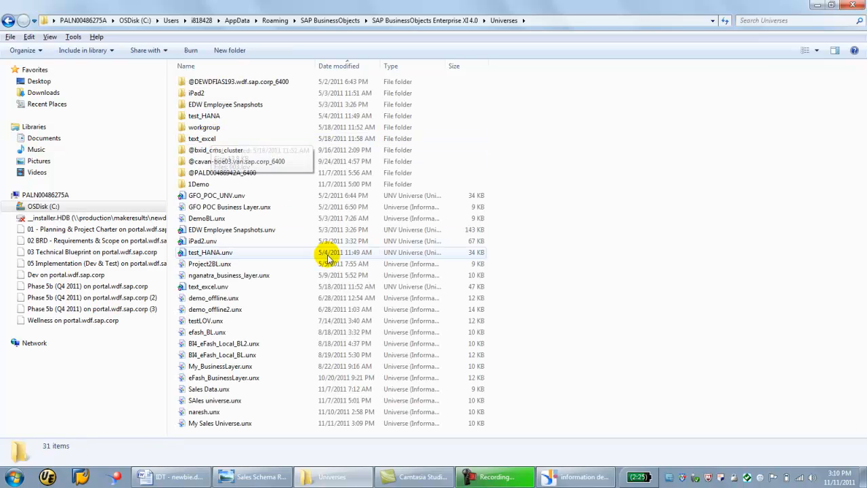
{"action": "mouse_move", "coordinate": [556, 81]}
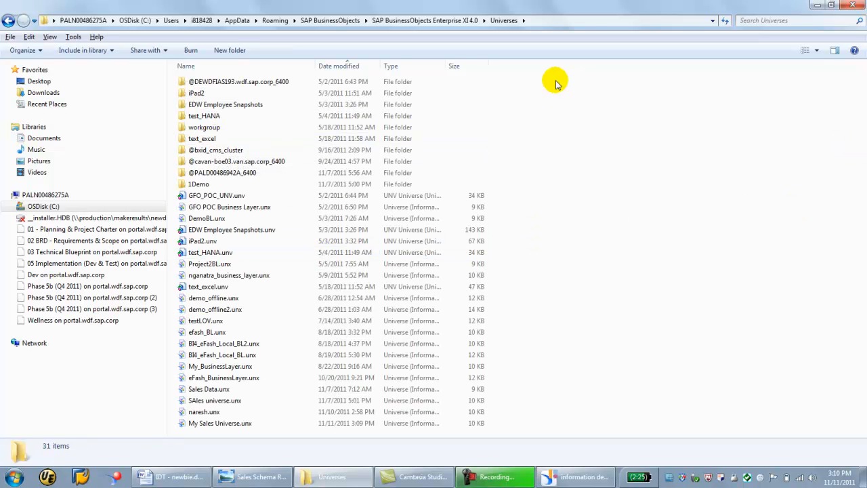
Sort by Date modified newest first and view details of My Sales Universe.unx
{"action": "left_click", "coordinate": [339, 65]}
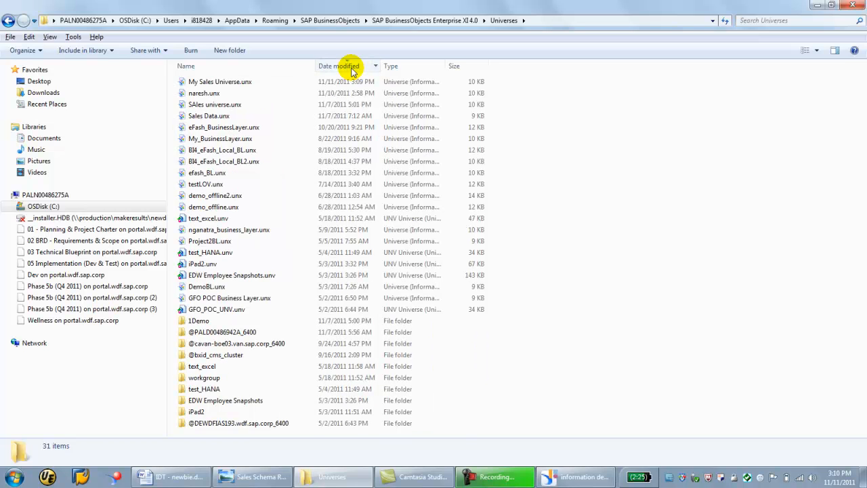
{"action": "left_click", "coordinate": [220, 82]}
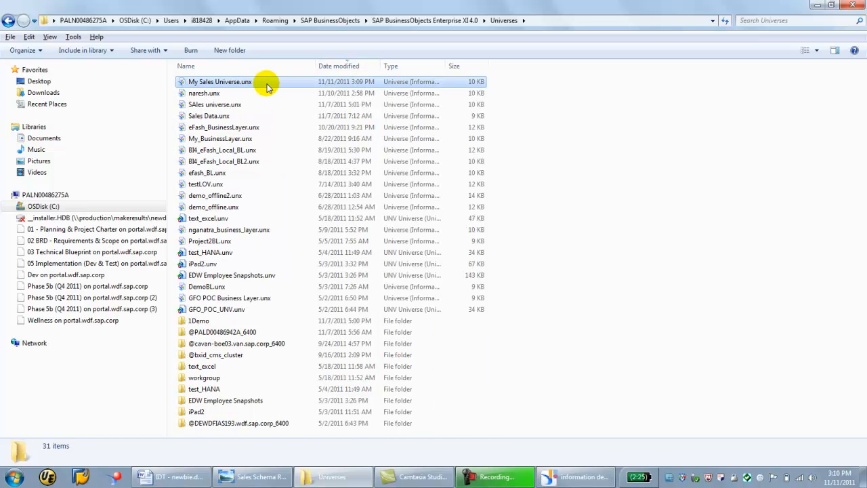
{"action": "left_click", "coordinate": [220, 81]}
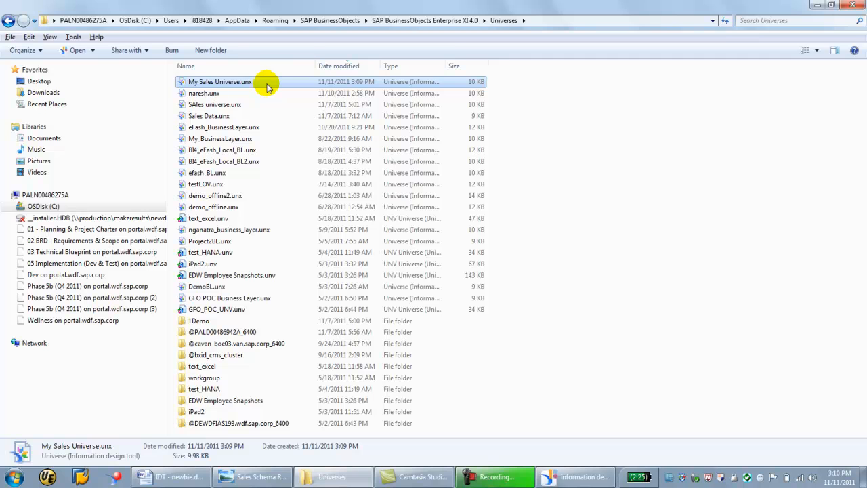
{"action": "mouse_move", "coordinate": [446, 60]}
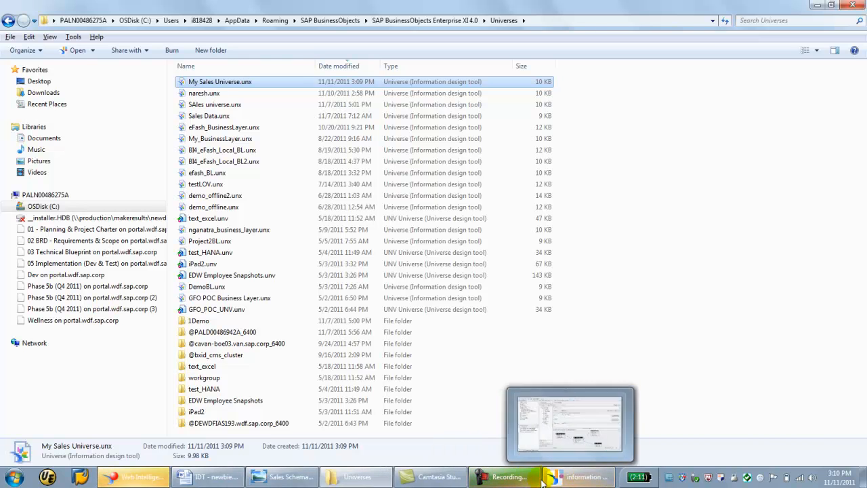
Create a new Web Intelligence document on My Sales Universe, opening its Query Panel
{"action": "left_click", "coordinate": [133, 477]}
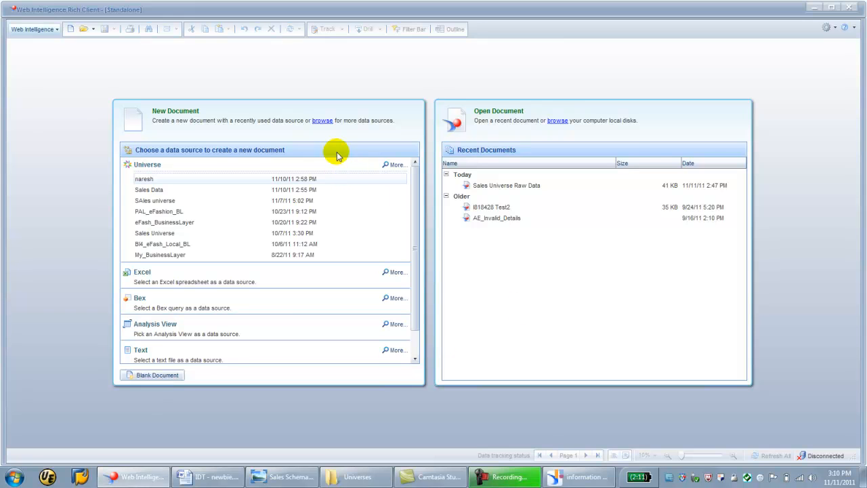
{"action": "mouse_move", "coordinate": [386, 164]}
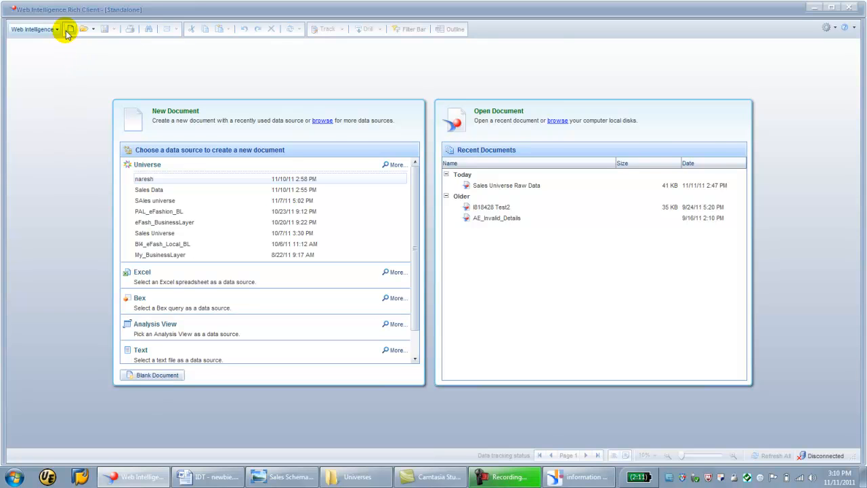
{"action": "mouse_move", "coordinate": [395, 165]}
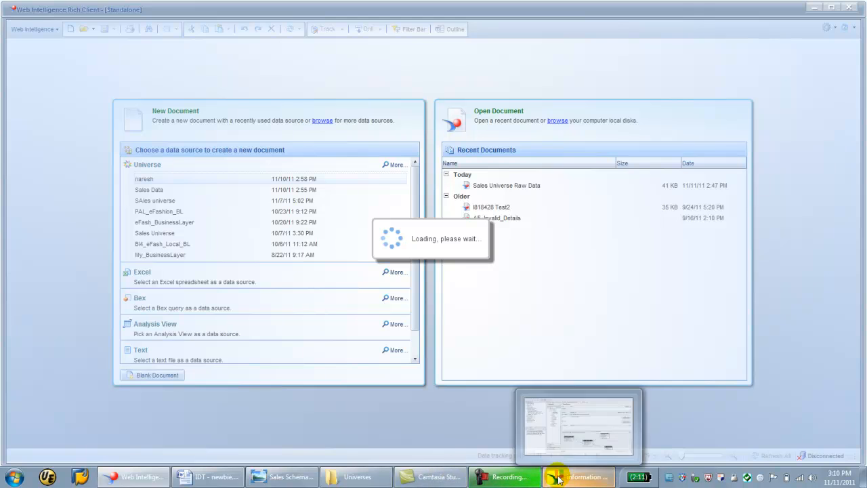
{"action": "left_click", "coordinate": [577, 477]}
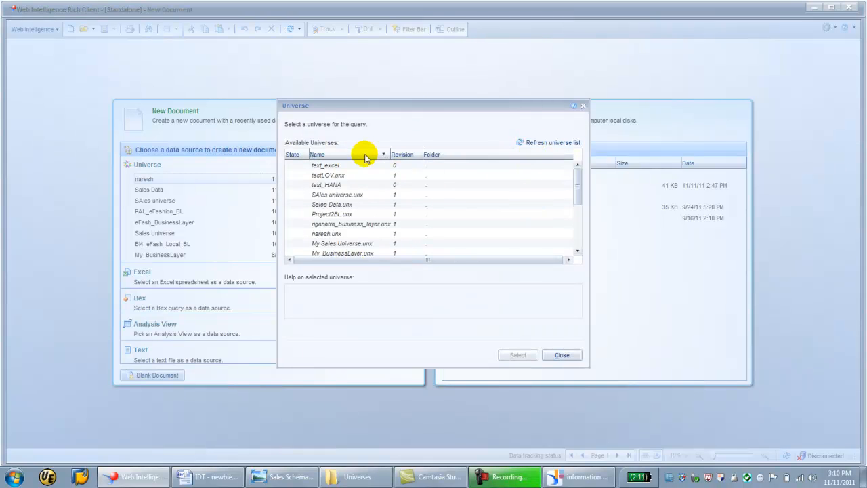
{"action": "left_click", "coordinate": [341, 244]}
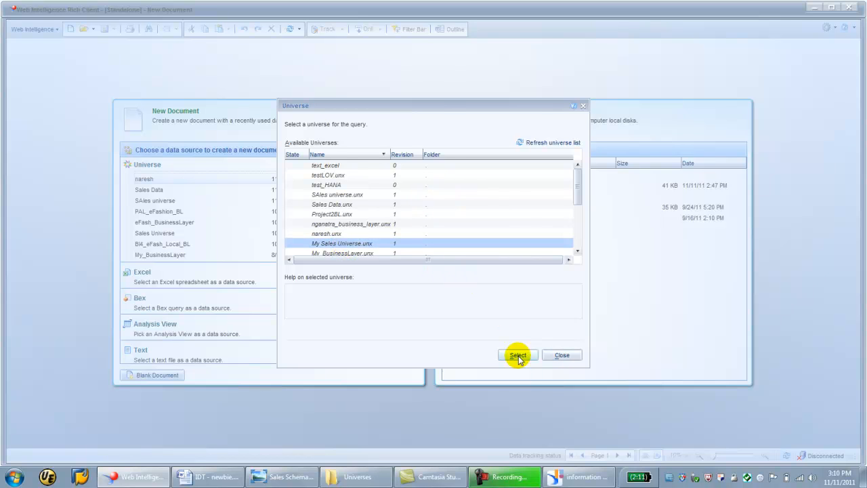
{"action": "left_click", "coordinate": [517, 355]}
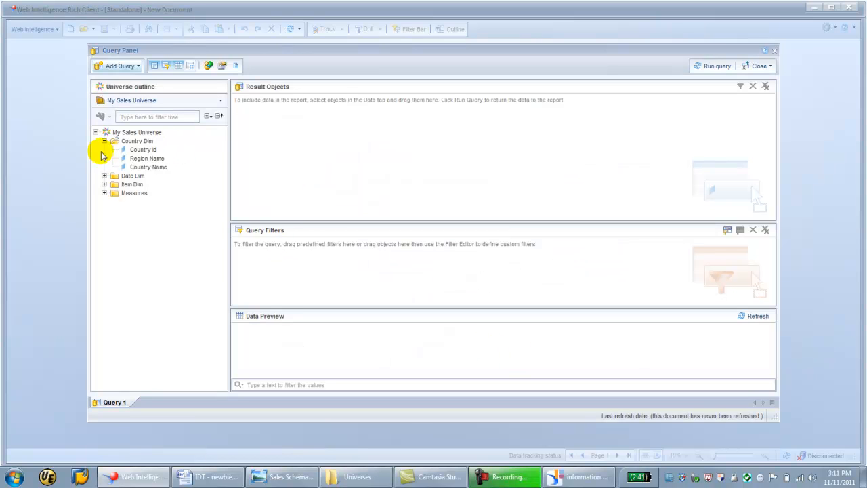
Expand the Item Dim and Date Dim folders, collapsing Country Dim
{"action": "left_click", "coordinate": [104, 141]}
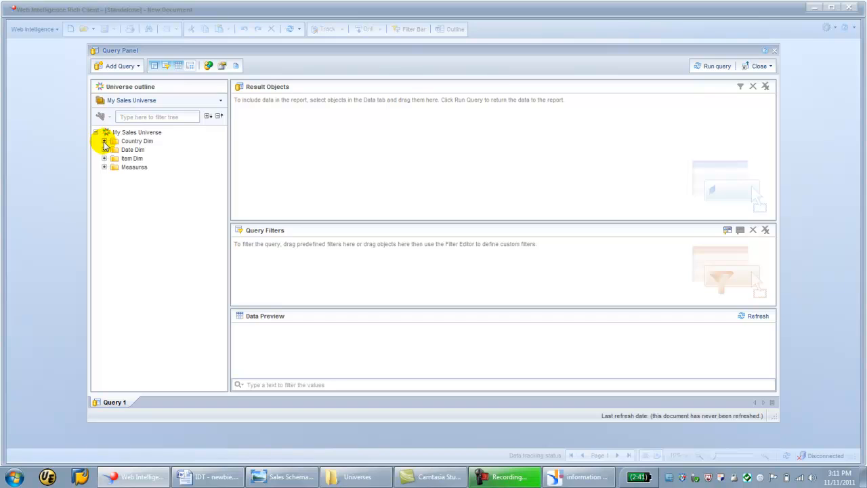
{"action": "left_click", "coordinate": [104, 159]}
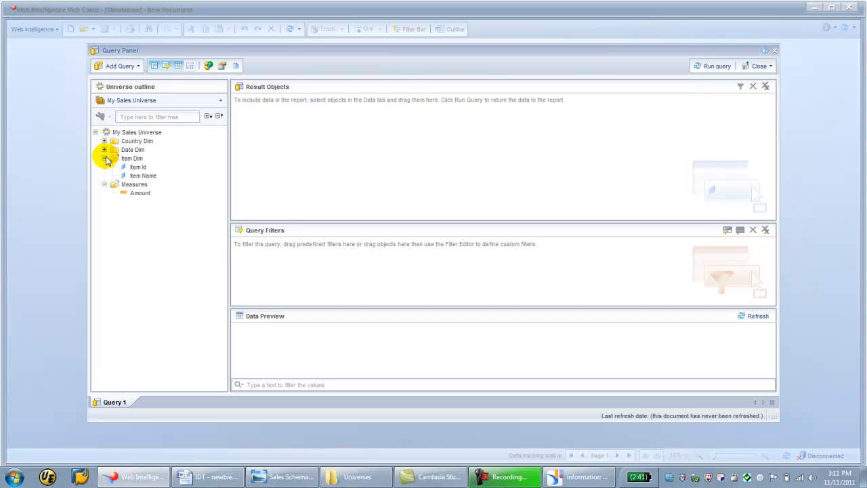
{"action": "left_click", "coordinate": [105, 140]}
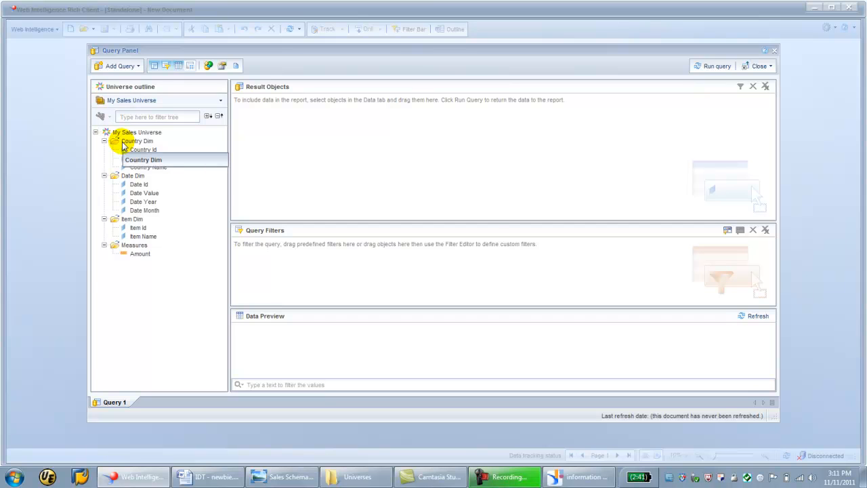
{"action": "mouse_move", "coordinate": [143, 210]}
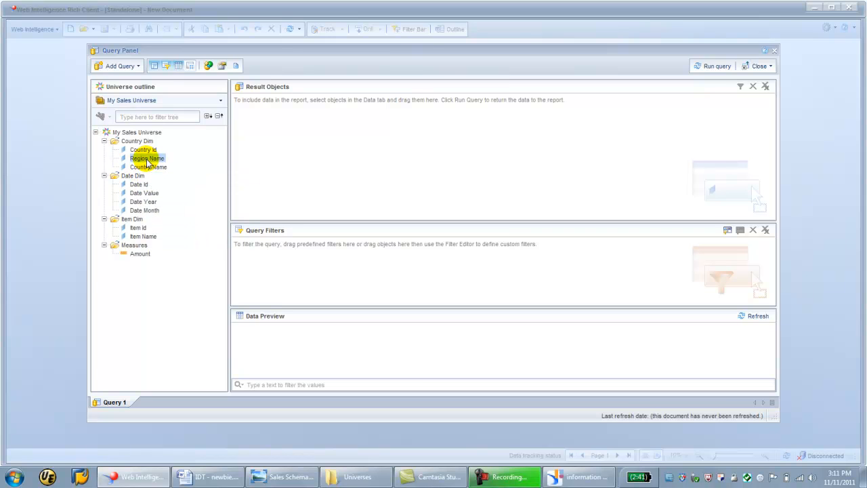
Drag Region Name, Country Name, Date Year and Item Name into the Result Objects
{"action": "left_click_drag", "start_coordinate": [146, 157], "coordinate": [265, 104]}
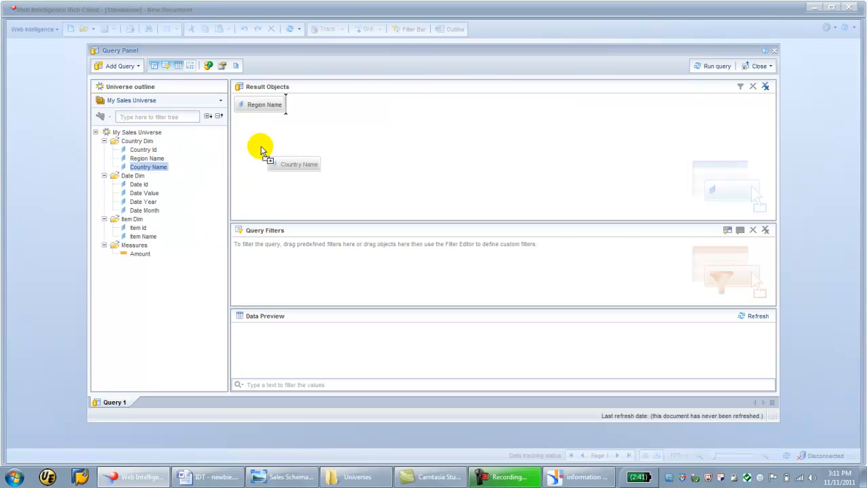
{"action": "left_click_drag", "start_coordinate": [149, 167], "coordinate": [314, 104]}
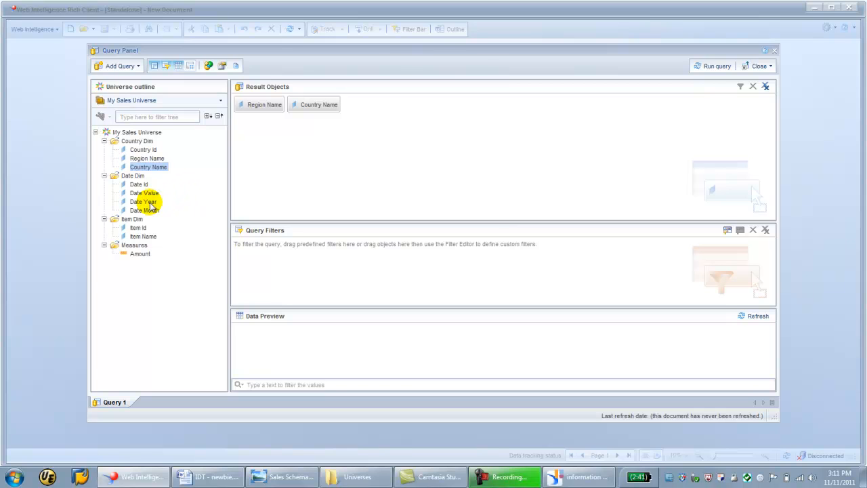
{"action": "left_click_drag", "start_coordinate": [143, 201], "coordinate": [363, 104]}
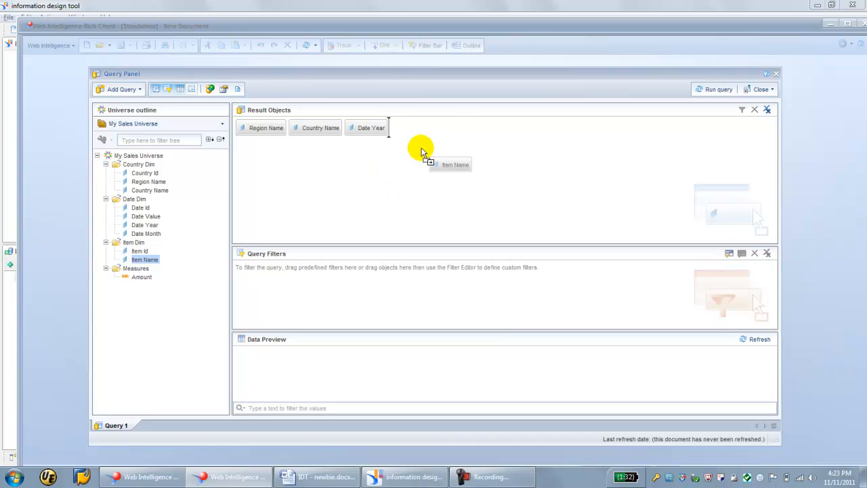
{"action": "left_click_drag", "start_coordinate": [144, 260], "coordinate": [411, 127]}
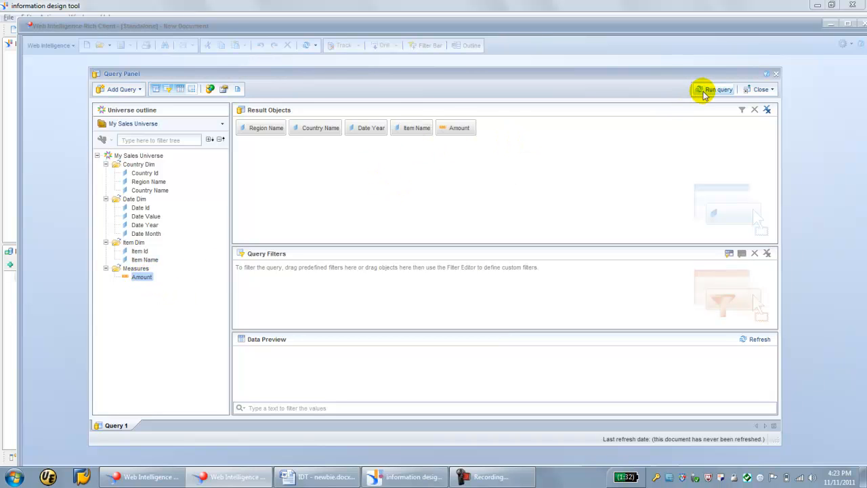
{"action": "mouse_move", "coordinate": [718, 90]}
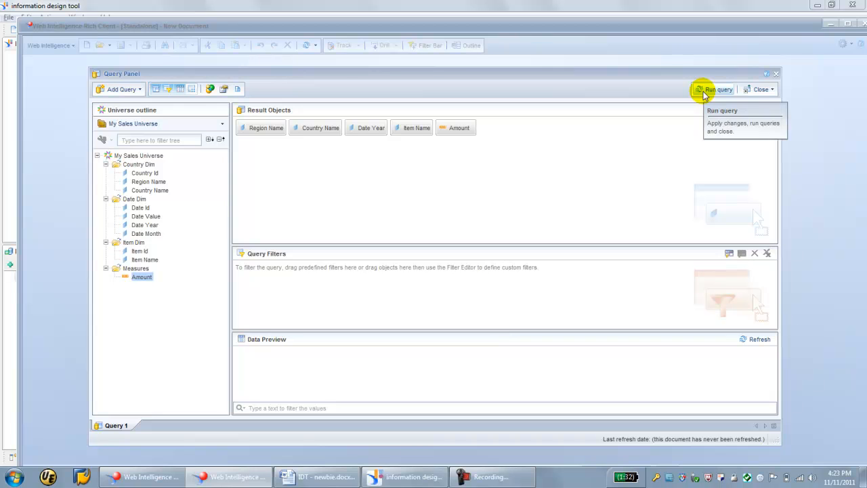
Run the query and retitle the Report 1 cell as My First Sales Report
{"action": "left_click", "coordinate": [715, 90]}
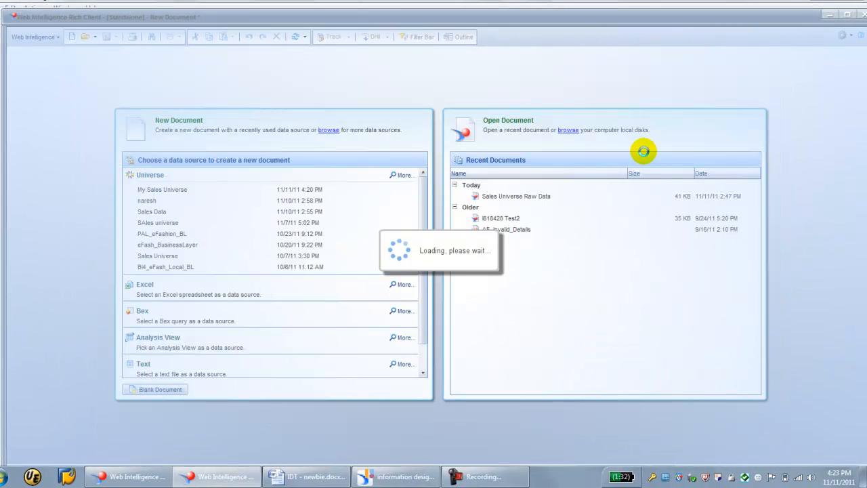
{"action": "mouse_move", "coordinate": [580, 247]}
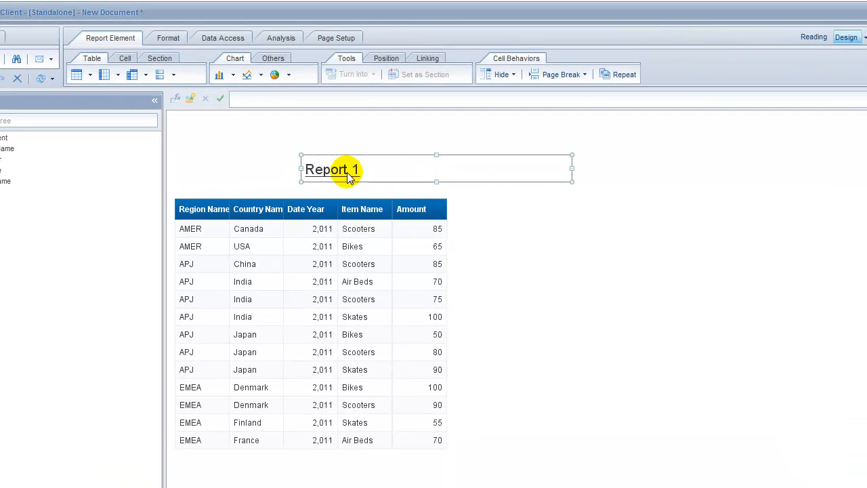
{"action": "double_click", "coordinate": [330, 169]}
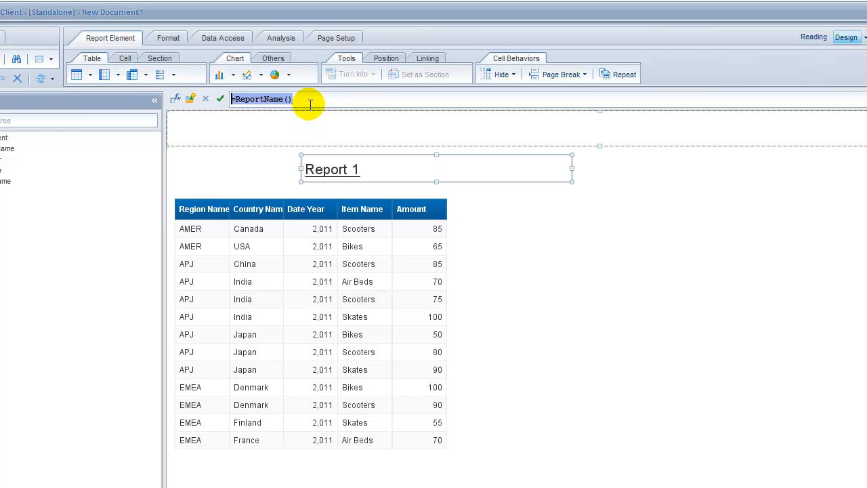
{"action": "type", "text": "My fo"}
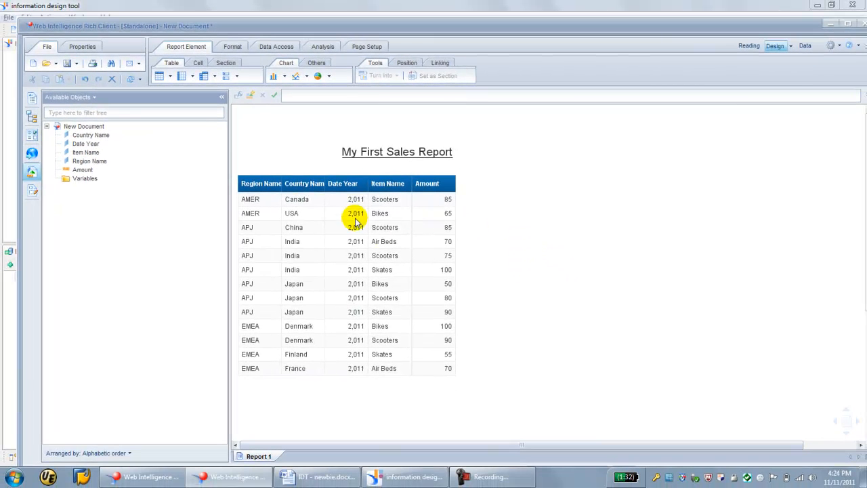
Begin saving with a mistyped file name and cancel the Save Document dialog
{"action": "left_click", "coordinate": [68, 63]}
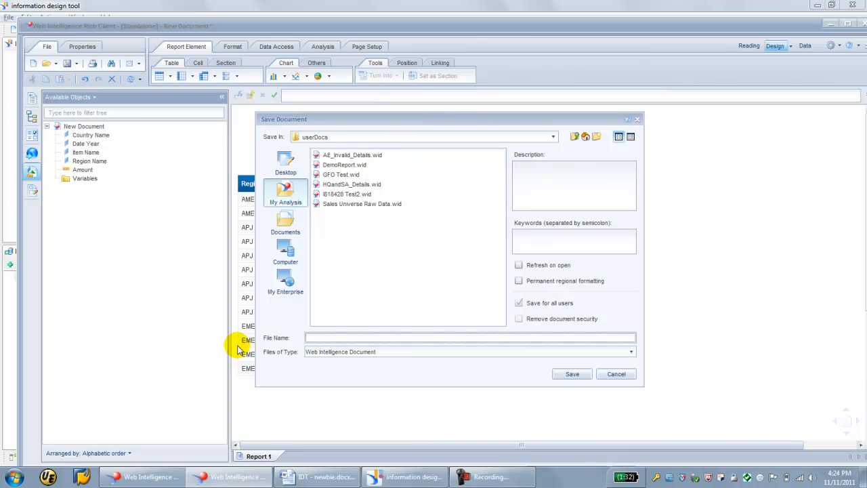
{"action": "type", "text": "My For"}
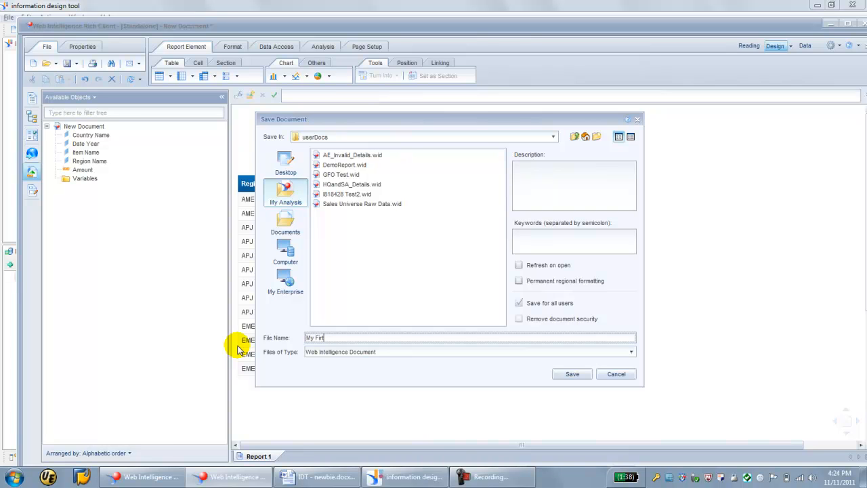
{"action": "type", "text": "s"}
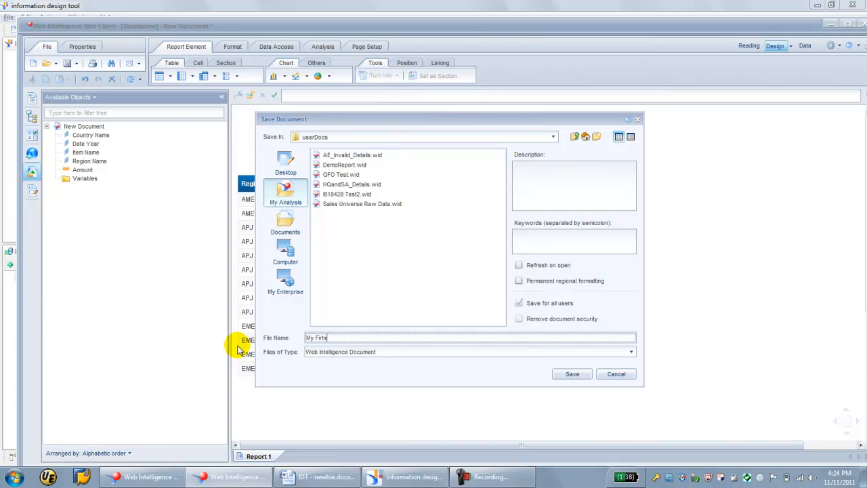
{"action": "left_click", "coordinate": [572, 374]}
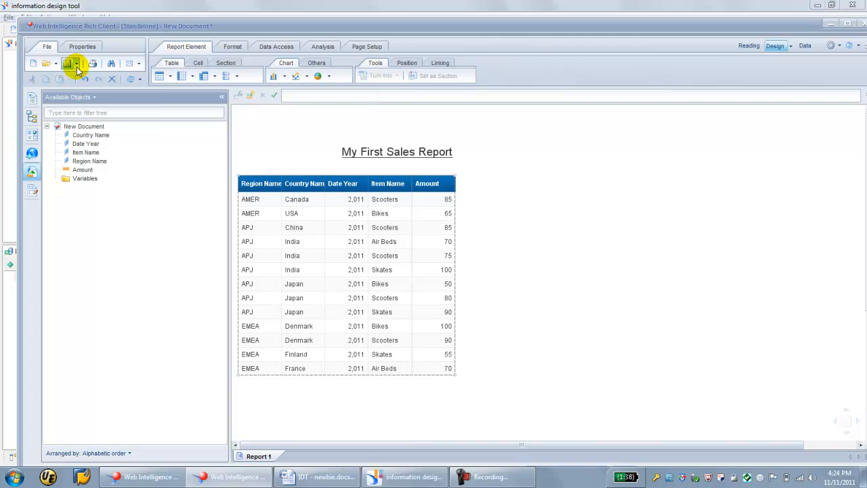
Save the document under the name My First Sales Report
{"action": "left_click", "coordinate": [75, 63]}
{"action": "type", "text": "M"}
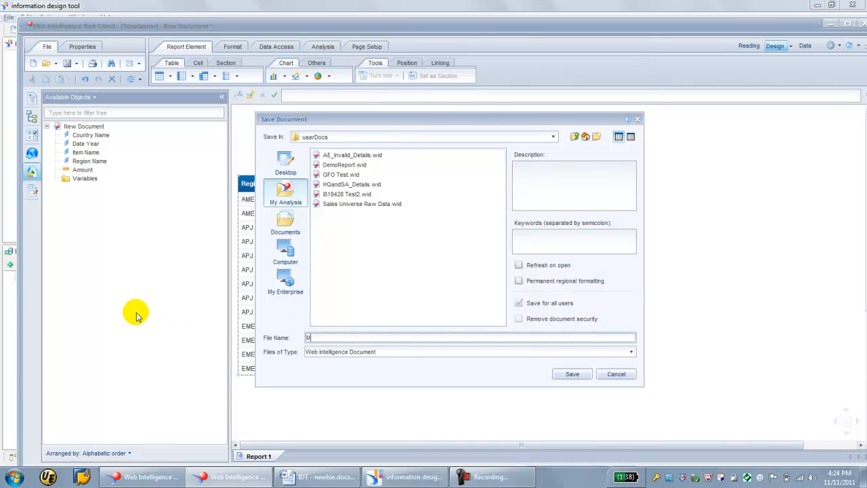
{"action": "type", "text": "y First Sales Repo"}
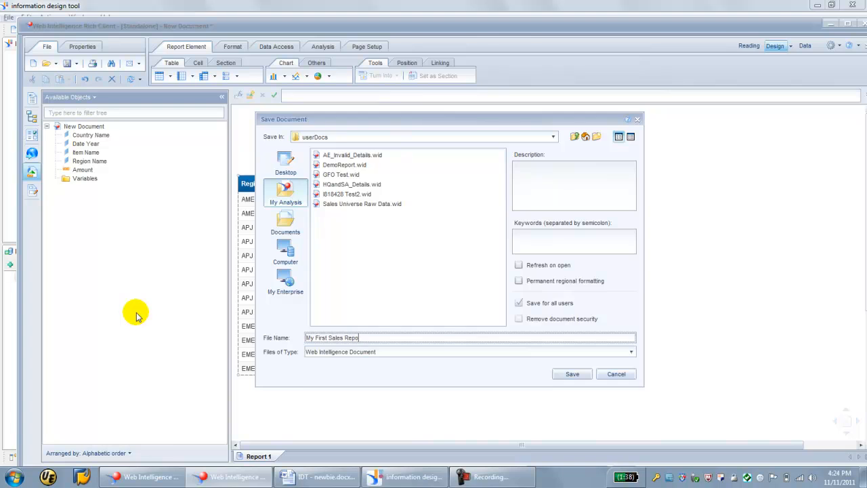
{"action": "left_click", "coordinate": [572, 373]}
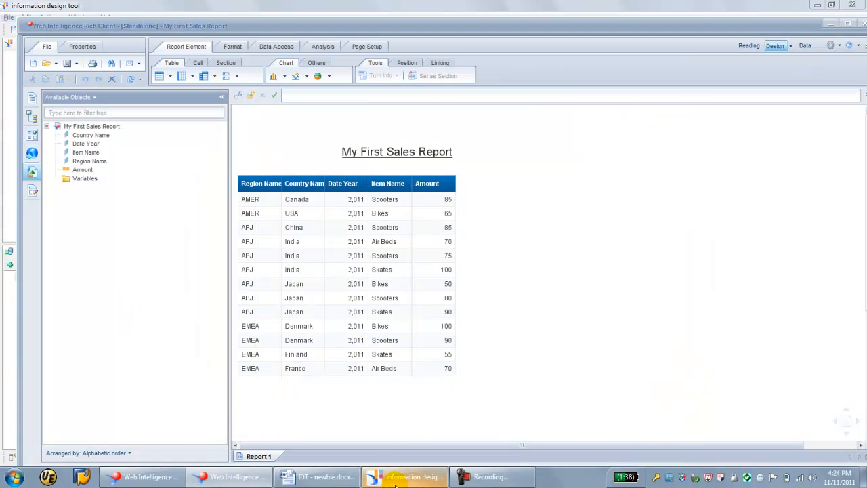
Switch to Information Design Tool and bring up actions for My Sales Universe Connection.cnx
{"action": "left_click", "coordinate": [403, 477]}
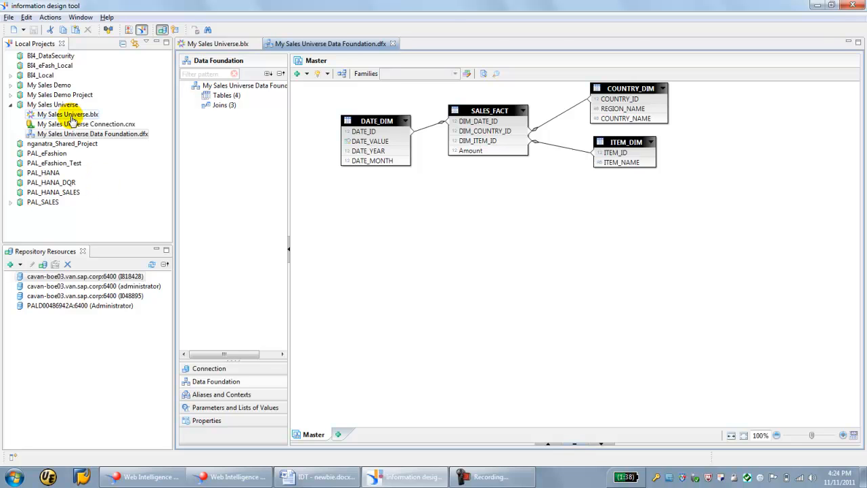
{"action": "left_click", "coordinate": [88, 125]}
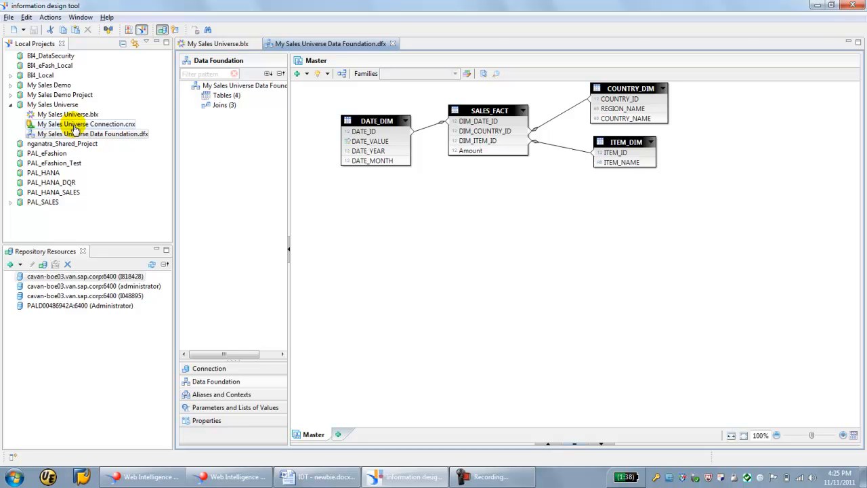
{"action": "right_click", "coordinate": [86, 125]}
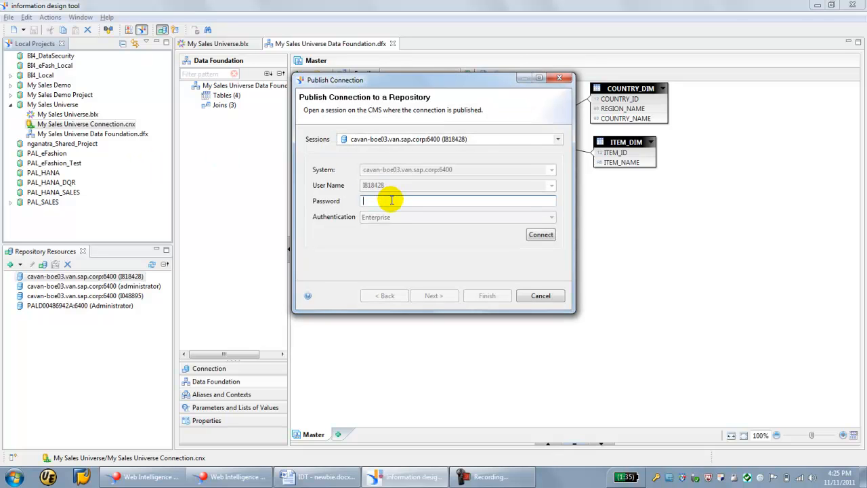
Log in to the repository session for publishing the connection
{"action": "left_click", "coordinate": [558, 138]}
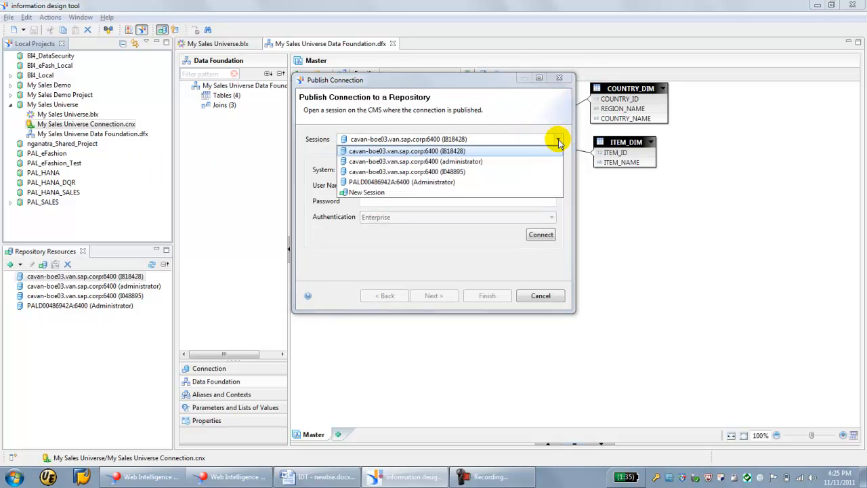
{"action": "left_click", "coordinate": [401, 182]}
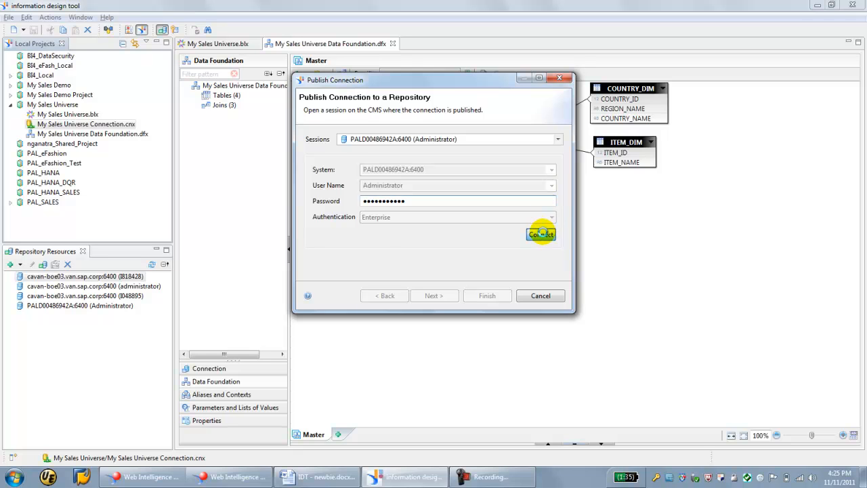
{"action": "left_click", "coordinate": [540, 233]}
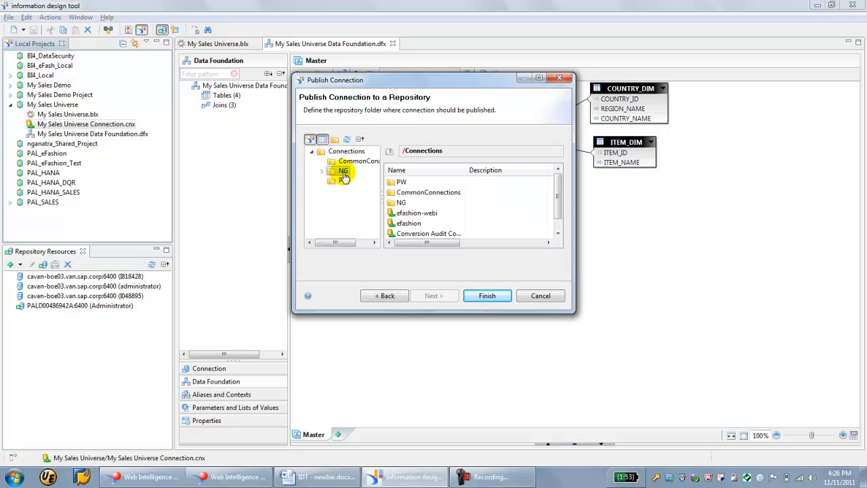
Publish the connection to /Connections/NG and create the local My Sales Universe.cns shortcut
{"action": "left_click", "coordinate": [343, 171]}
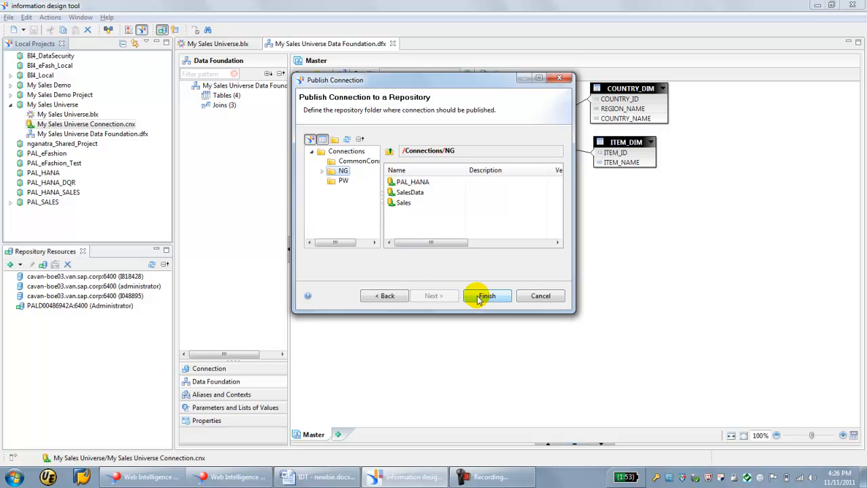
{"action": "left_click", "coordinate": [486, 296]}
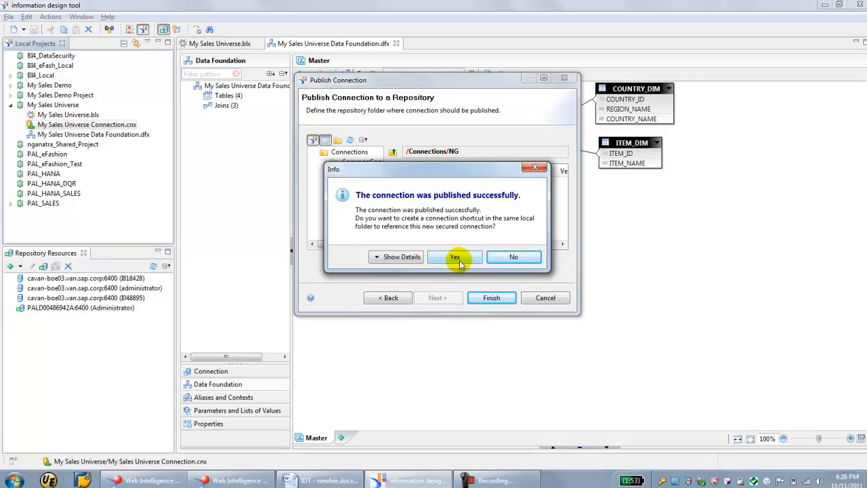
{"action": "left_click", "coordinate": [455, 256]}
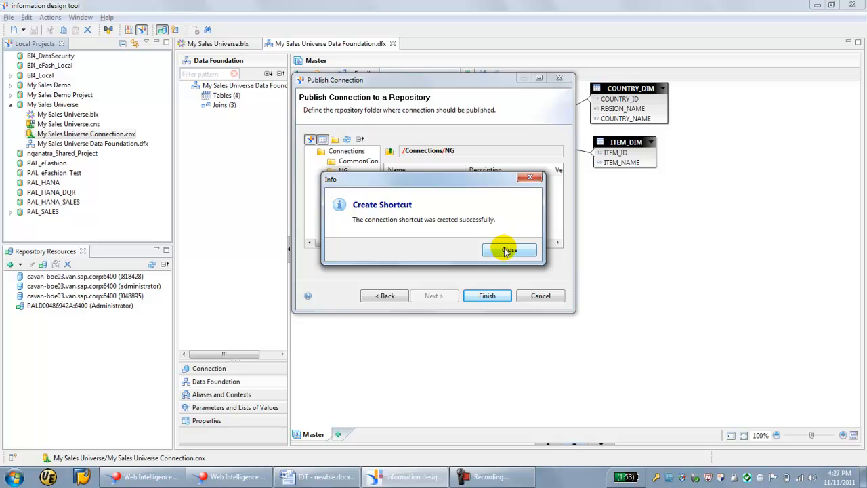
{"action": "left_click", "coordinate": [510, 250]}
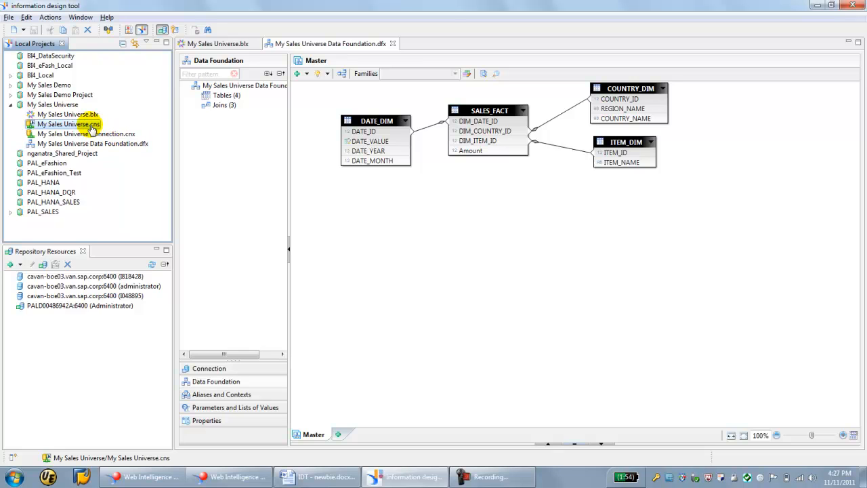
Change the data foundation's connection to the secured My Sales Universe.cns and close its editor
{"action": "left_click", "coordinate": [87, 134]}
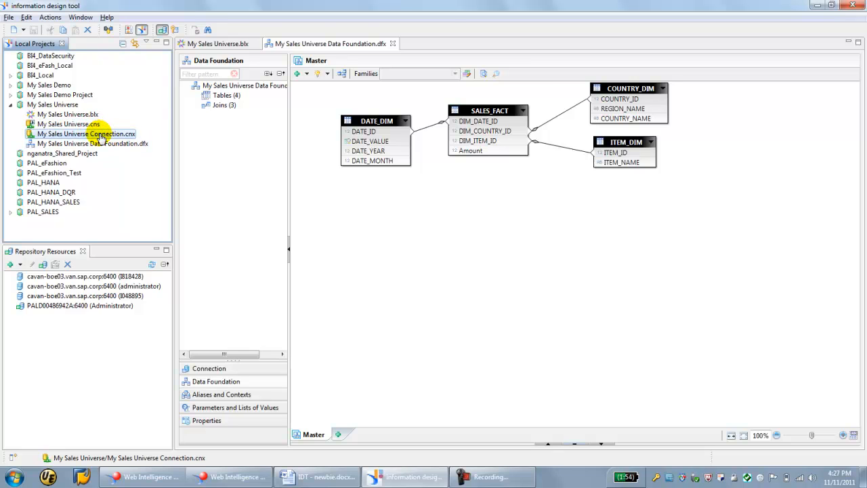
{"action": "left_click", "coordinate": [93, 143]}
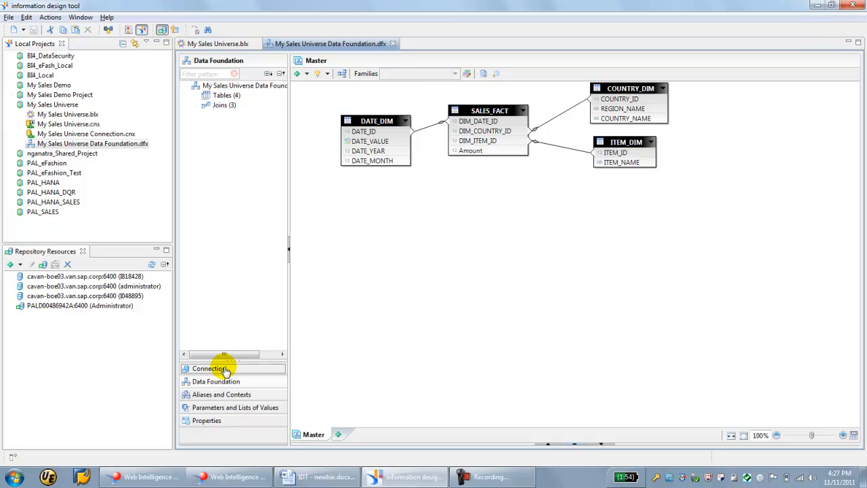
{"action": "left_click", "coordinate": [209, 369]}
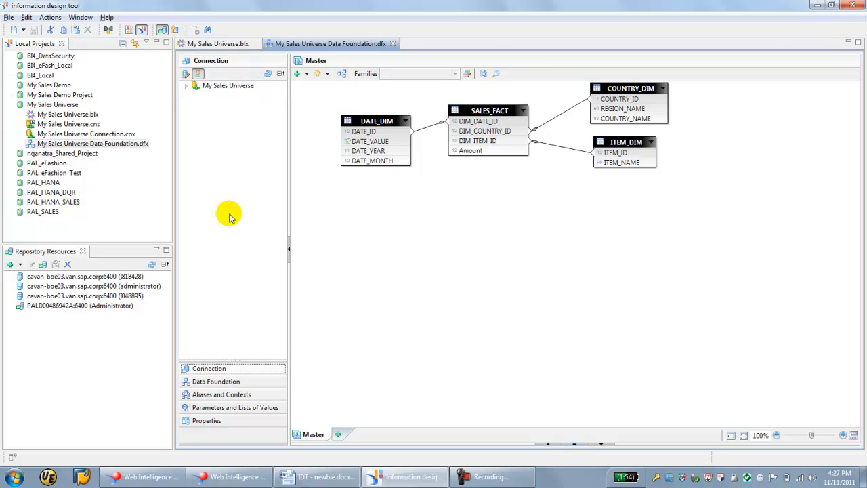
{"action": "mouse_move", "coordinate": [185, 73]}
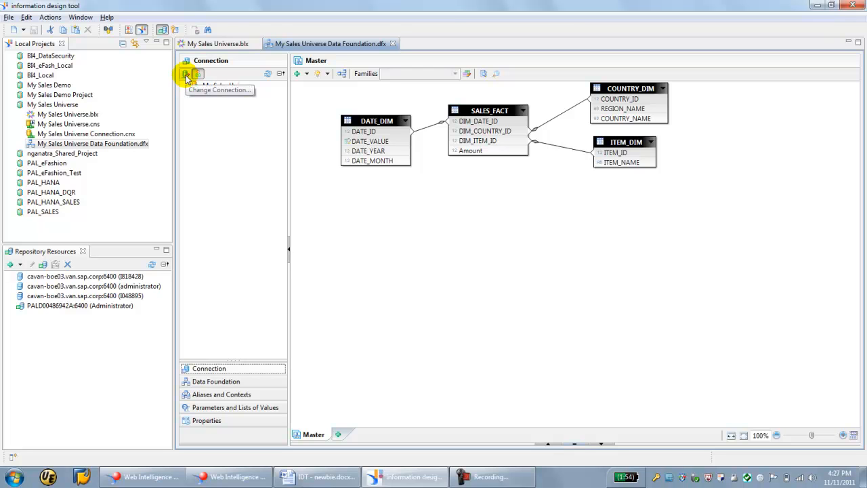
{"action": "left_click", "coordinate": [185, 75]}
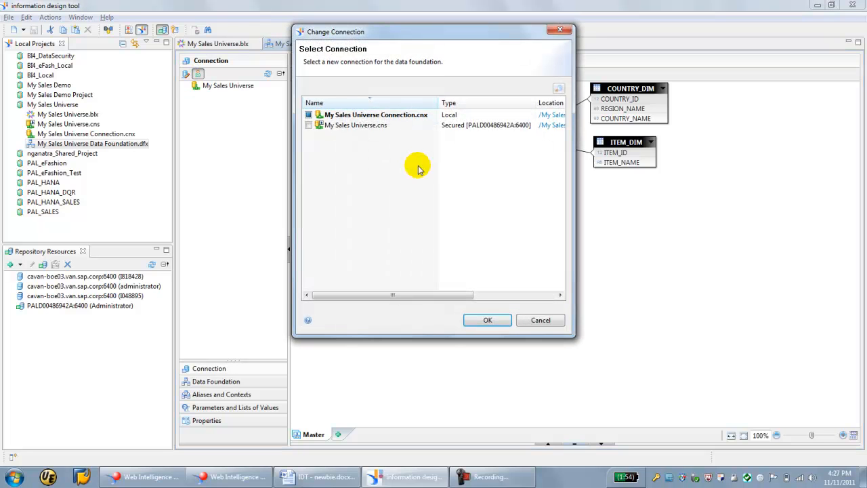
{"action": "left_click", "coordinate": [376, 114]}
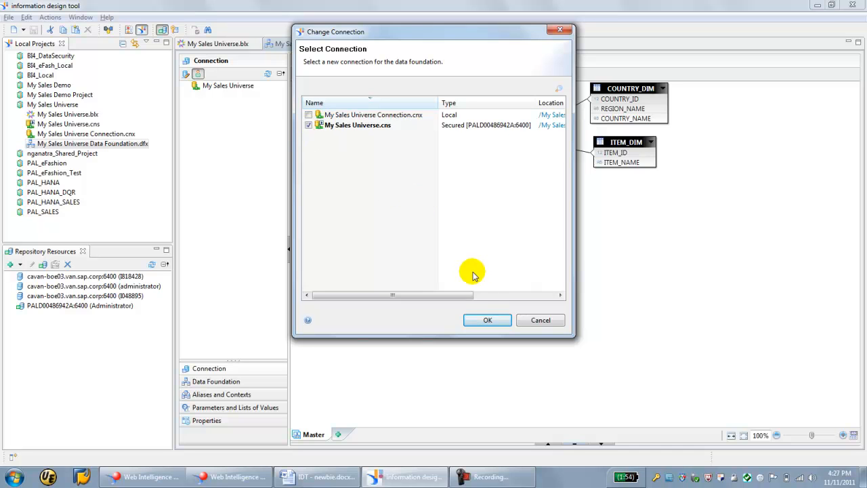
{"action": "left_click", "coordinate": [488, 320]}
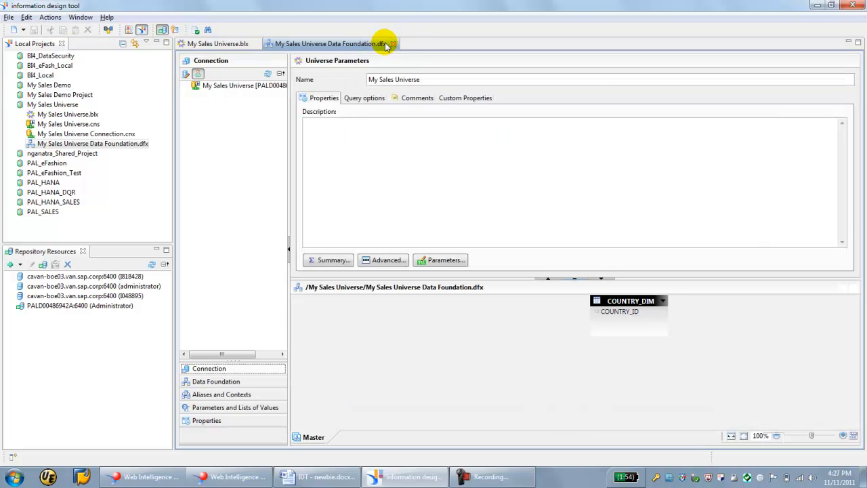
{"action": "left_click", "coordinate": [217, 43]}
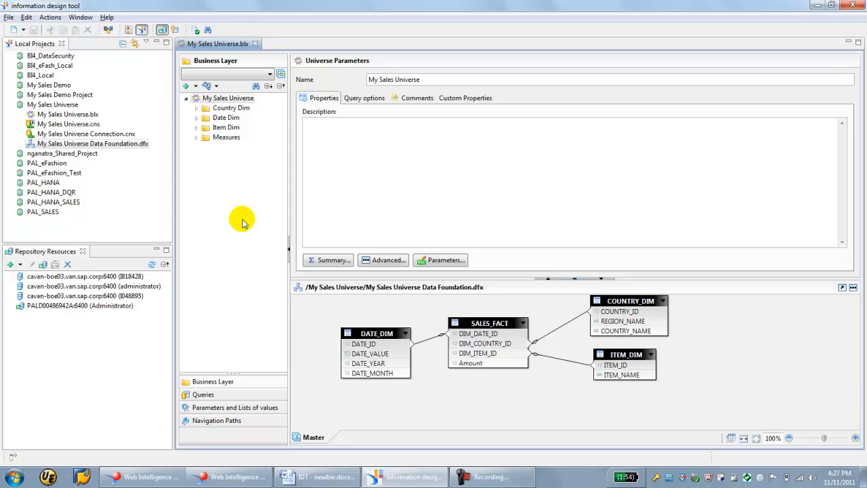
{"action": "mouse_move", "coordinate": [159, 164]}
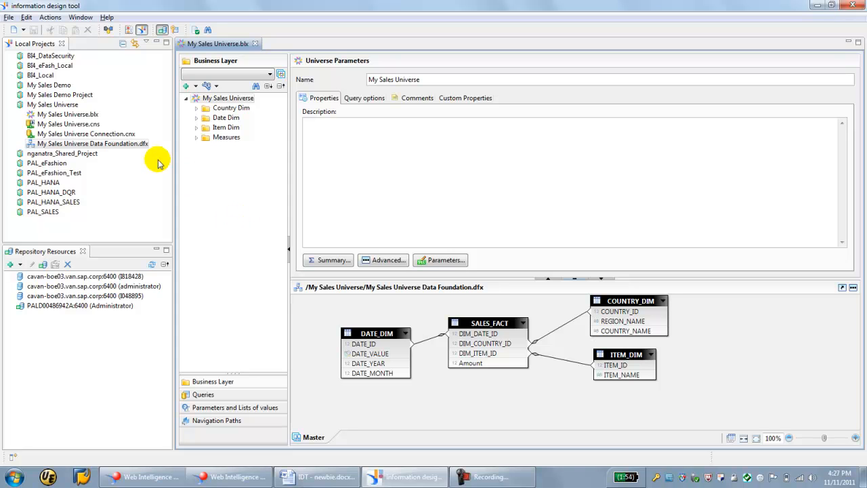
Start publishing My Sales Universe.blx to a repository from its context menu
{"action": "right_click", "coordinate": [92, 143]}
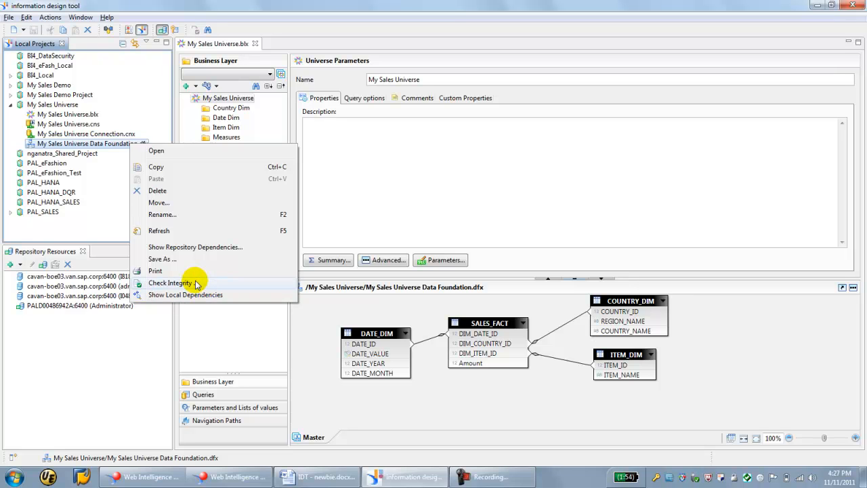
{"action": "left_click", "coordinate": [169, 284]}
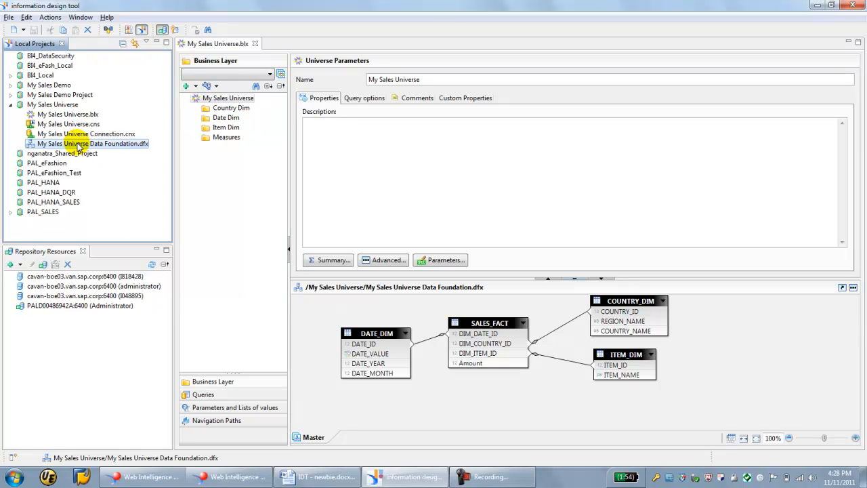
{"action": "left_click", "coordinate": [67, 114]}
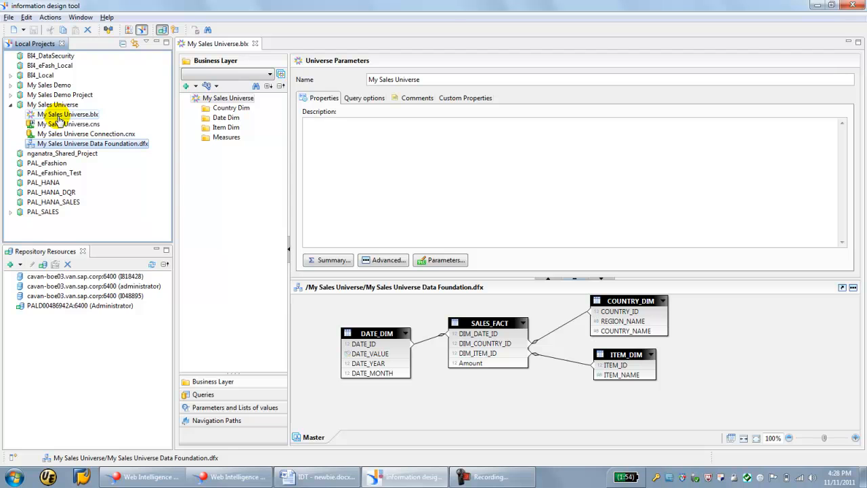
{"action": "right_click", "coordinate": [73, 113]}
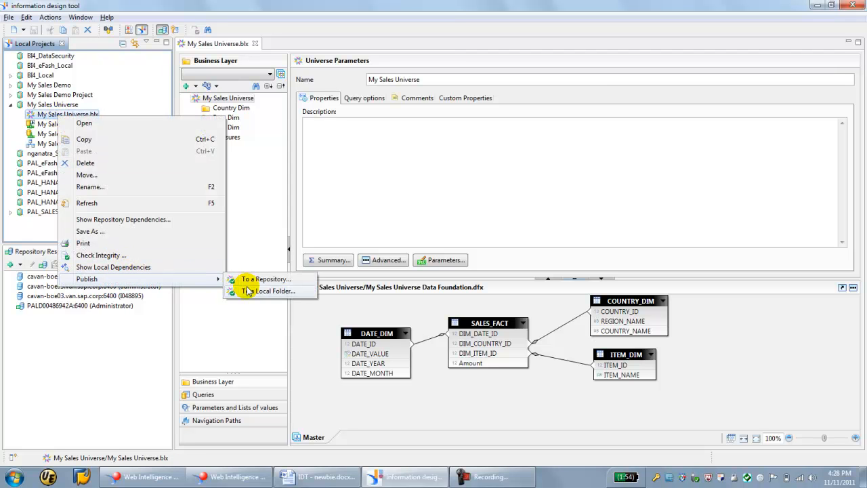
{"action": "left_click", "coordinate": [266, 279]}
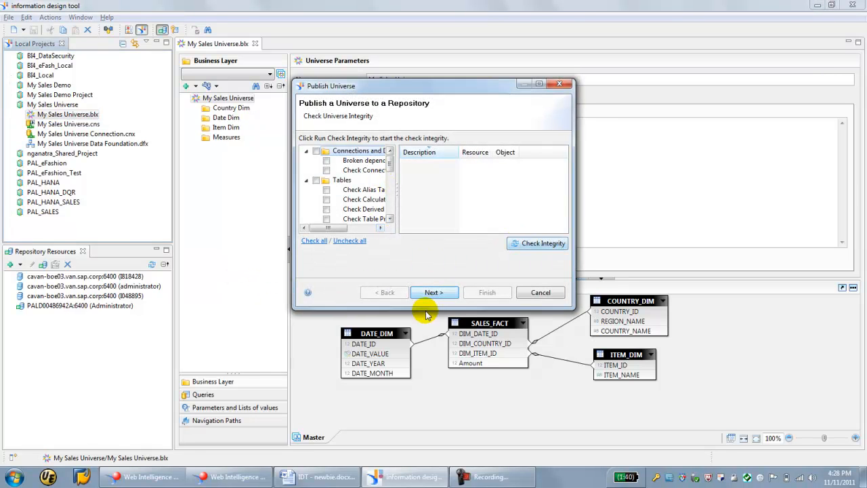
Publish the universe into /Universes/NG and dismiss the success message
{"action": "left_click", "coordinate": [434, 293]}
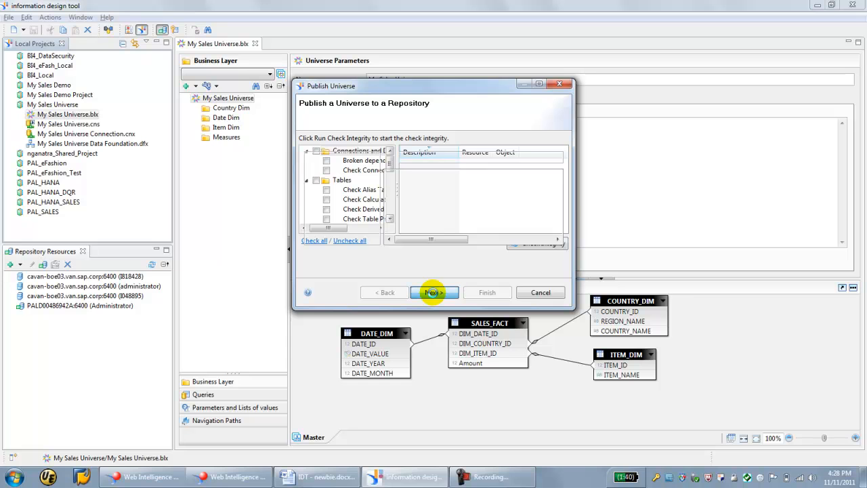
{"action": "left_click", "coordinate": [434, 293]}
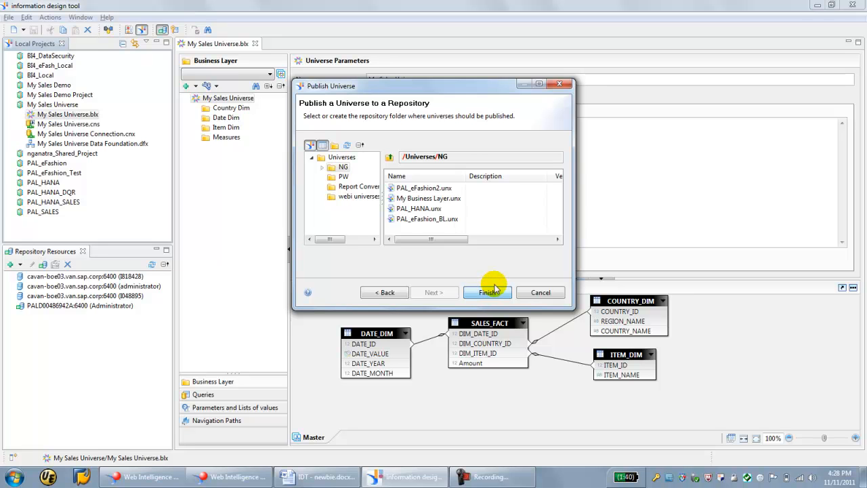
{"action": "left_click", "coordinate": [487, 292]}
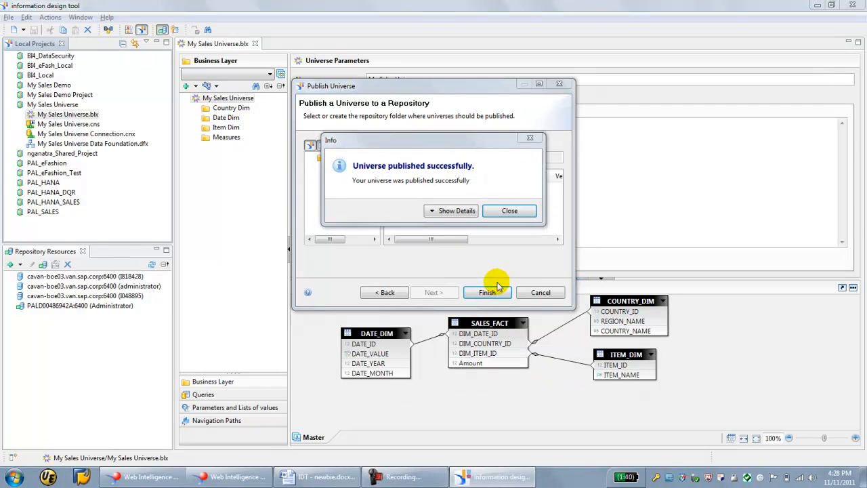
{"action": "left_click", "coordinate": [509, 210]}
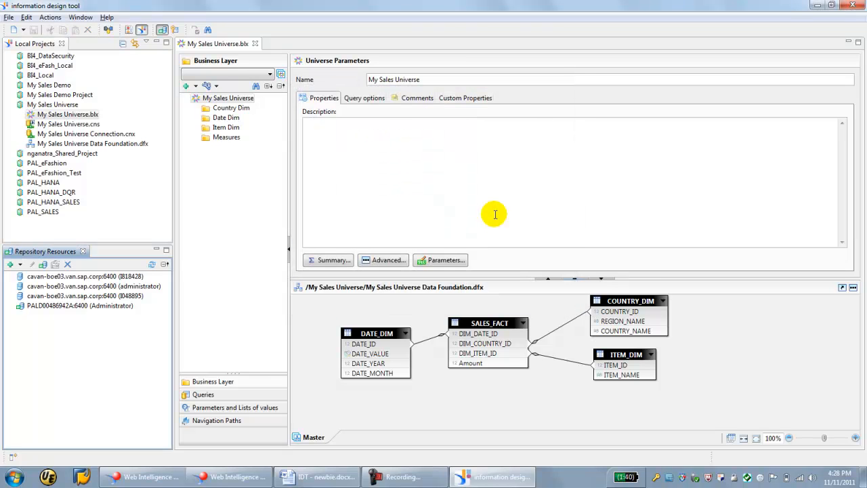
{"action": "mouse_move", "coordinate": [494, 227]}
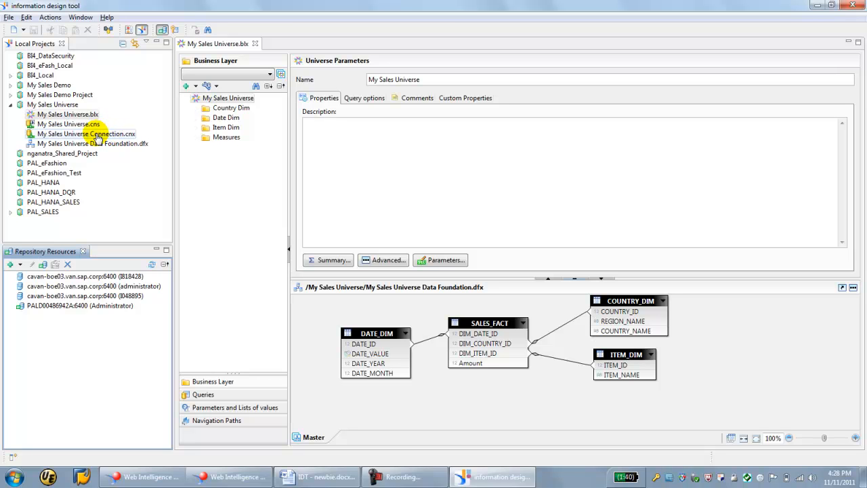
Bring up the New resource options for the My Sales Universe project
{"action": "left_click", "coordinate": [85, 134]}
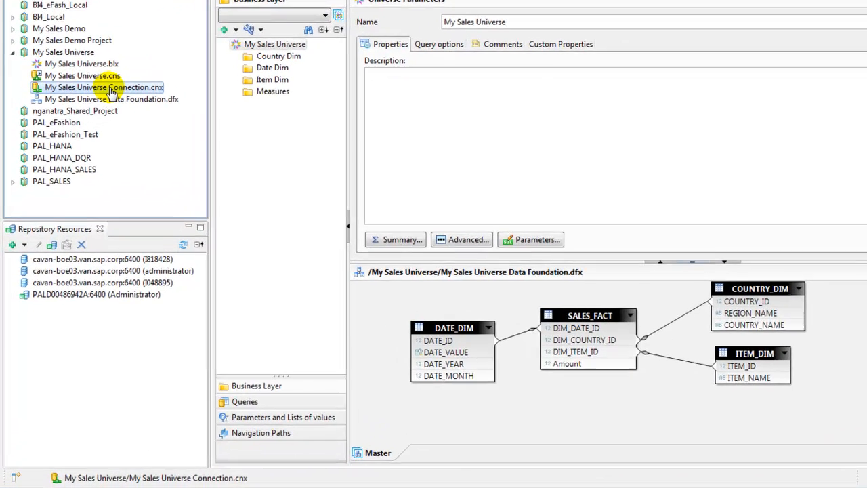
{"action": "right_click", "coordinate": [103, 87]}
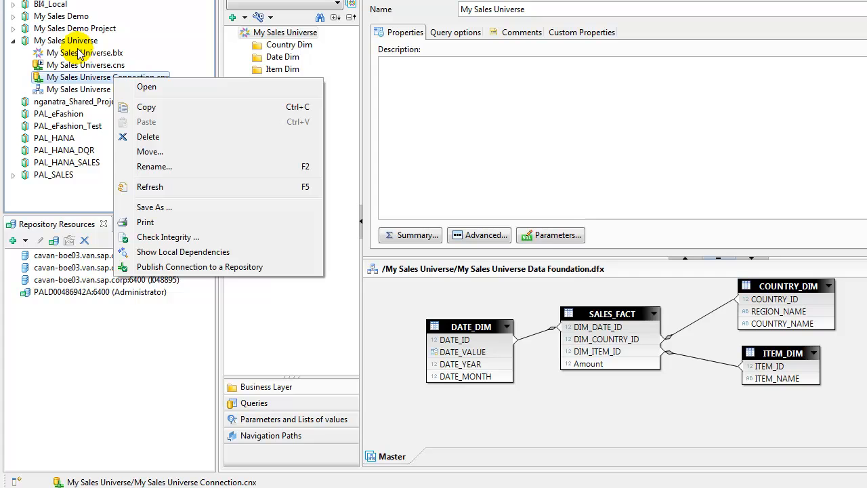
{"action": "right_click", "coordinate": [65, 40]}
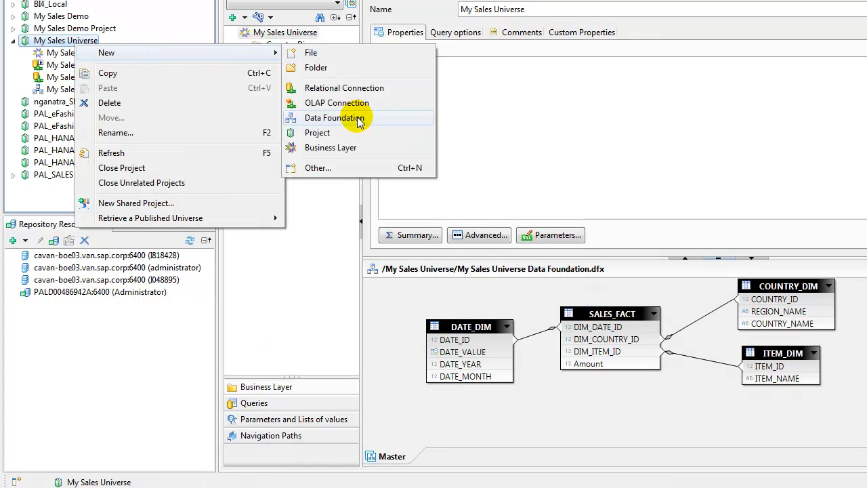
Create a single-source data foundation named test Data foundation up to the Select Connection page
{"action": "left_click", "coordinate": [333, 118]}
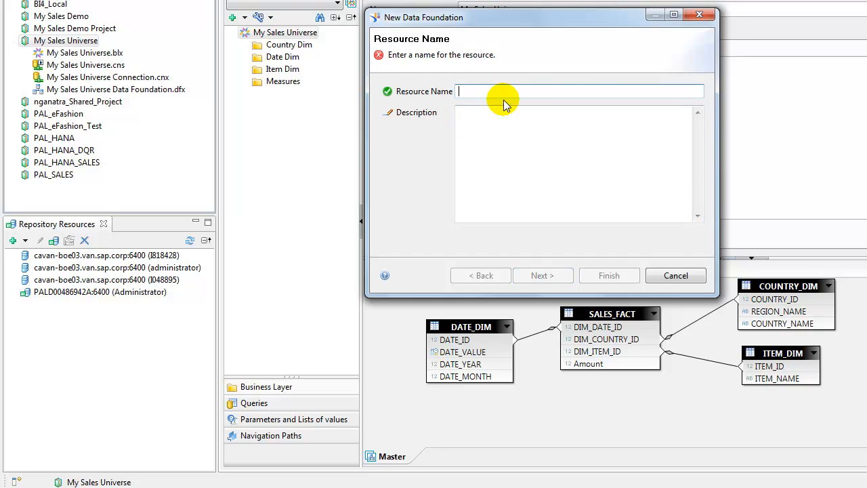
{"action": "type", "text": "test Data f"}
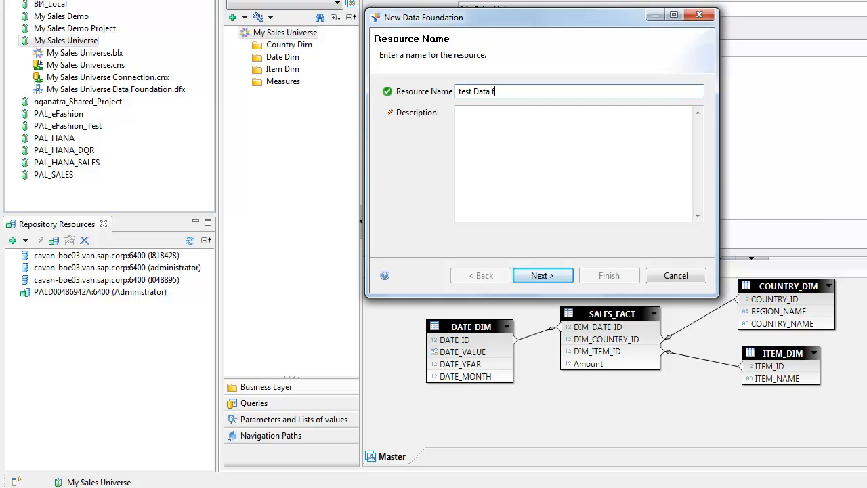
{"action": "type", "text": "oundation"}
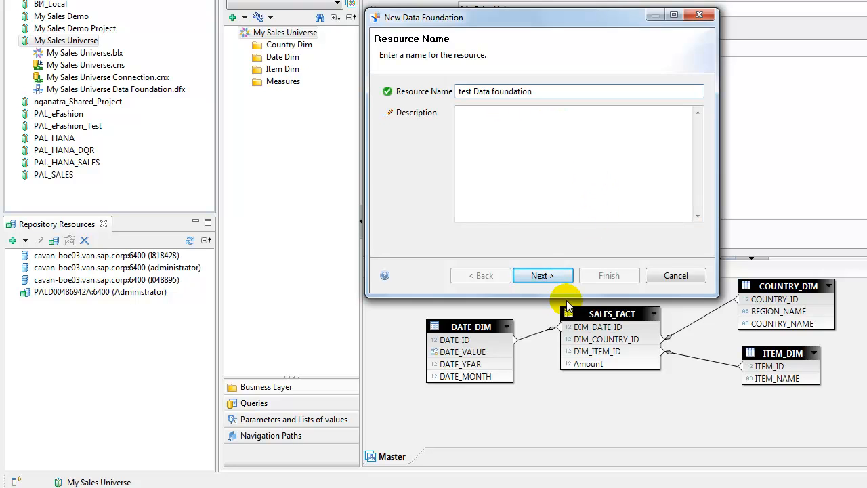
{"action": "left_click", "coordinate": [542, 275]}
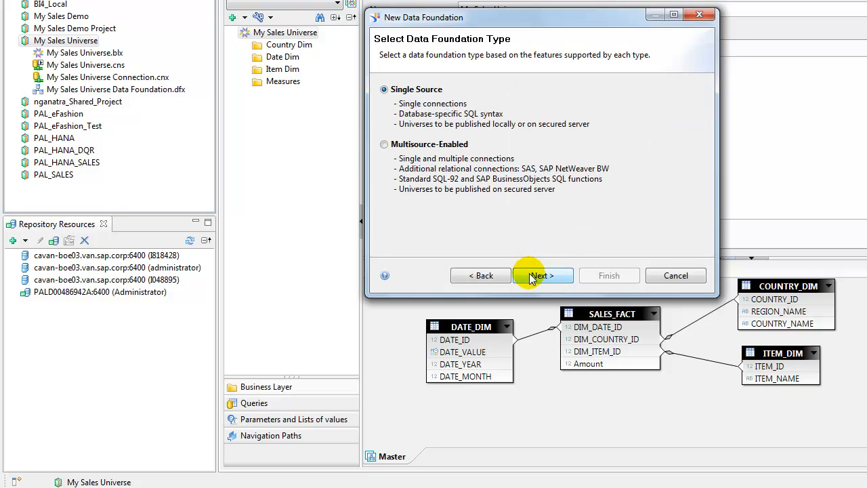
{"action": "left_click", "coordinate": [542, 275]}
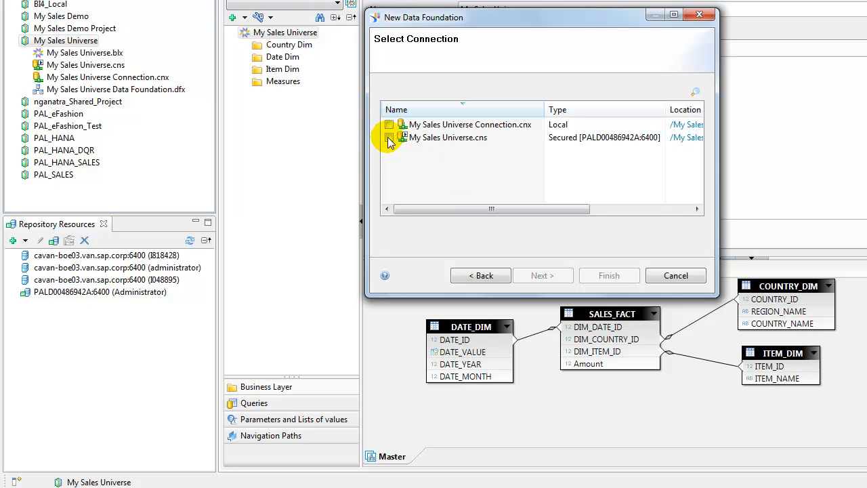